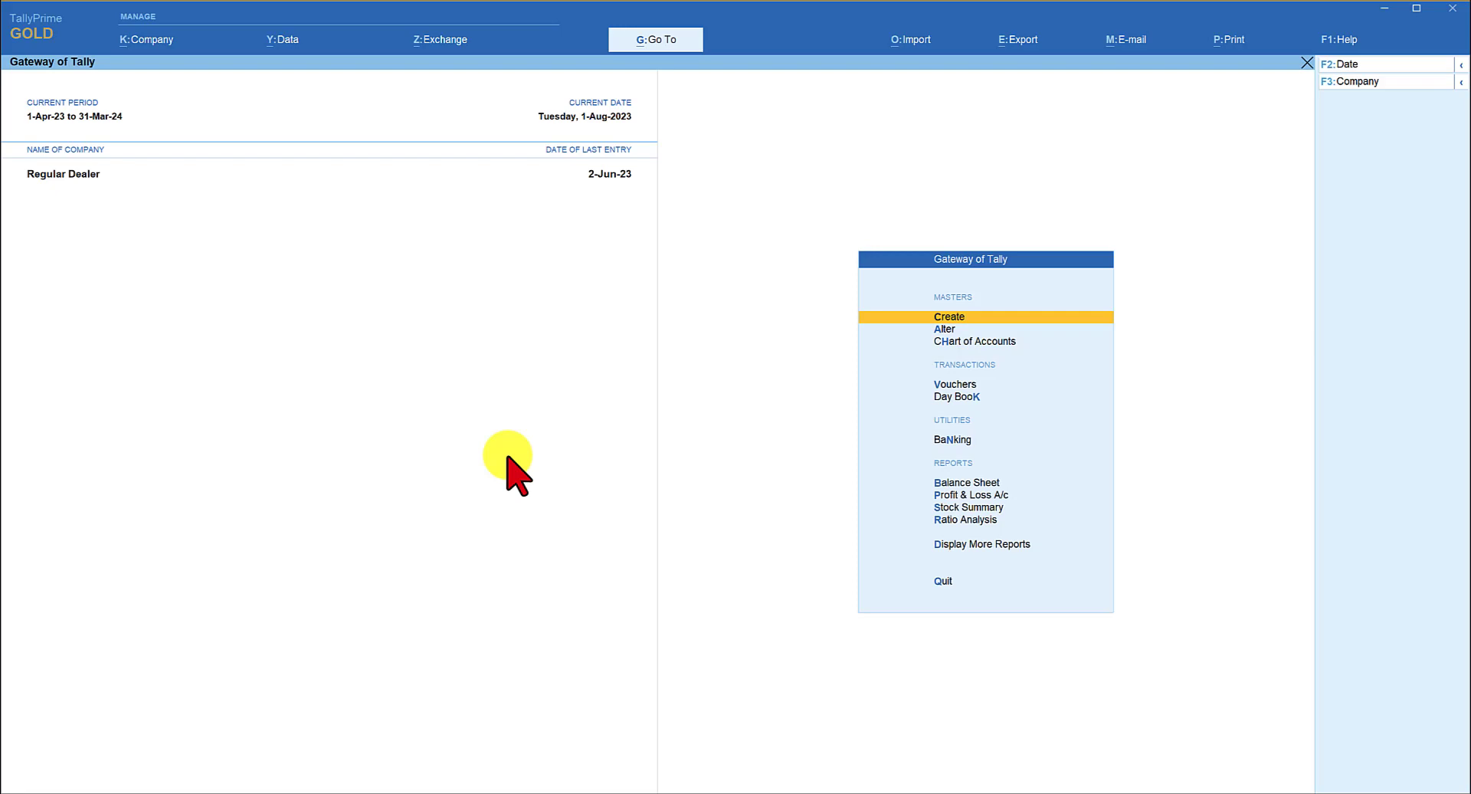
{"action": "mouse_move", "coordinate": [1183, 598]}
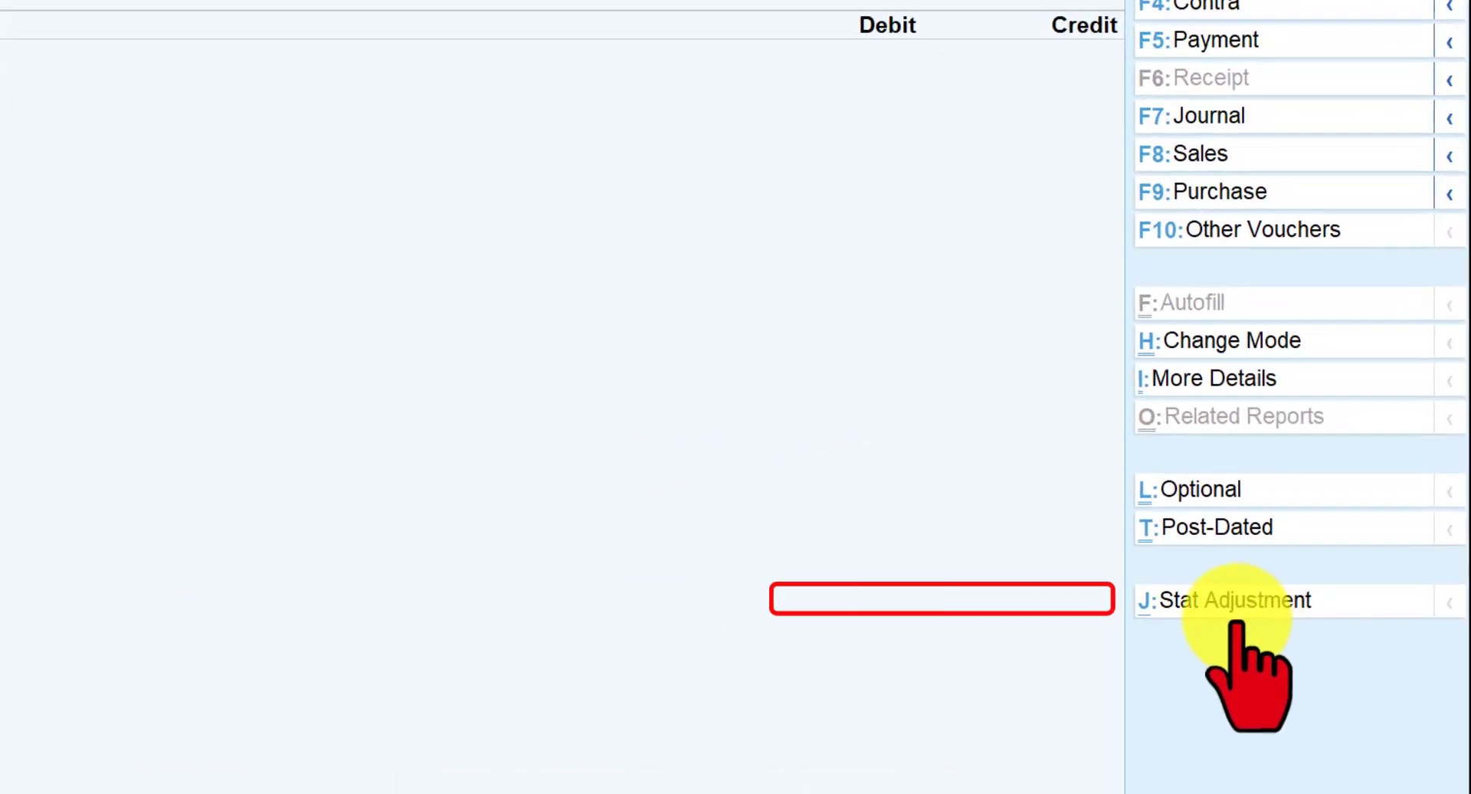
- Mark the new receipt voucher's GST statutory adjustment as Advance Receipt
{"action": "left_click", "coordinate": [1229, 600]}
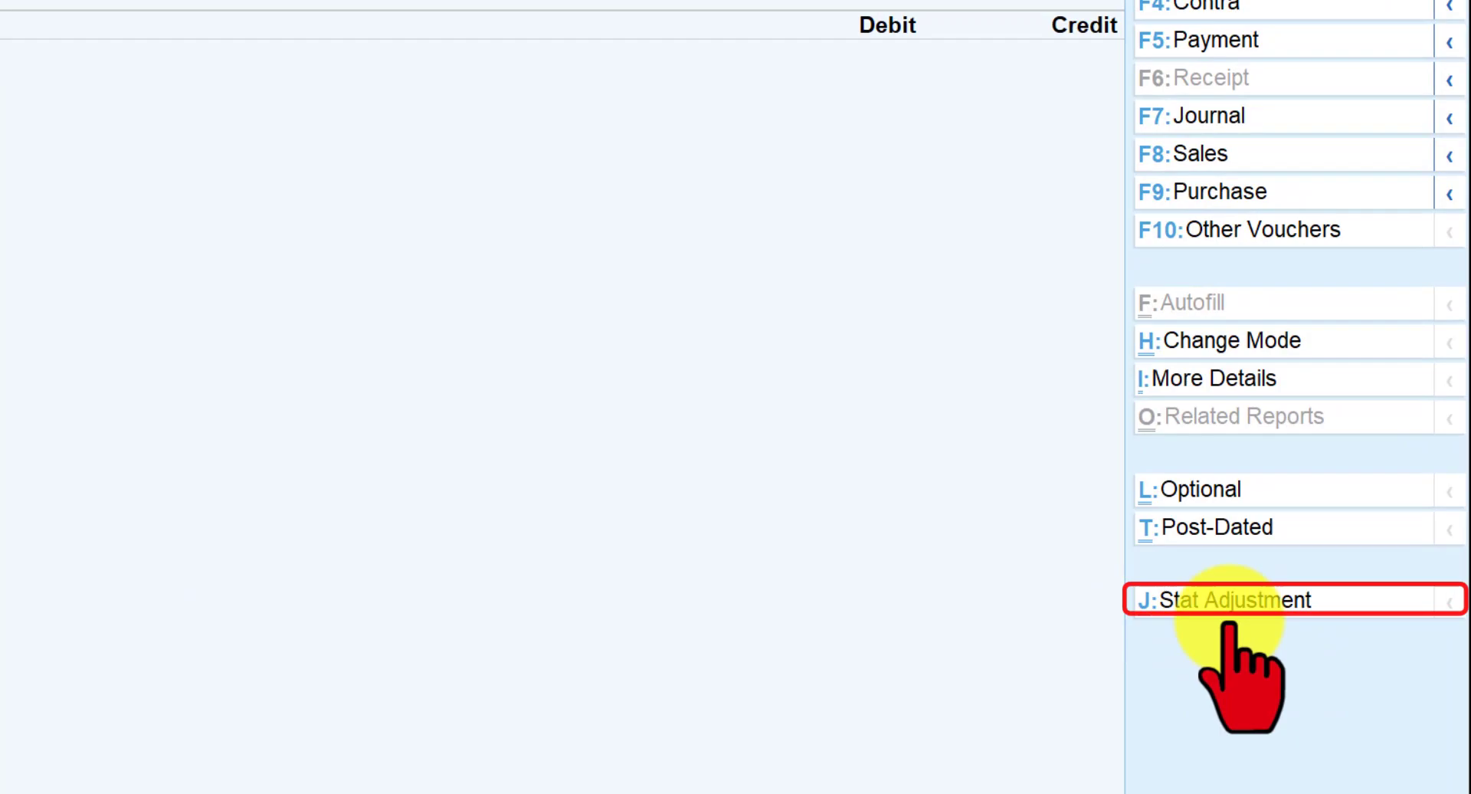
{"action": "left_click", "coordinate": [1232, 600]}
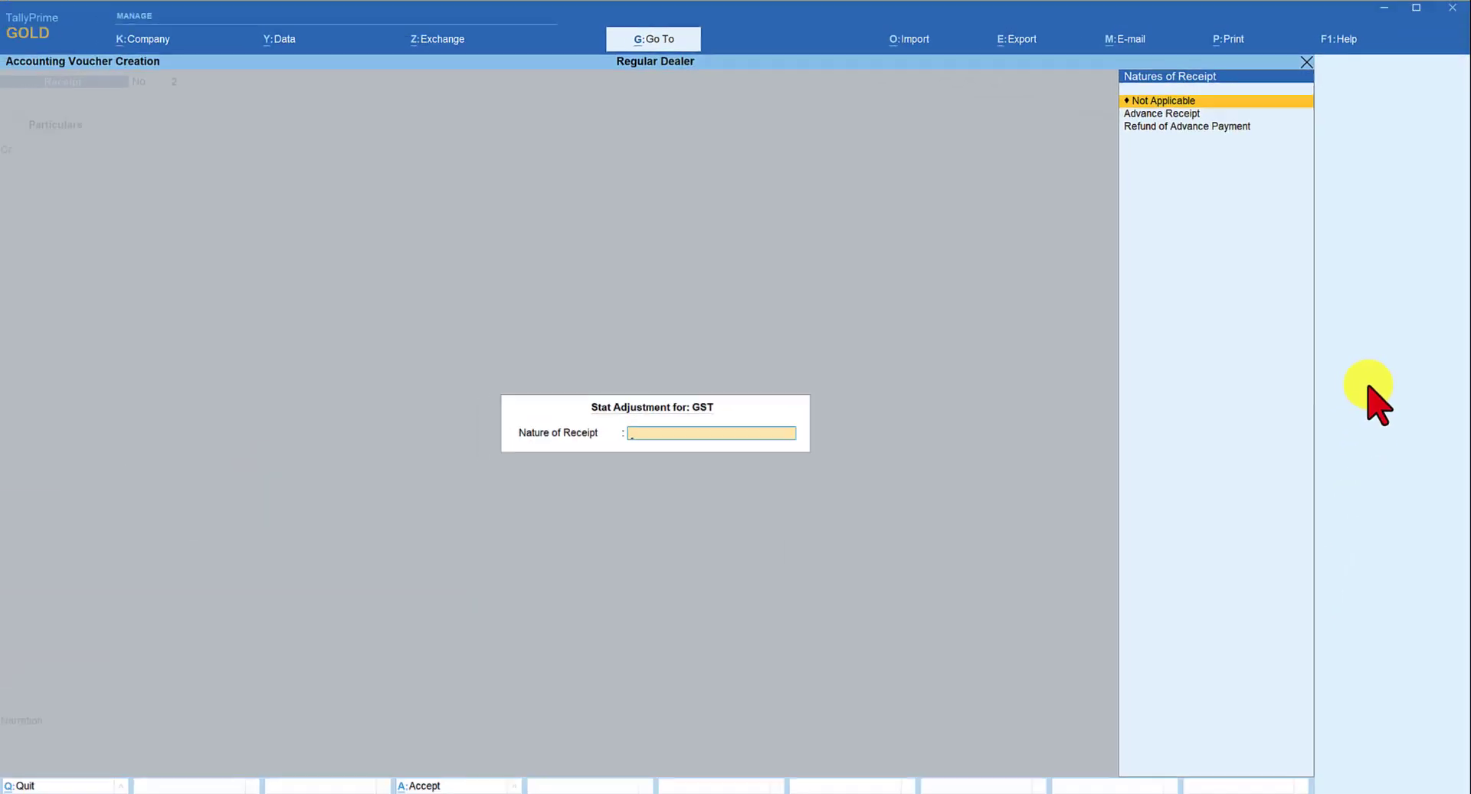
{"action": "mouse_move", "coordinate": [1205, 168]}
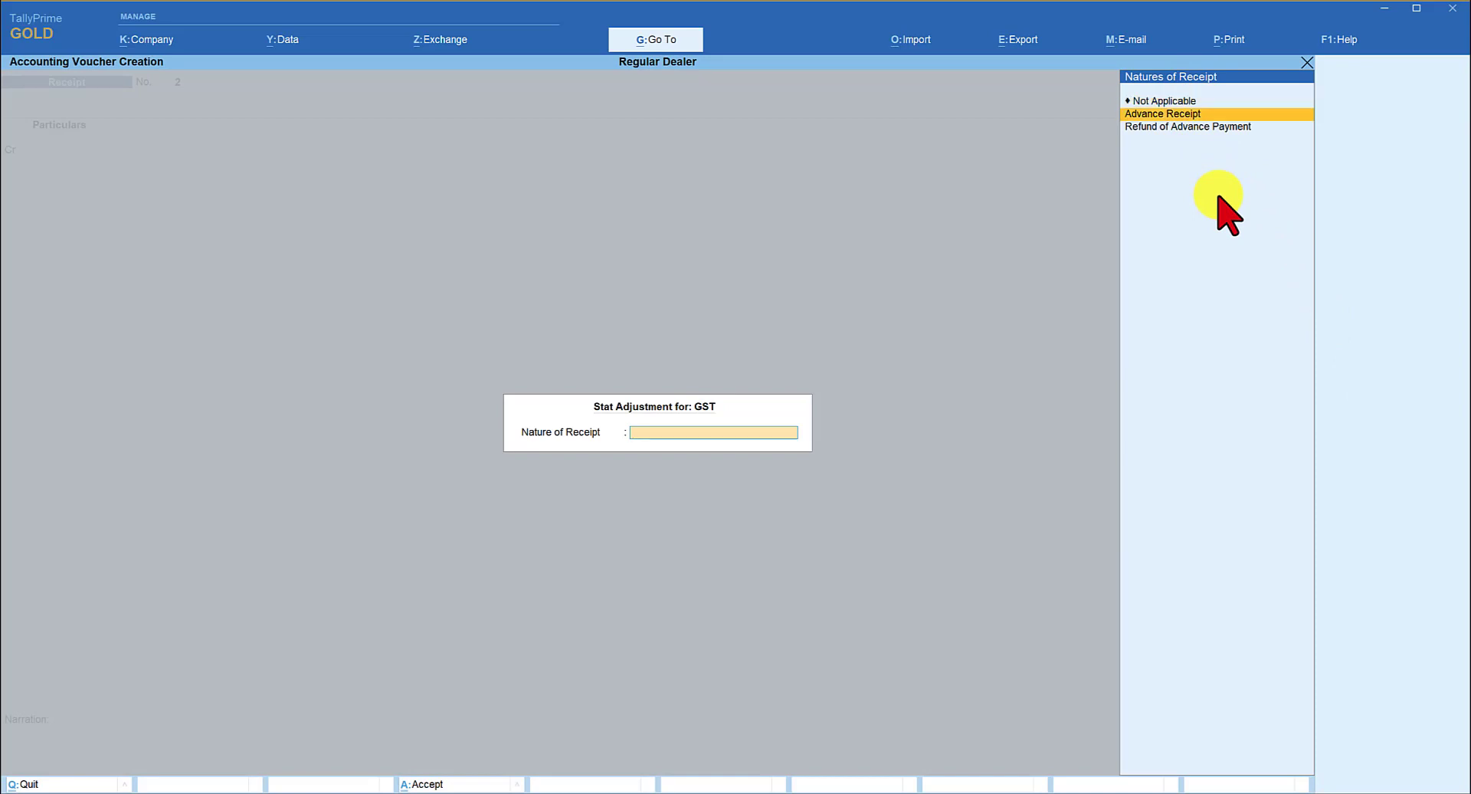
{"action": "left_click", "coordinate": [1161, 113]}
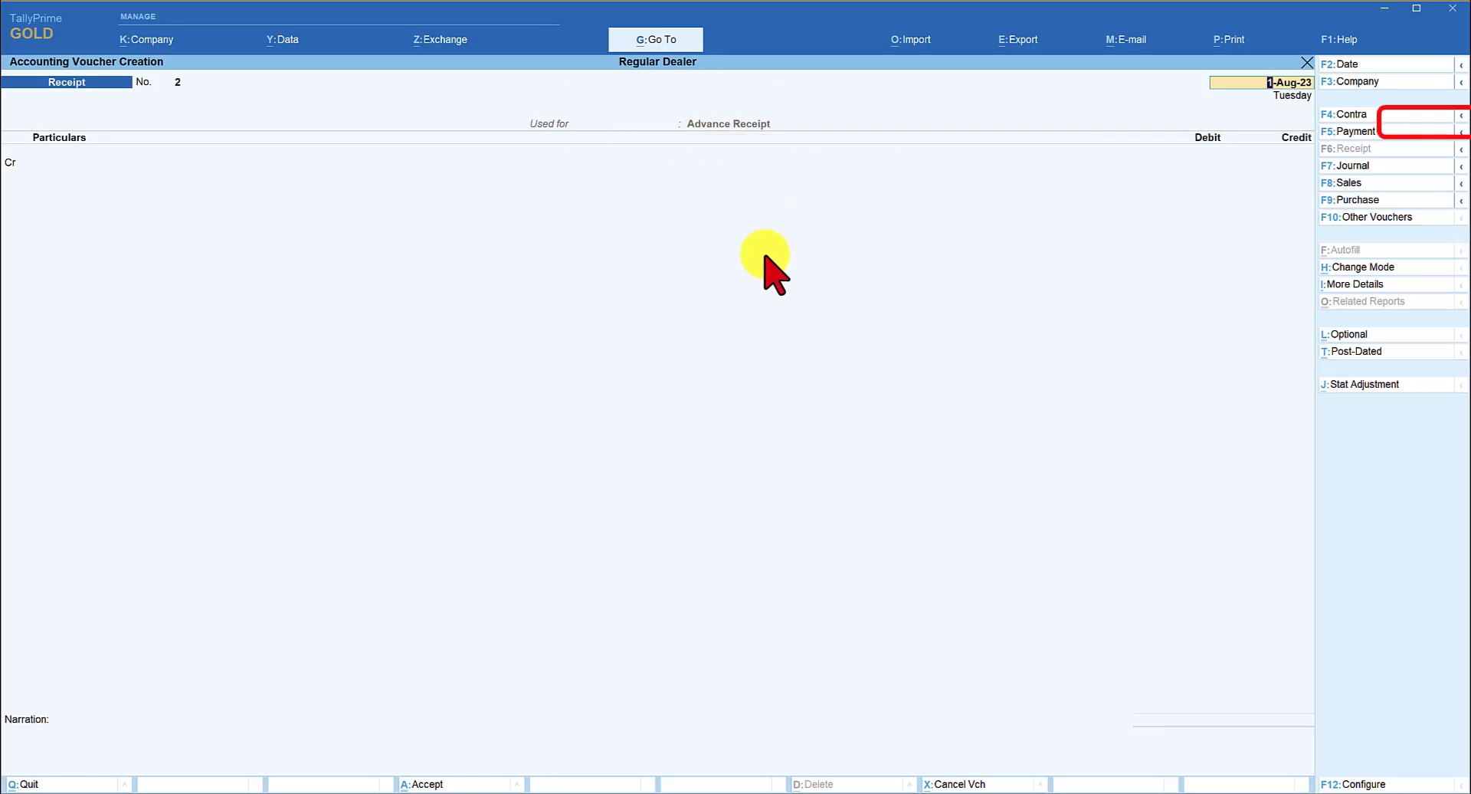
- Credit the Customer ledger on the receipt and accept its party details
{"action": "left_click", "coordinate": [113, 162]}
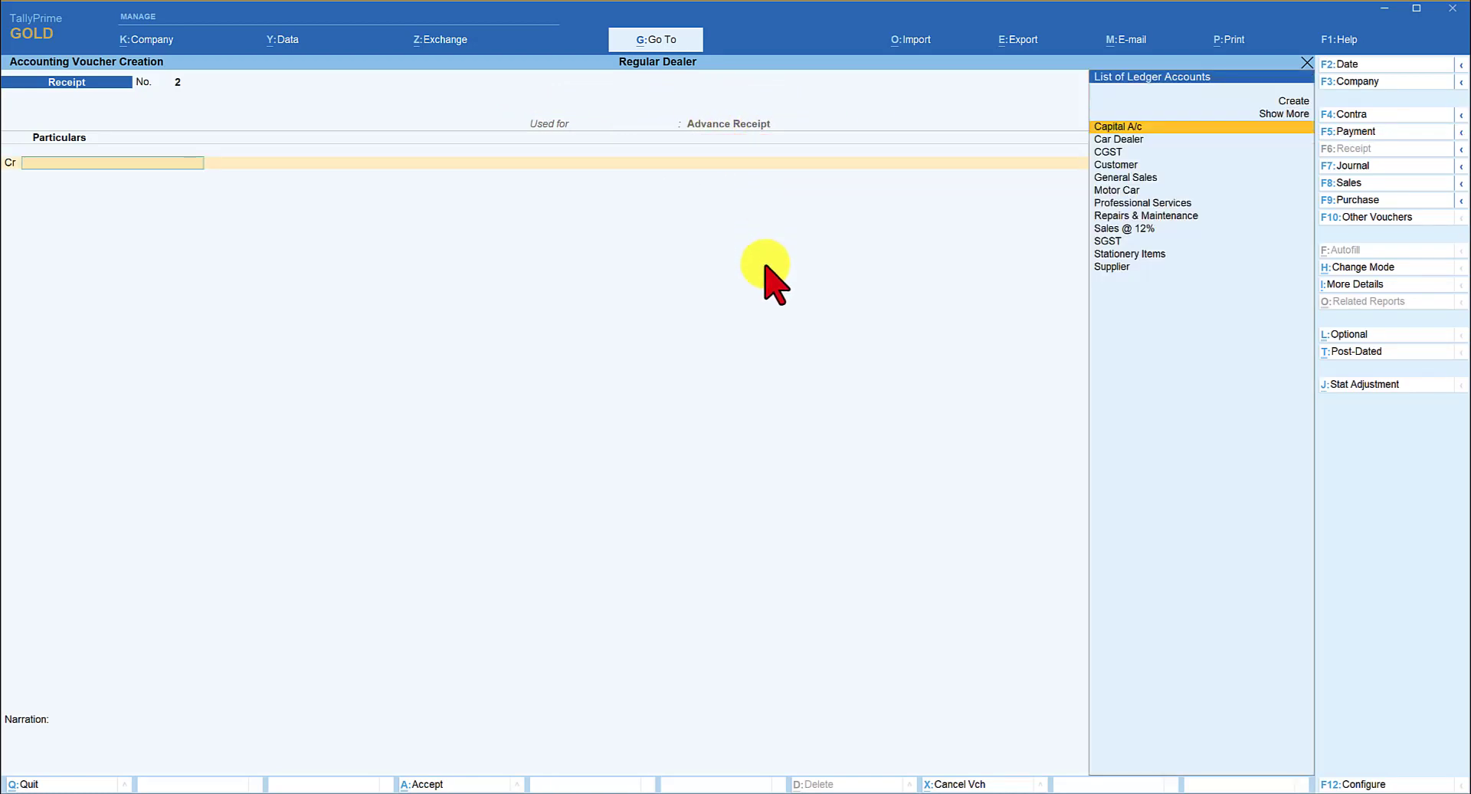
{"action": "type", "text": "Cu"}
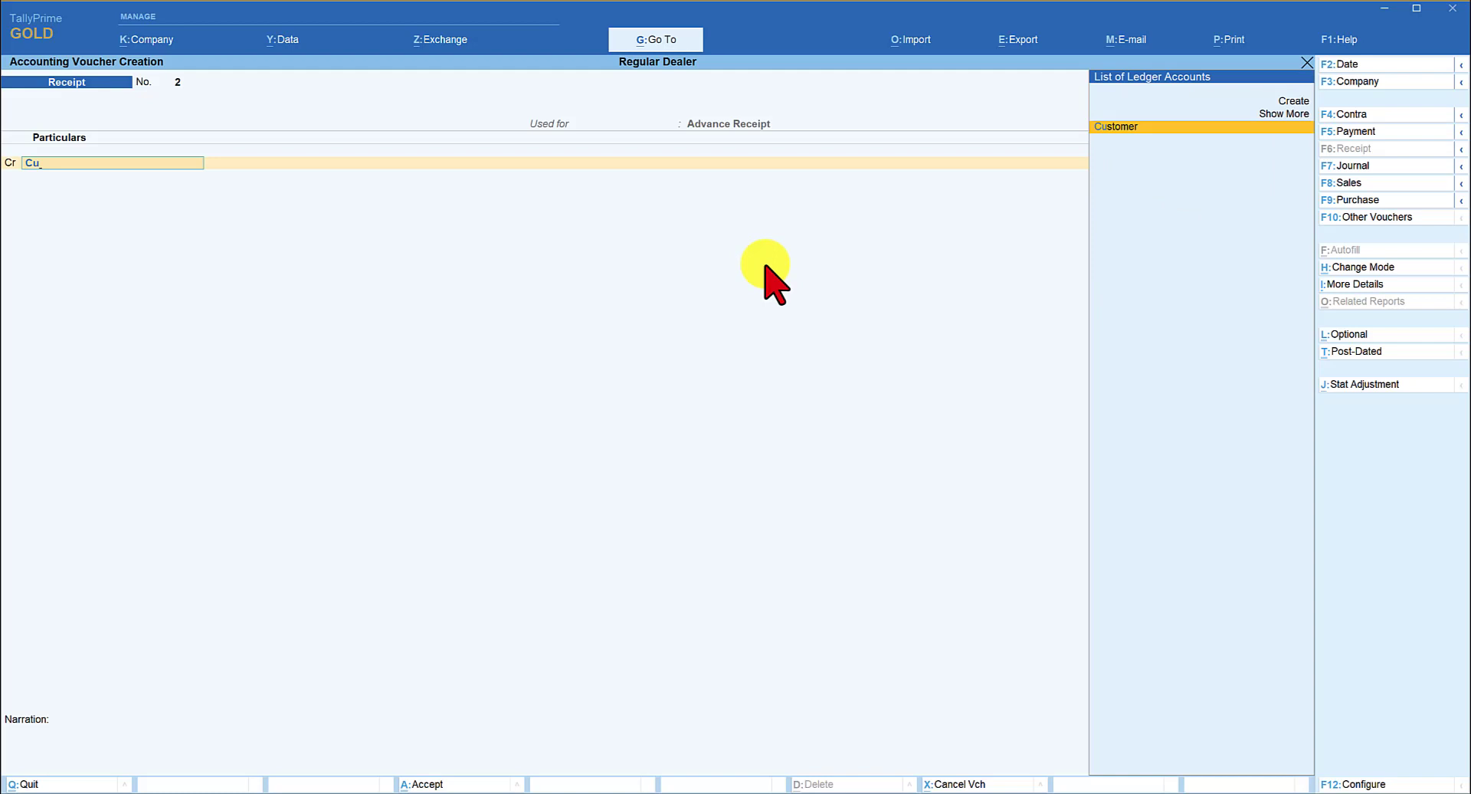
{"action": "left_click", "coordinate": [1116, 127]}
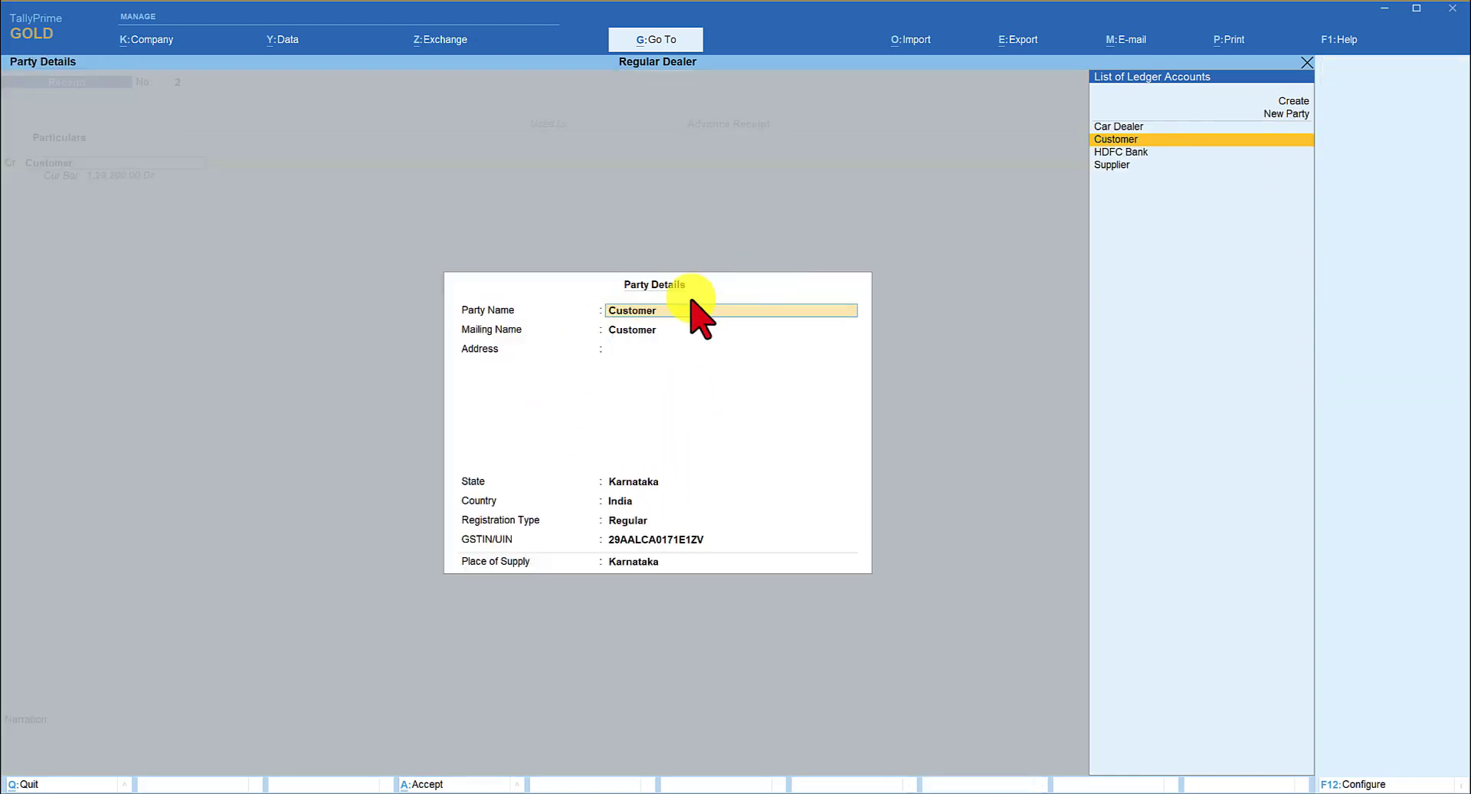
{"action": "mouse_move", "coordinate": [607, 525]}
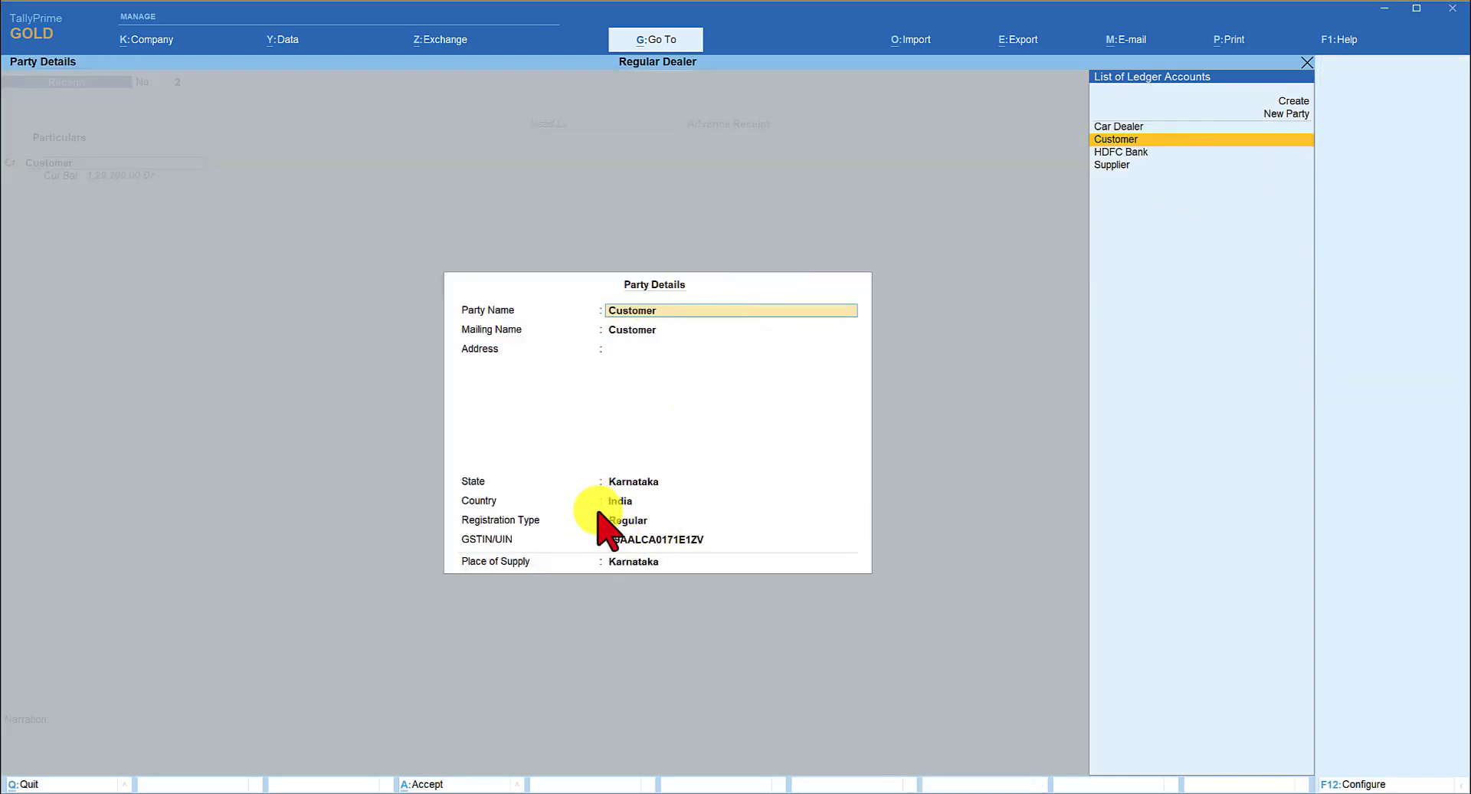
{"action": "key", "text": "enter"}
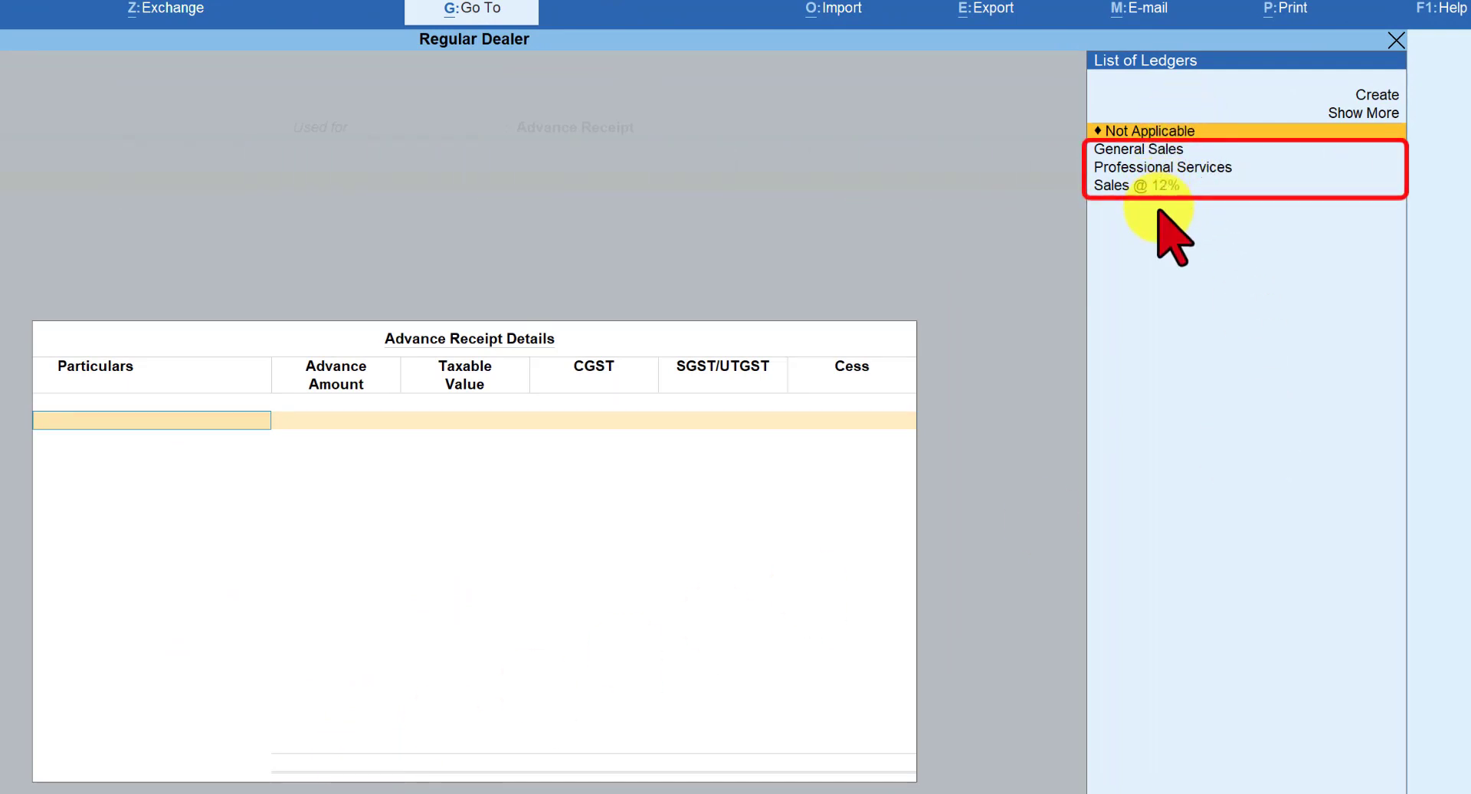
{"action": "mouse_move", "coordinate": [1176, 334]}
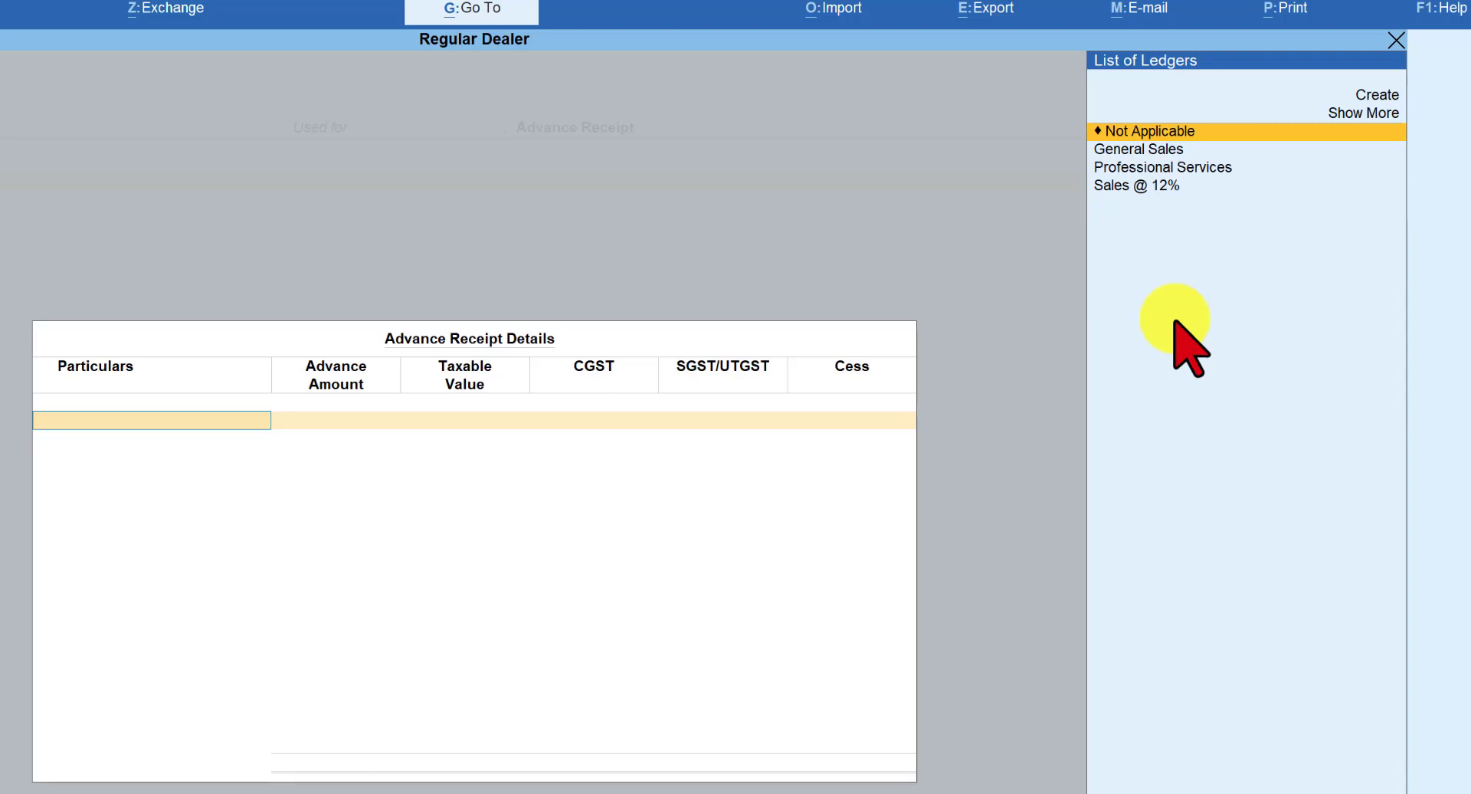
{"action": "left_click", "coordinate": [1362, 113]}
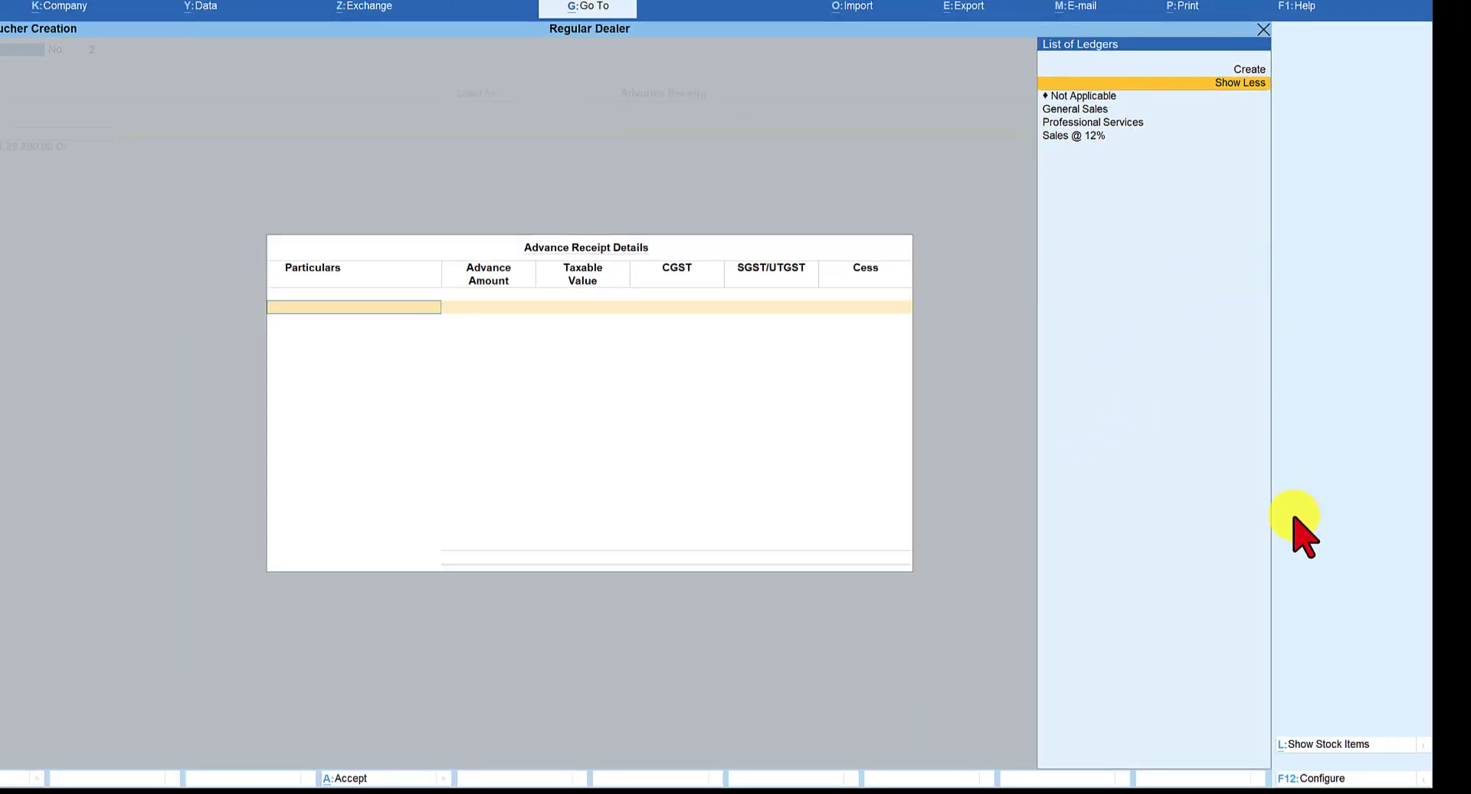
{"action": "mouse_move", "coordinate": [1332, 744]}
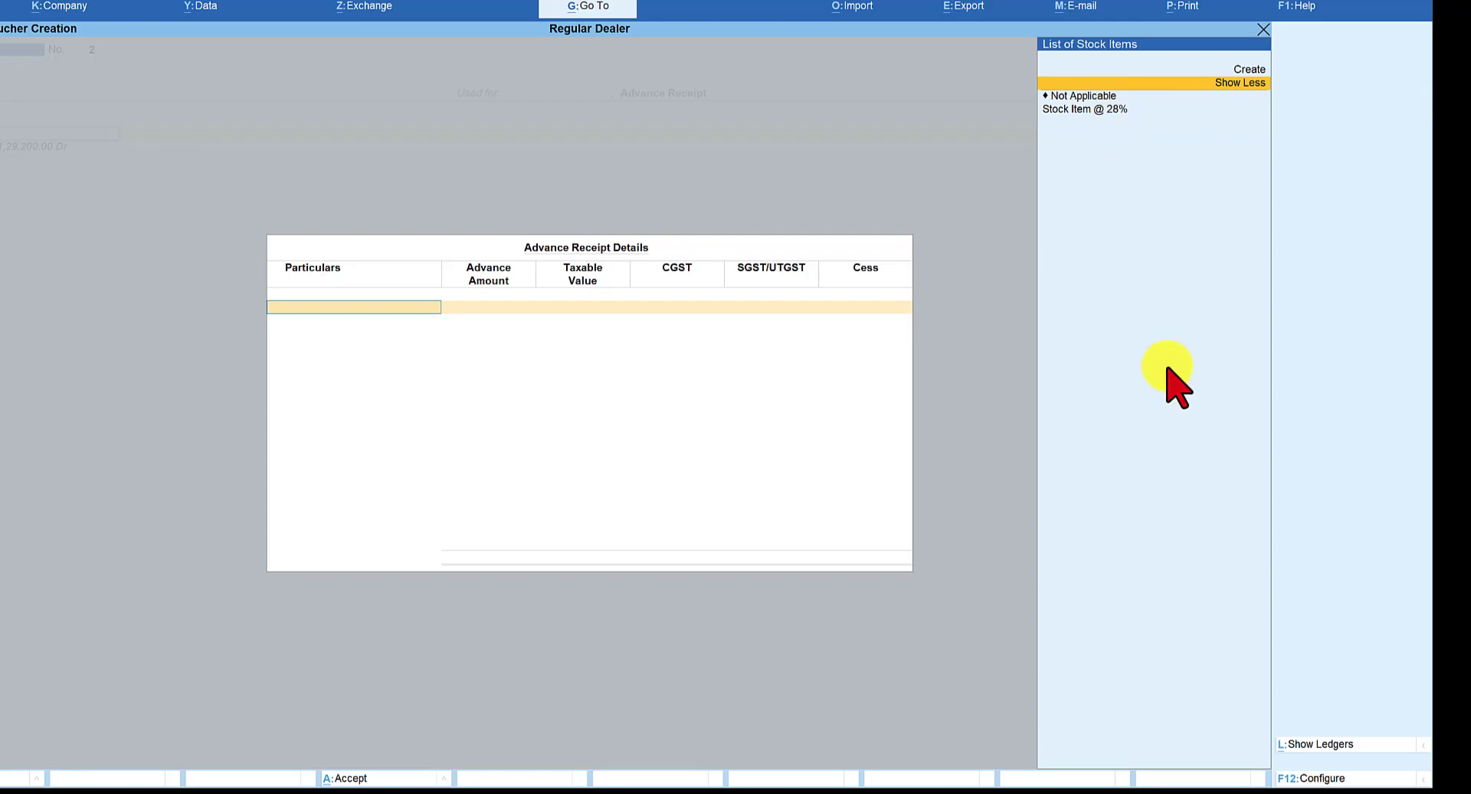
{"action": "mouse_move", "coordinate": [1205, 460]}
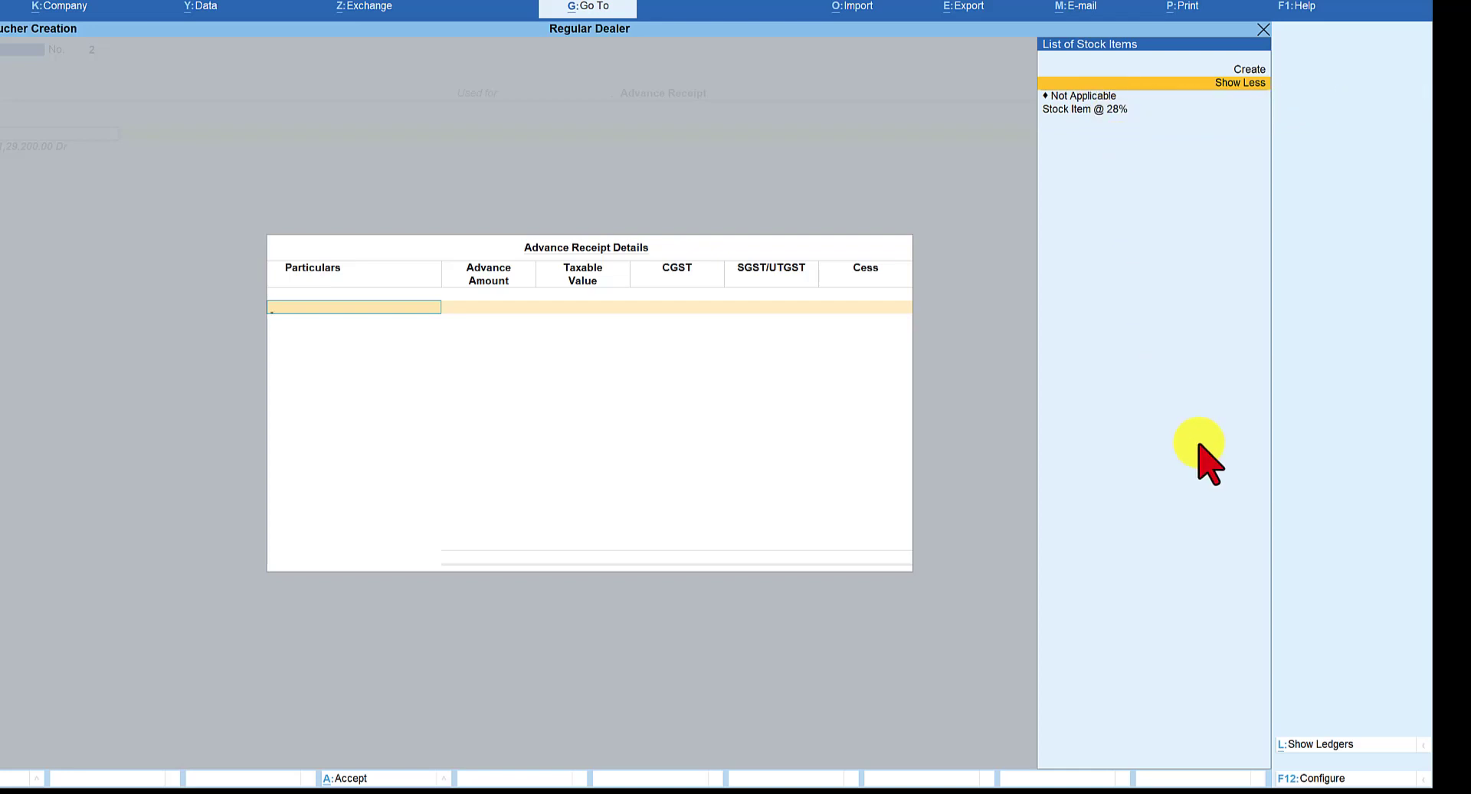
{"action": "mouse_move", "coordinate": [1323, 743]}
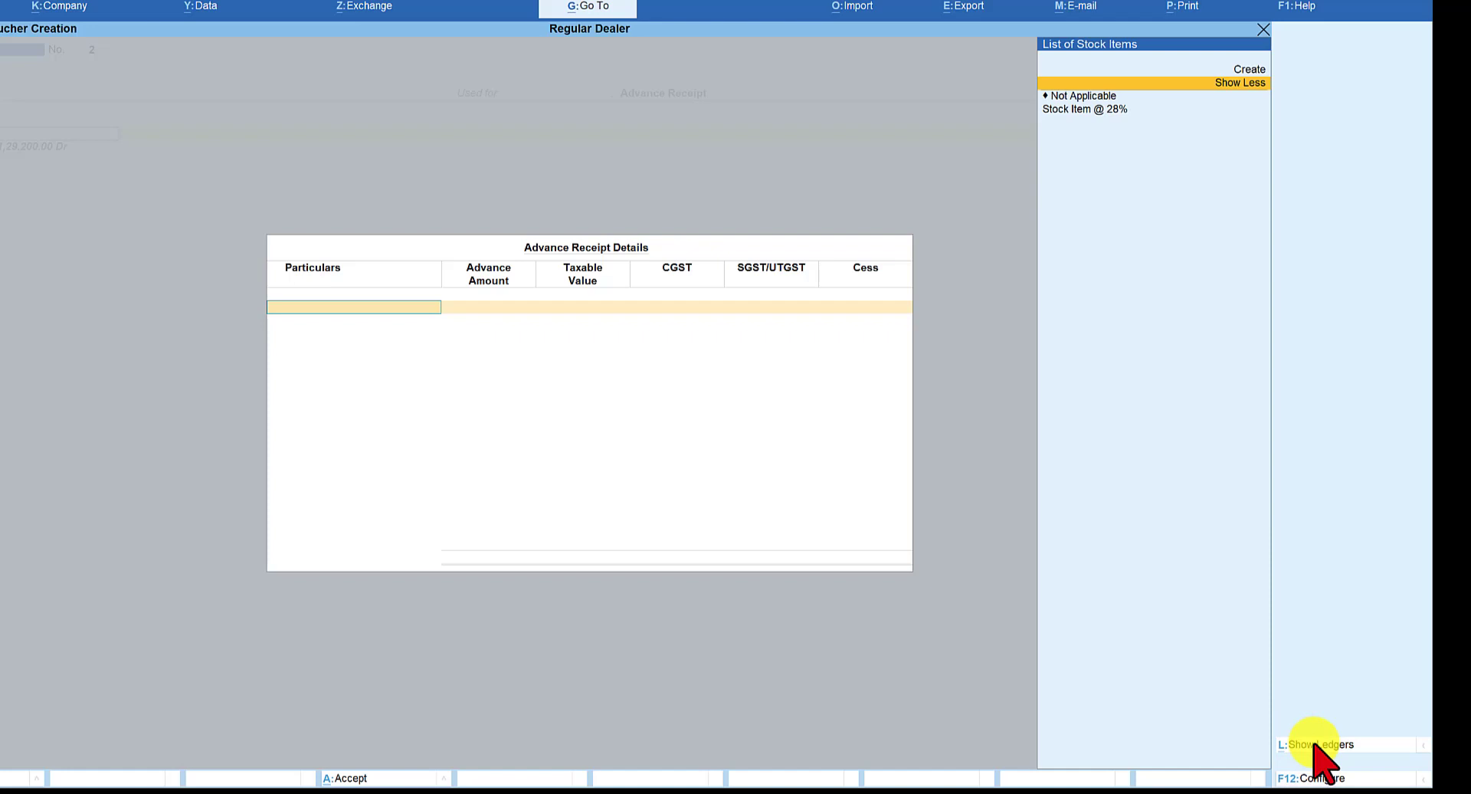
{"action": "left_click", "coordinate": [1316, 744]}
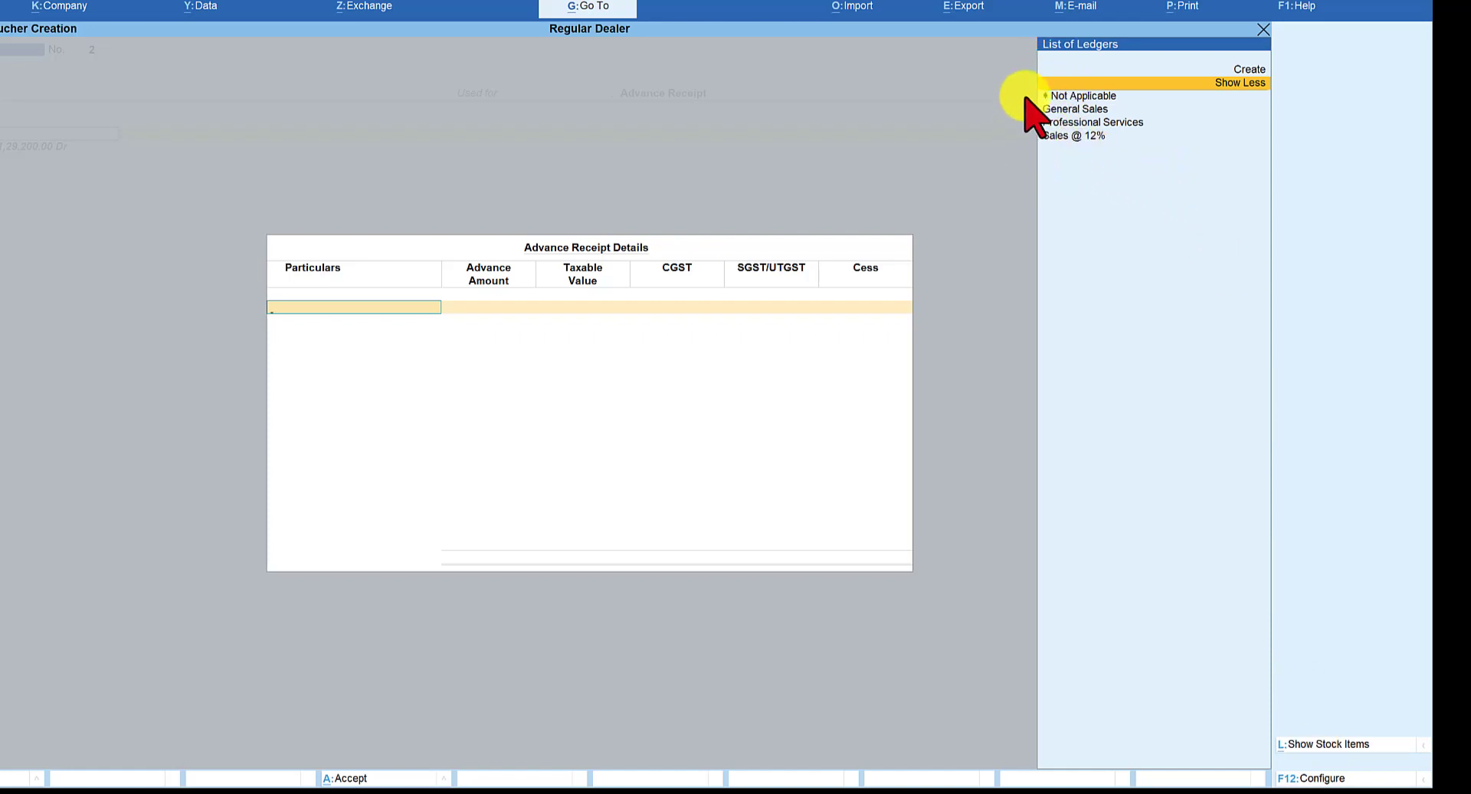
{"action": "mouse_move", "coordinate": [1041, 305]}
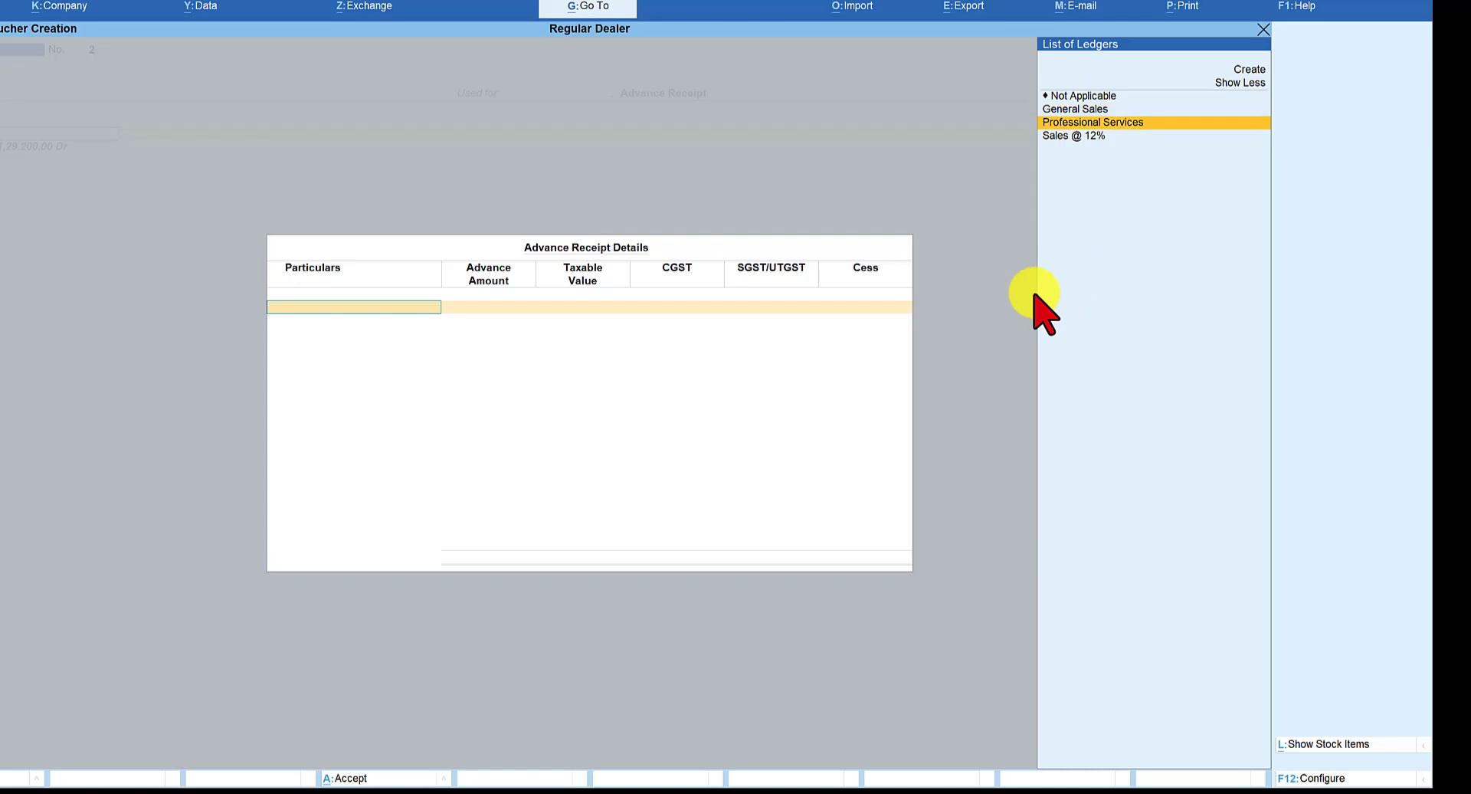
- Record a 1,00,000 Professional Services advance with an Advance bill-wise reference
{"action": "left_click", "coordinate": [1091, 122]}
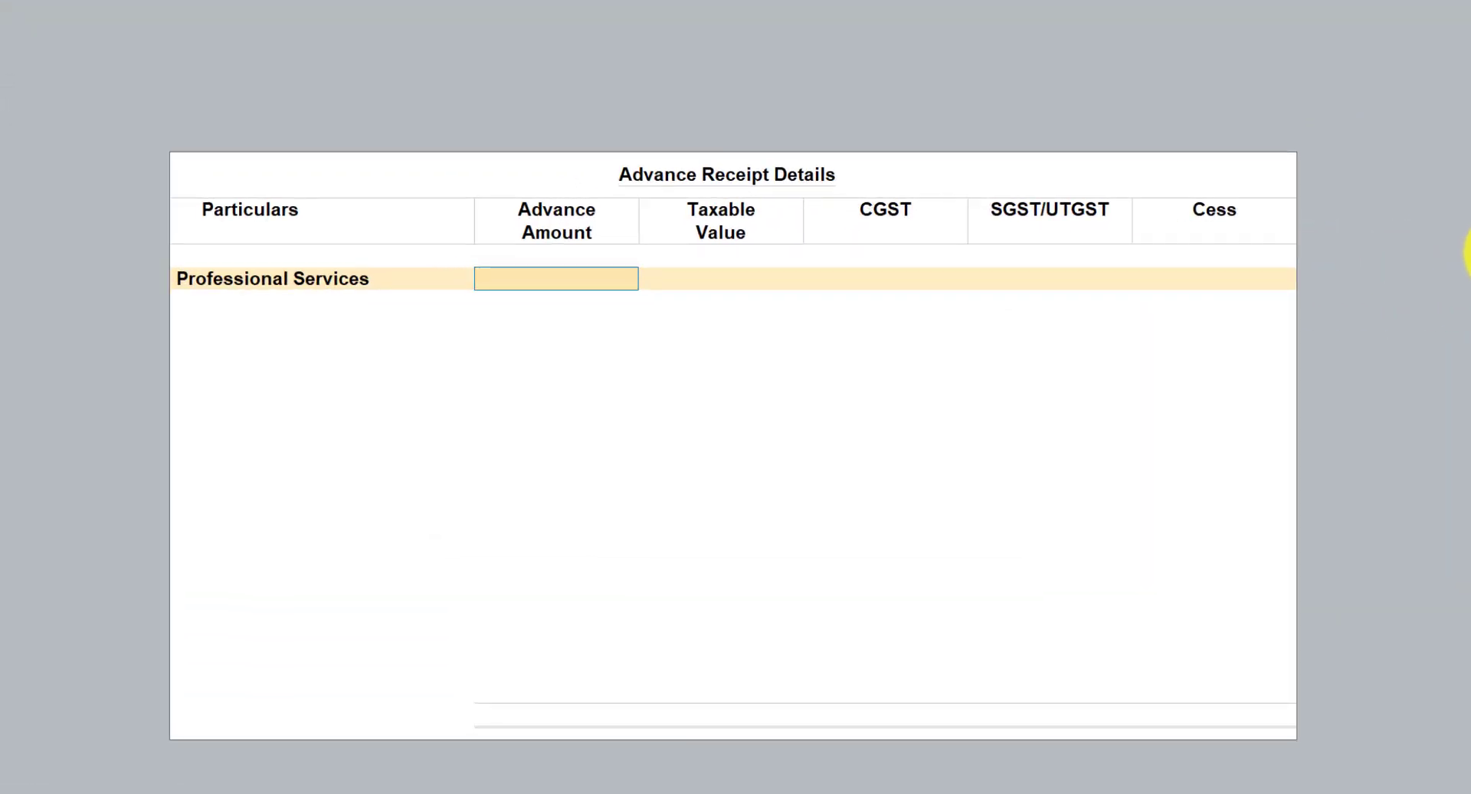
{"action": "type", "text": "100000"}
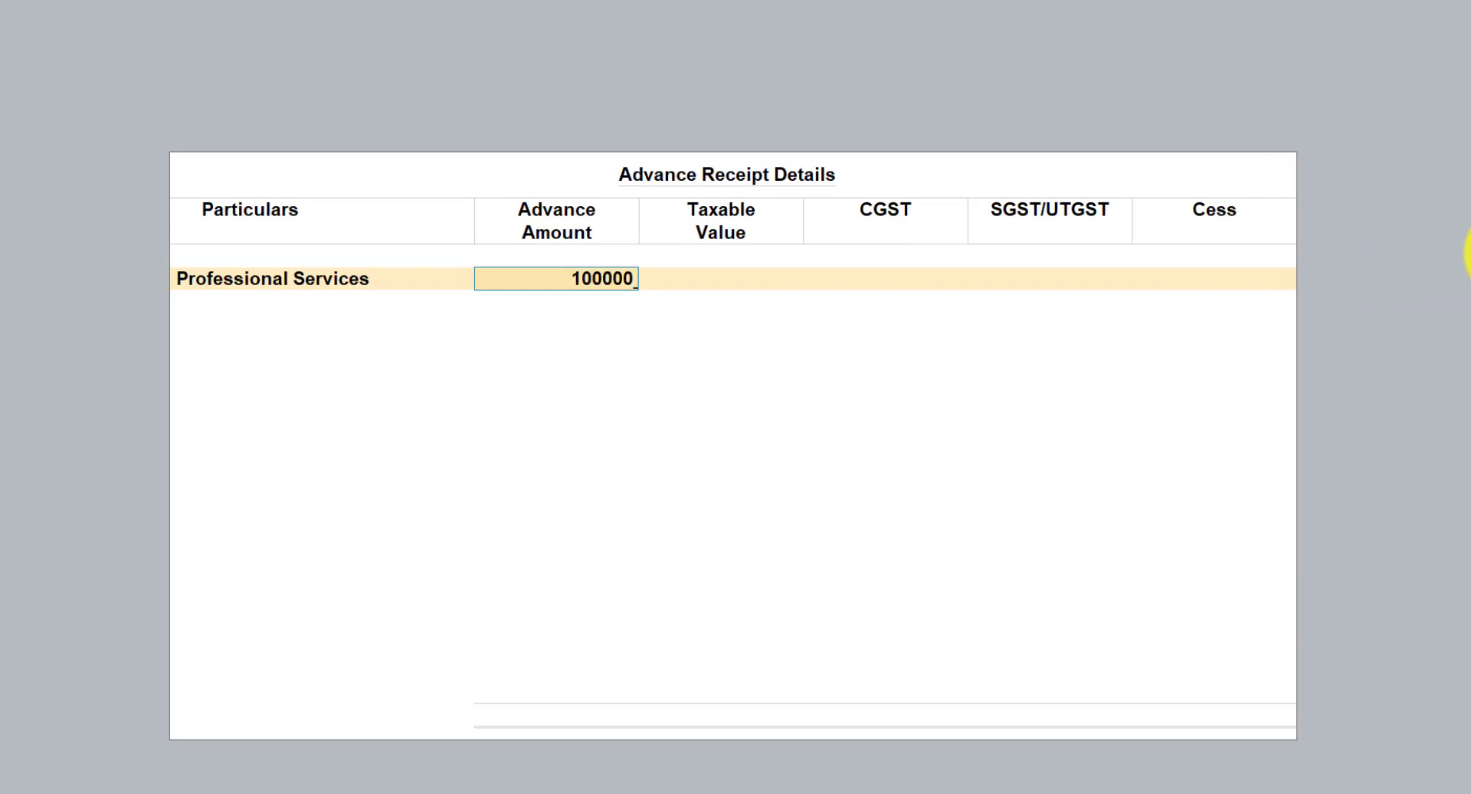
{"action": "key", "text": "enter"}
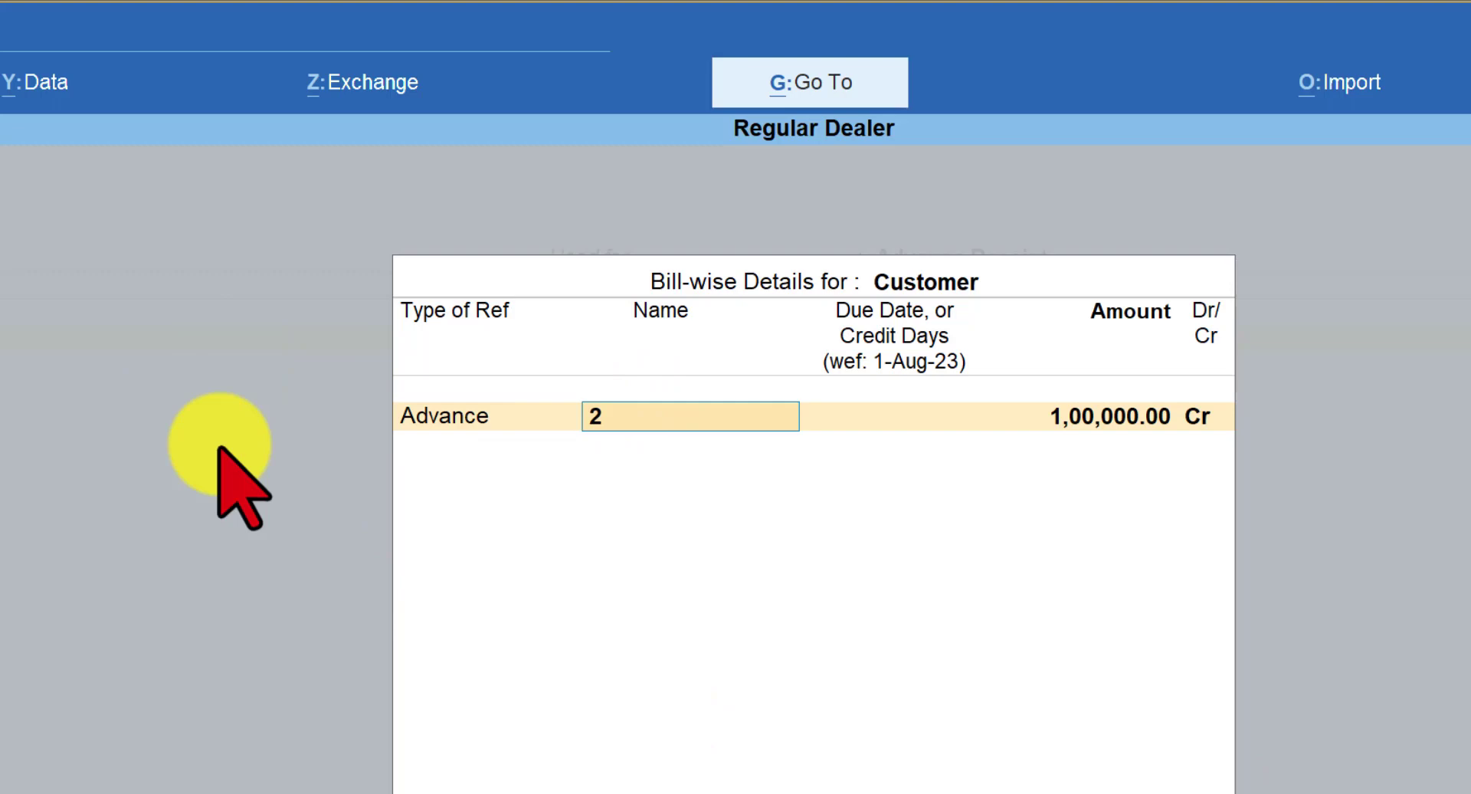
{"action": "mouse_move", "coordinate": [629, 517]}
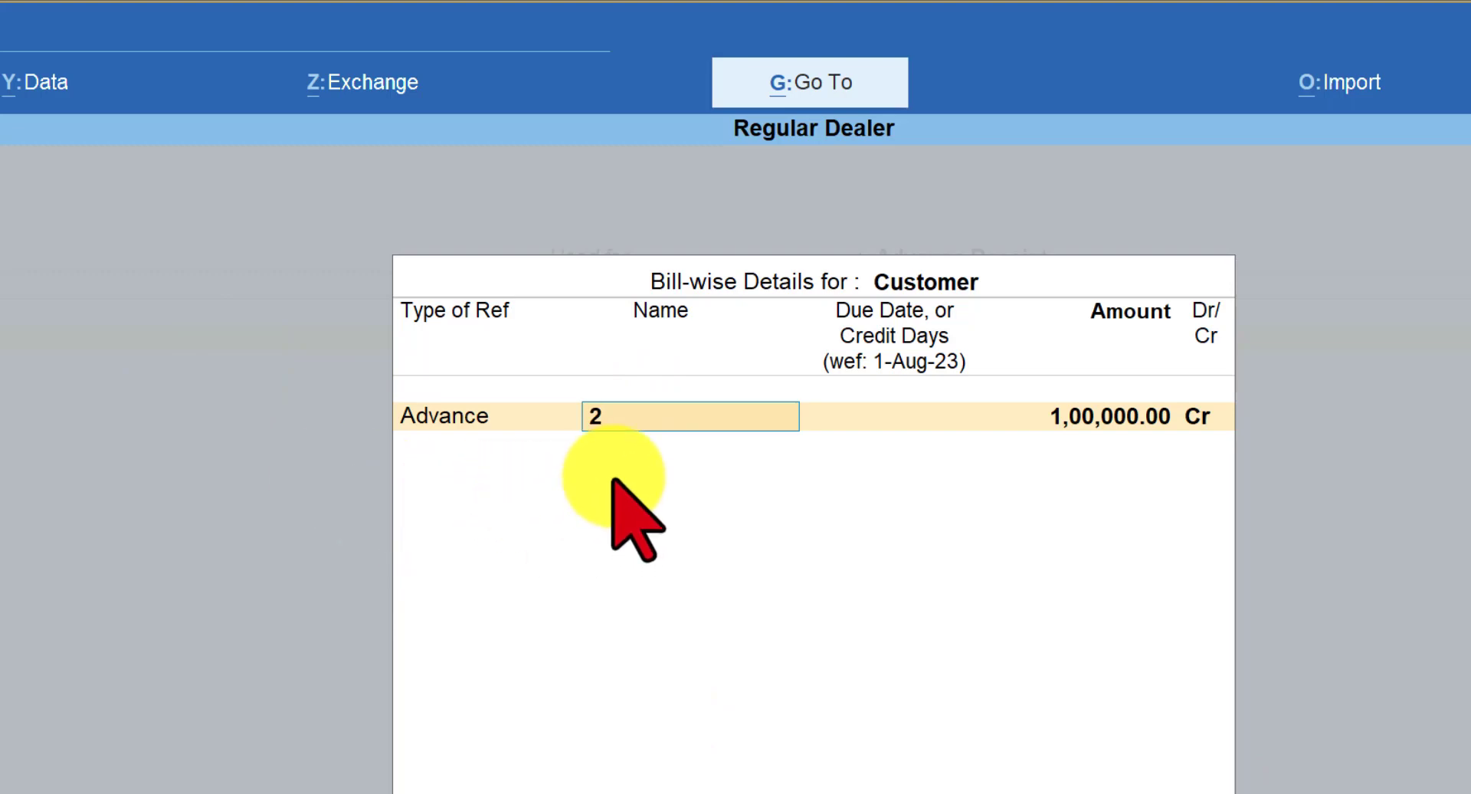
{"action": "type", "text": "Ad"}
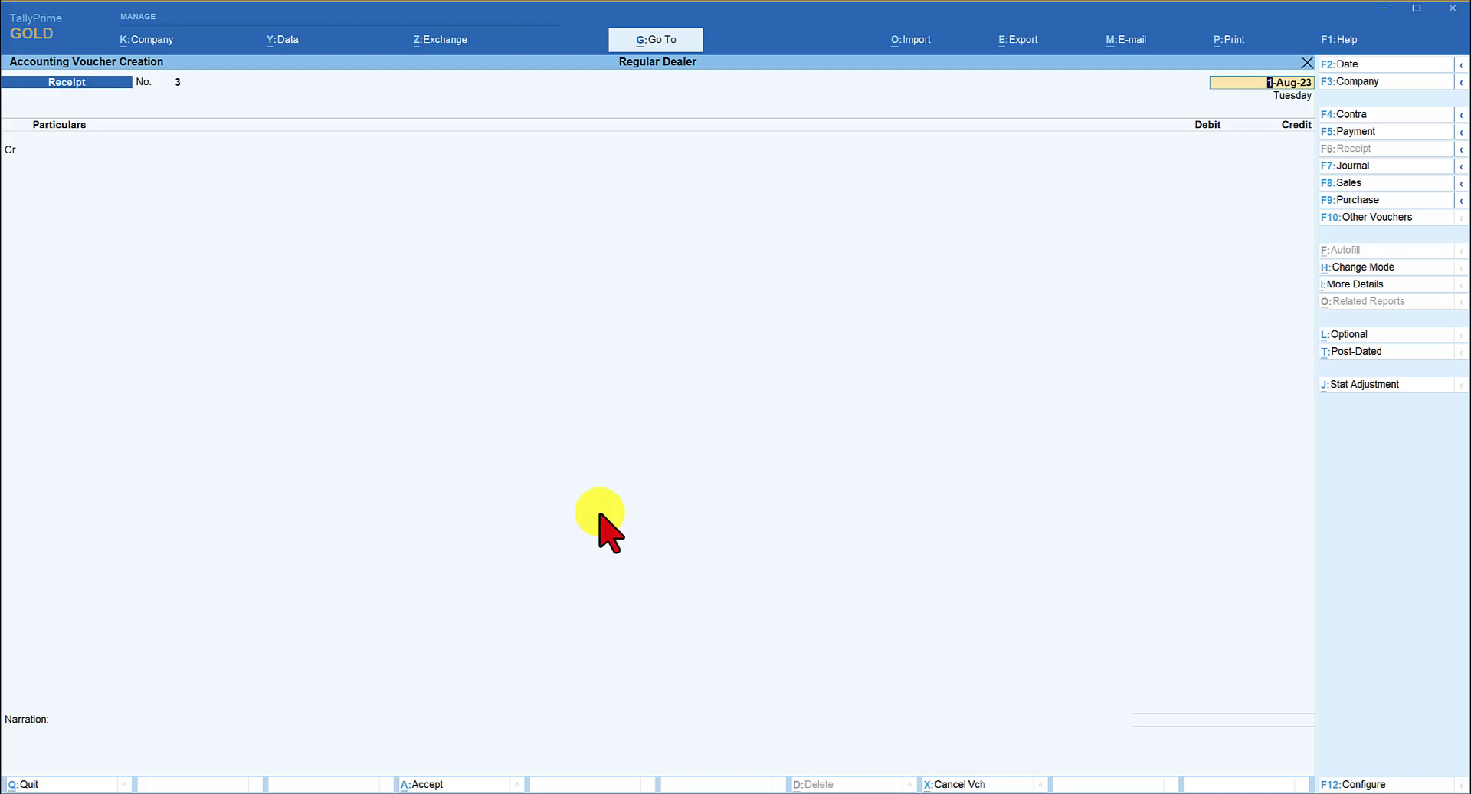
- Open GSTR-1 through Go To and set the return period to July 2023
{"action": "left_click", "coordinate": [656, 39]}
{"action": "type", "text": "1"}
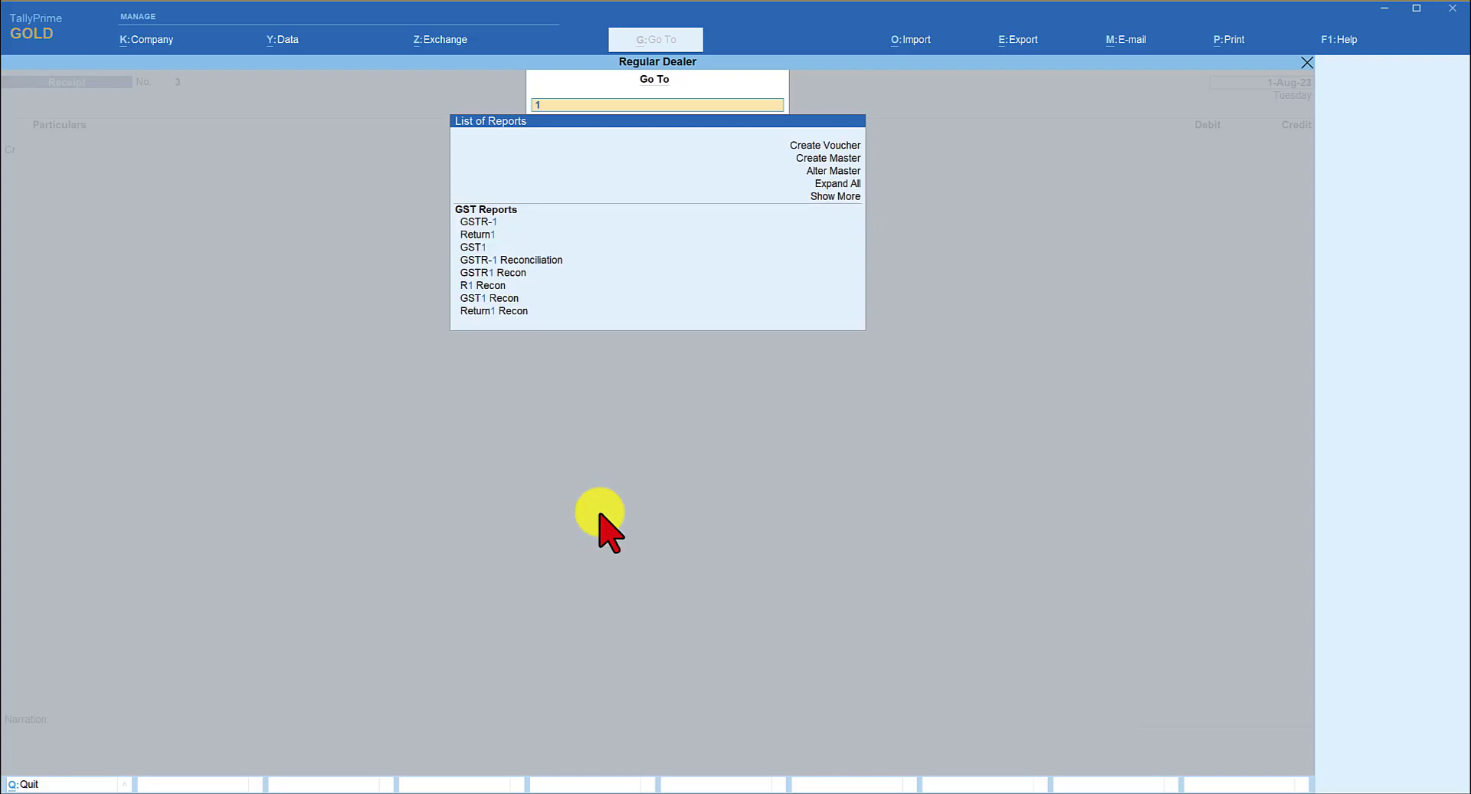
{"action": "left_click", "coordinate": [473, 222]}
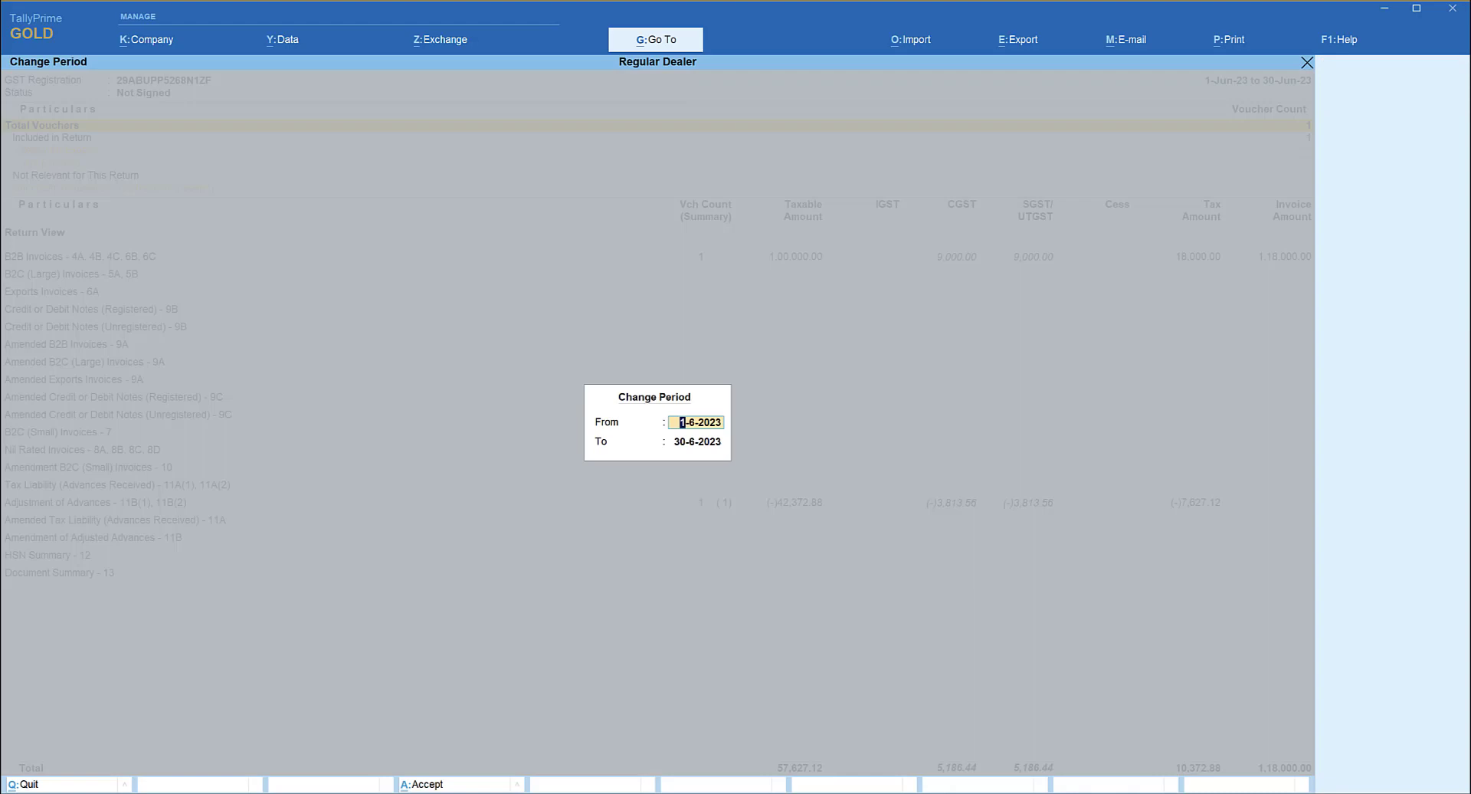
{"action": "key", "text": "enter"}
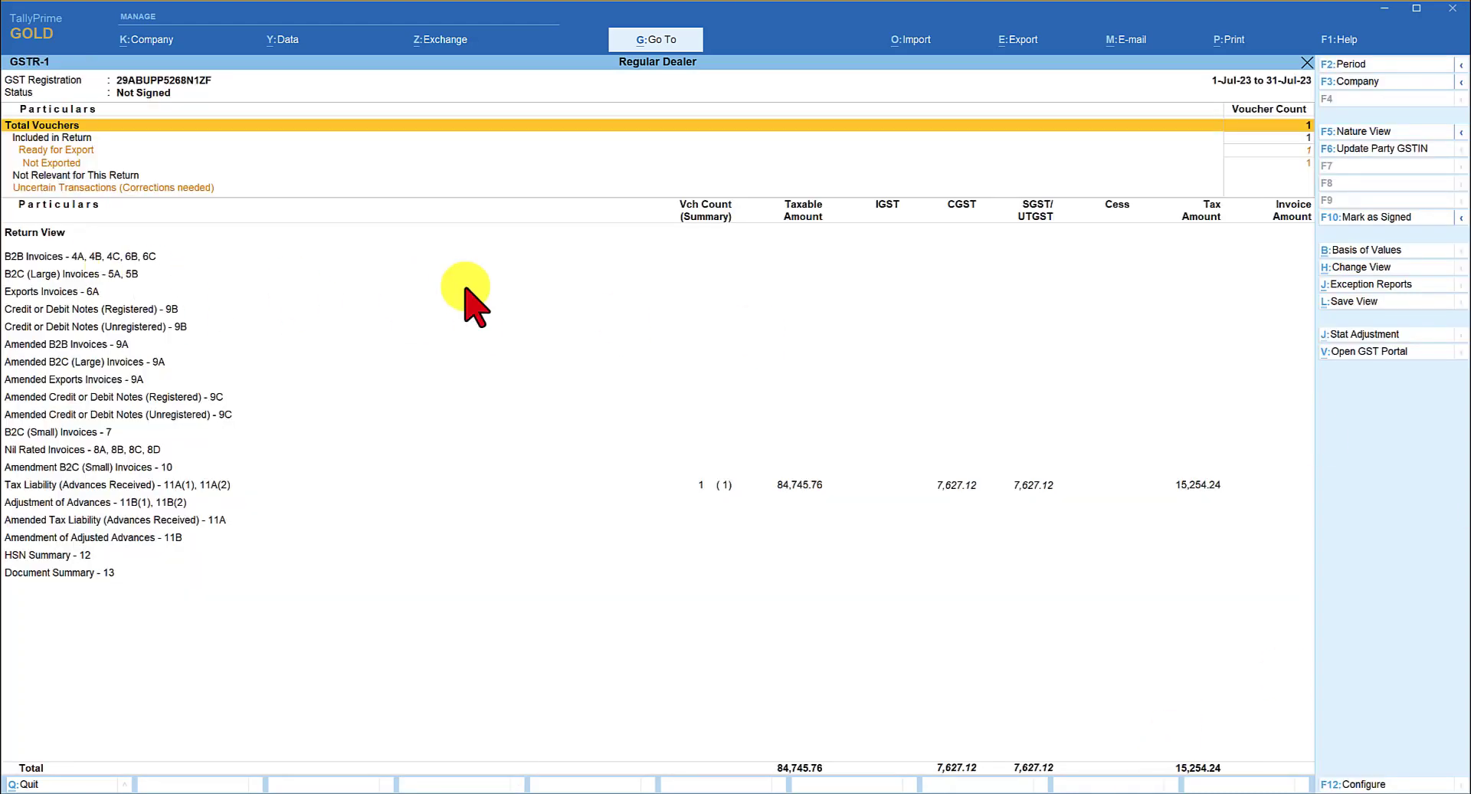
{"action": "mouse_move", "coordinate": [896, 375]}
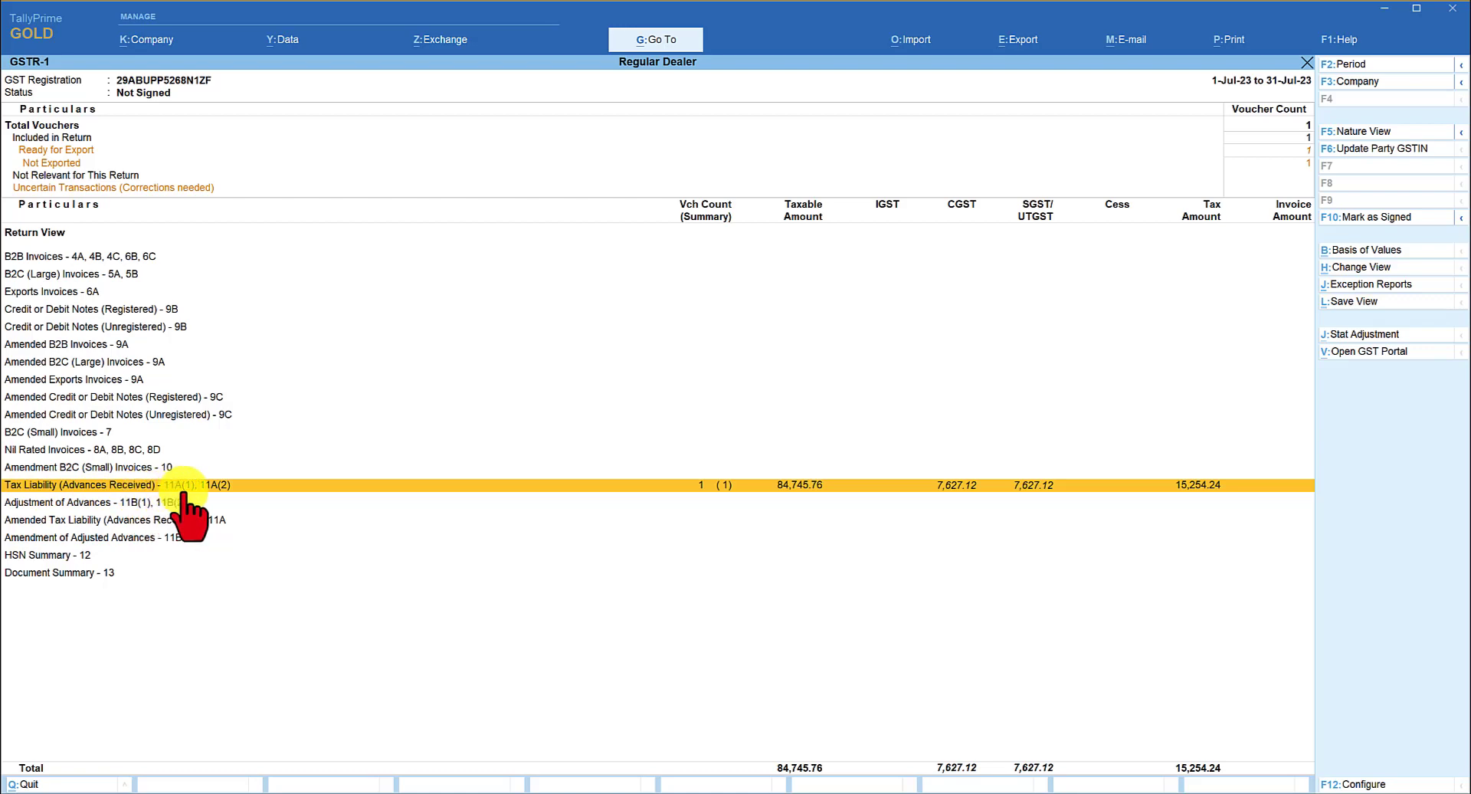
{"action": "mouse_move", "coordinate": [820, 492]}
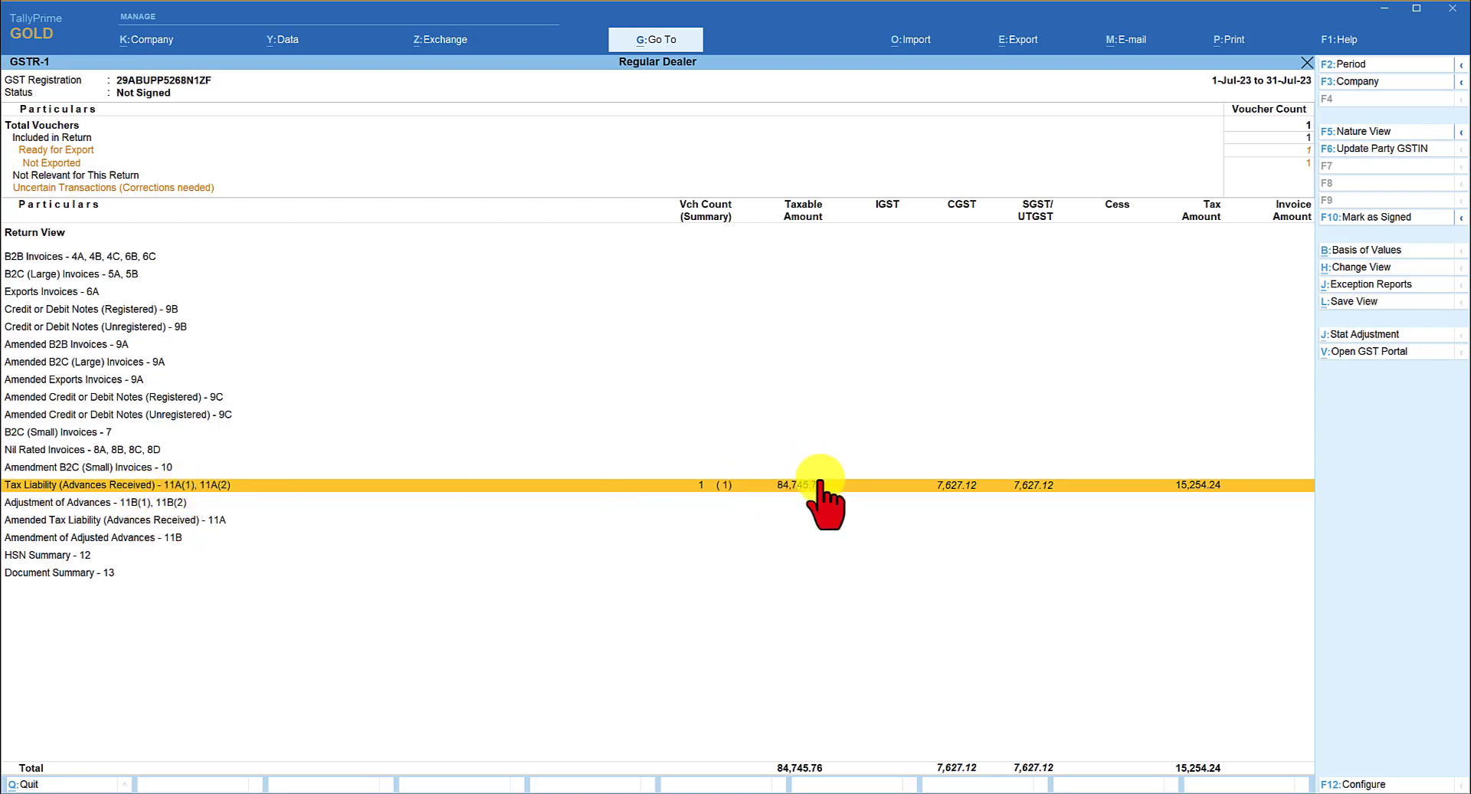
{"action": "mouse_move", "coordinate": [793, 479]}
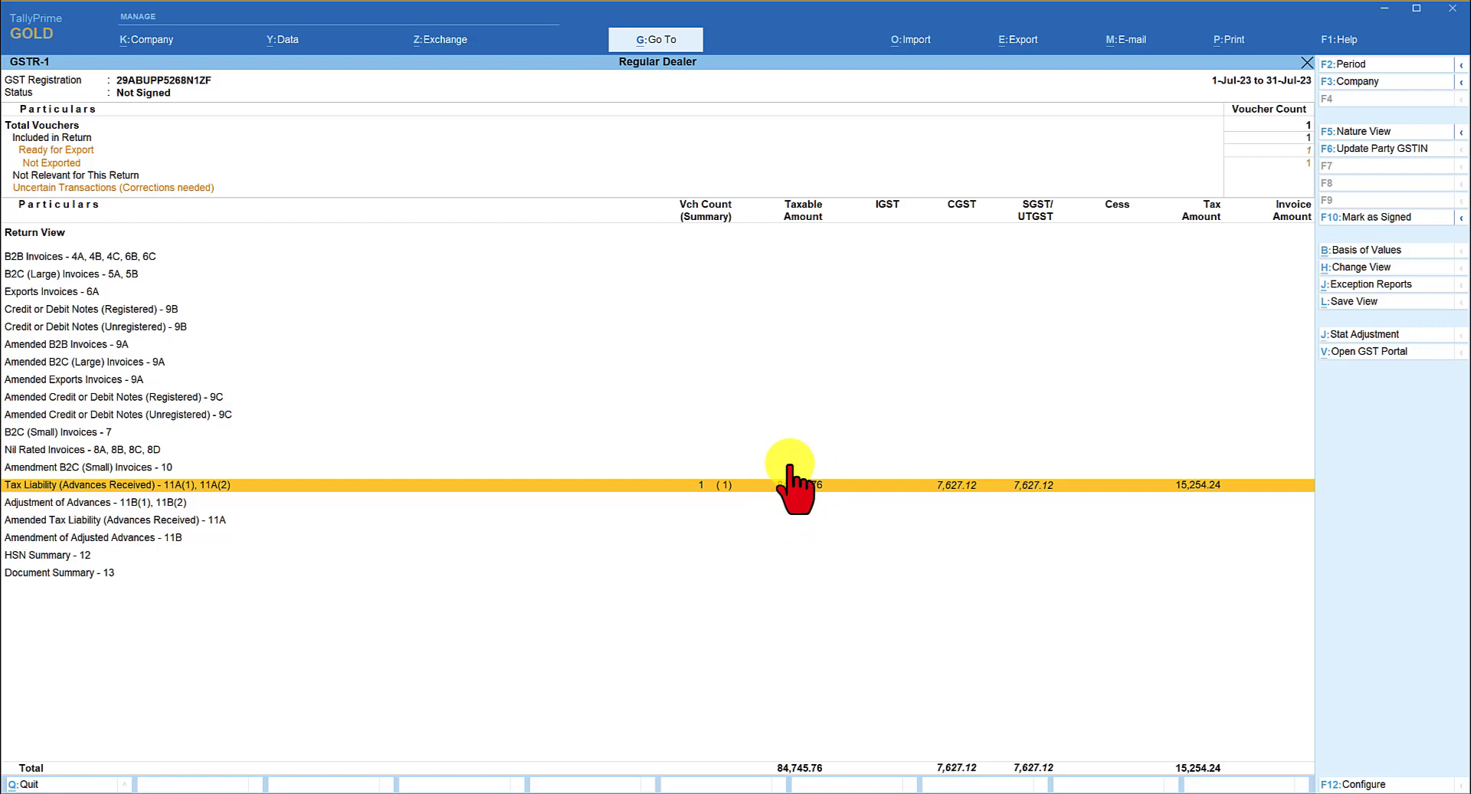
{"action": "mouse_move", "coordinate": [807, 474]}
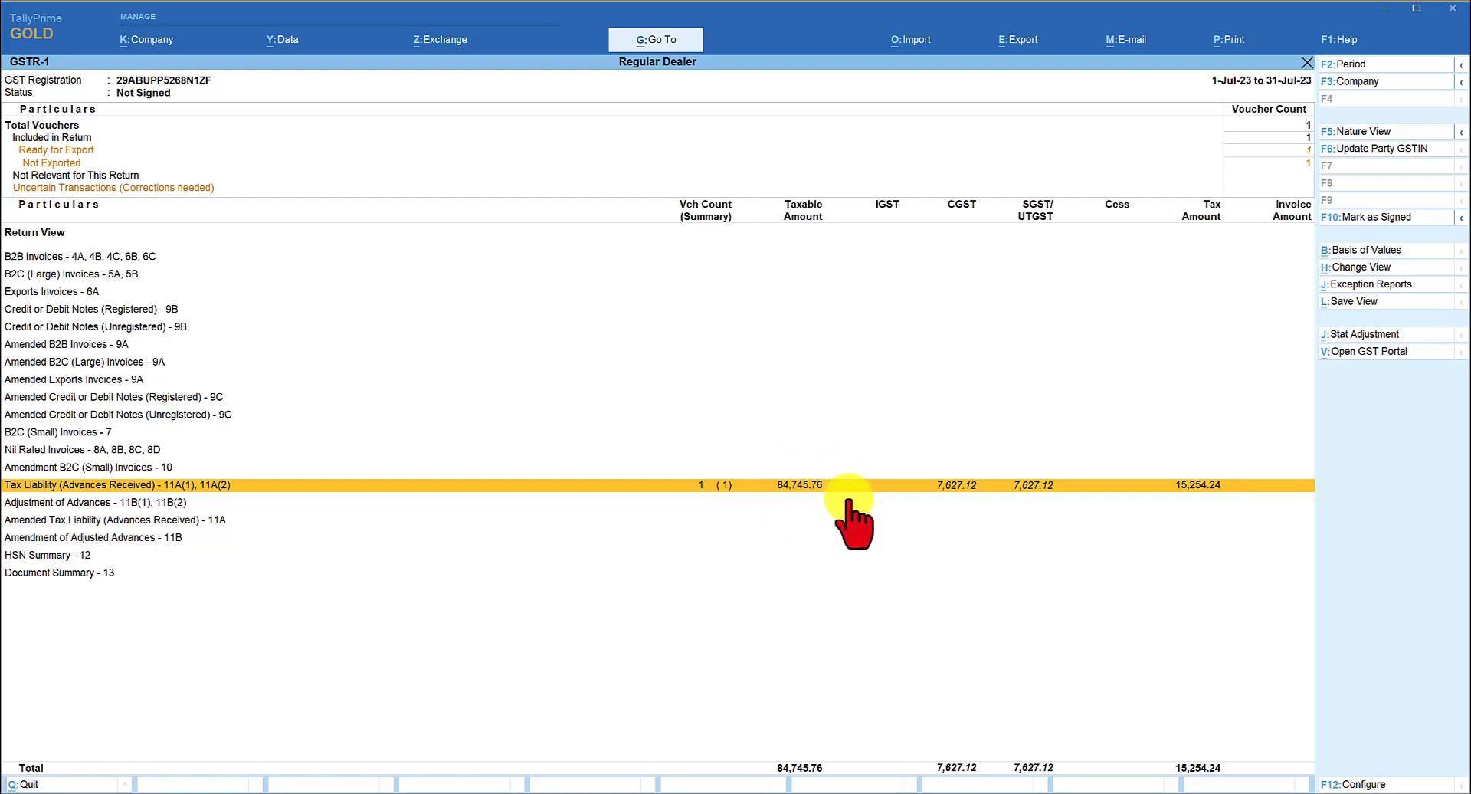
{"action": "mouse_move", "coordinate": [1044, 469]}
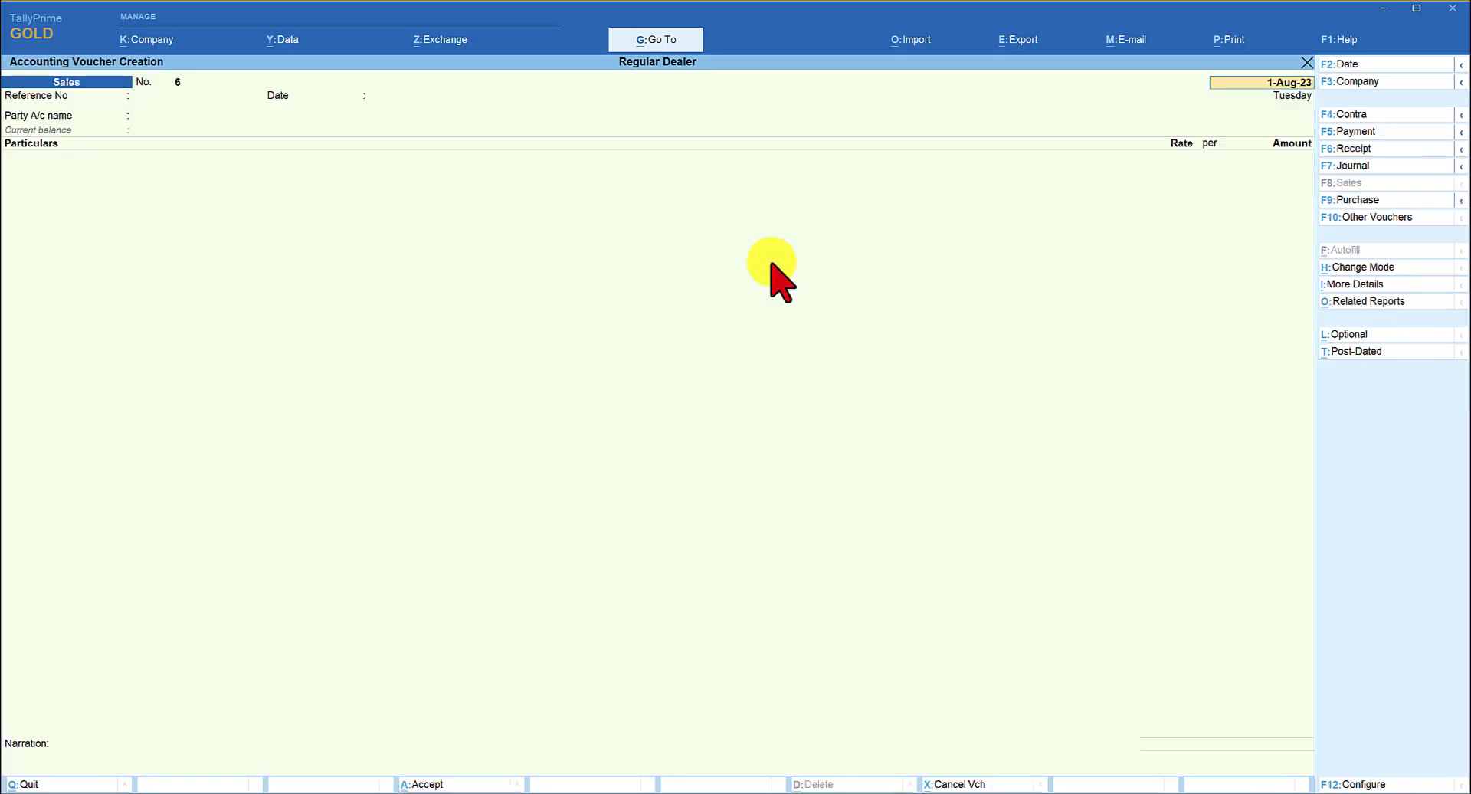
{"action": "mouse_move", "coordinate": [1271, 80]}
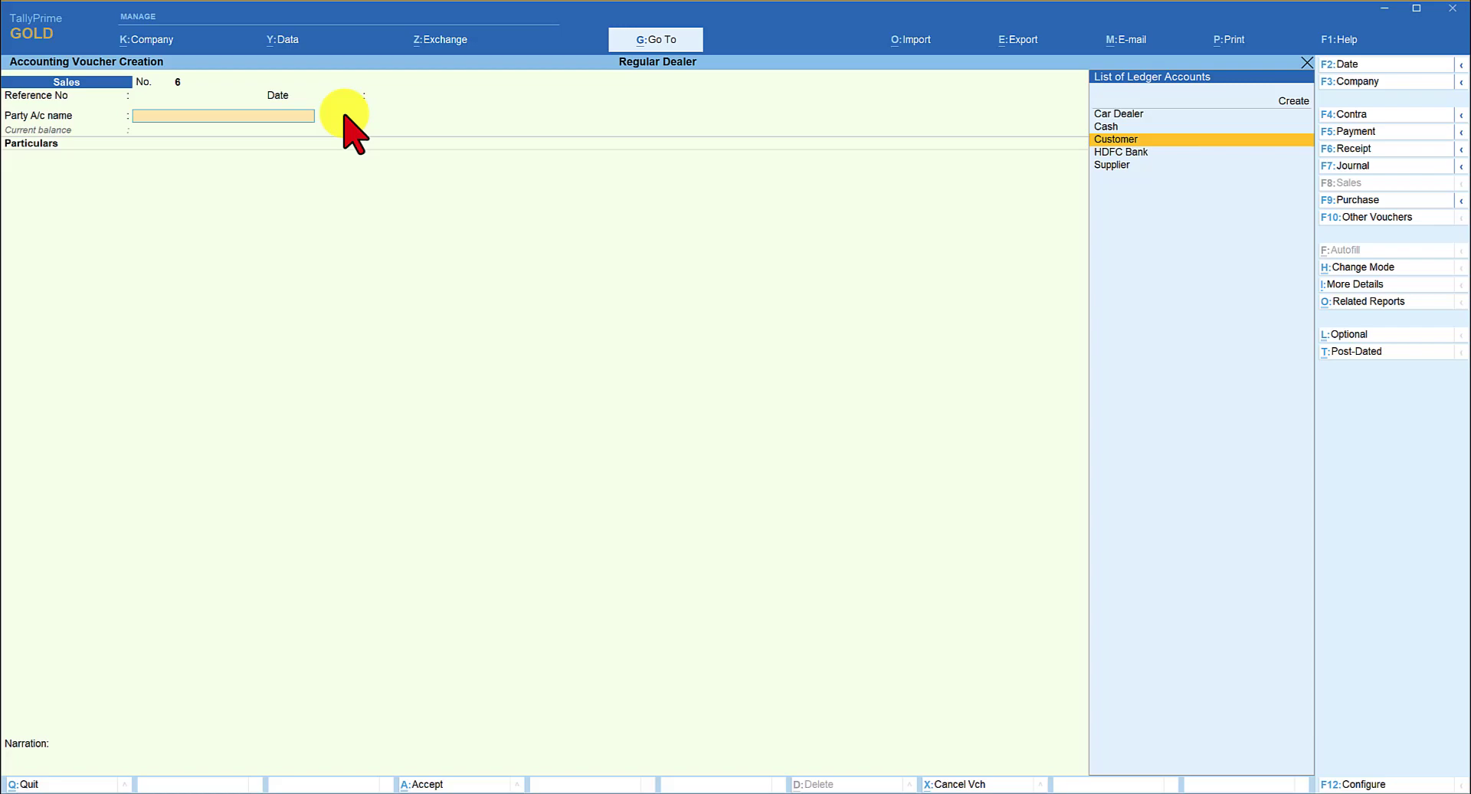
{"action": "left_click", "coordinate": [1115, 139]}
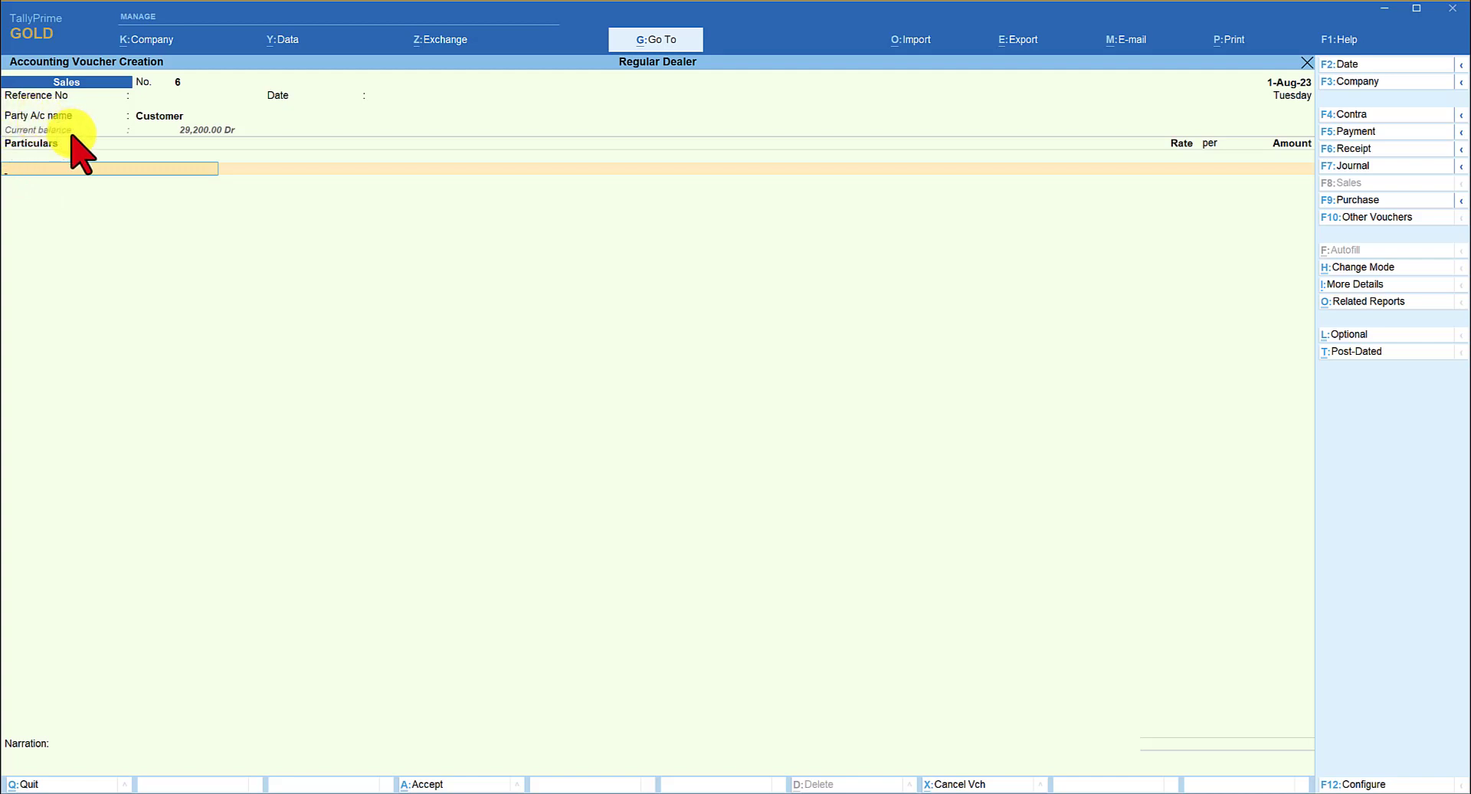
{"action": "mouse_move", "coordinate": [28, 155]}
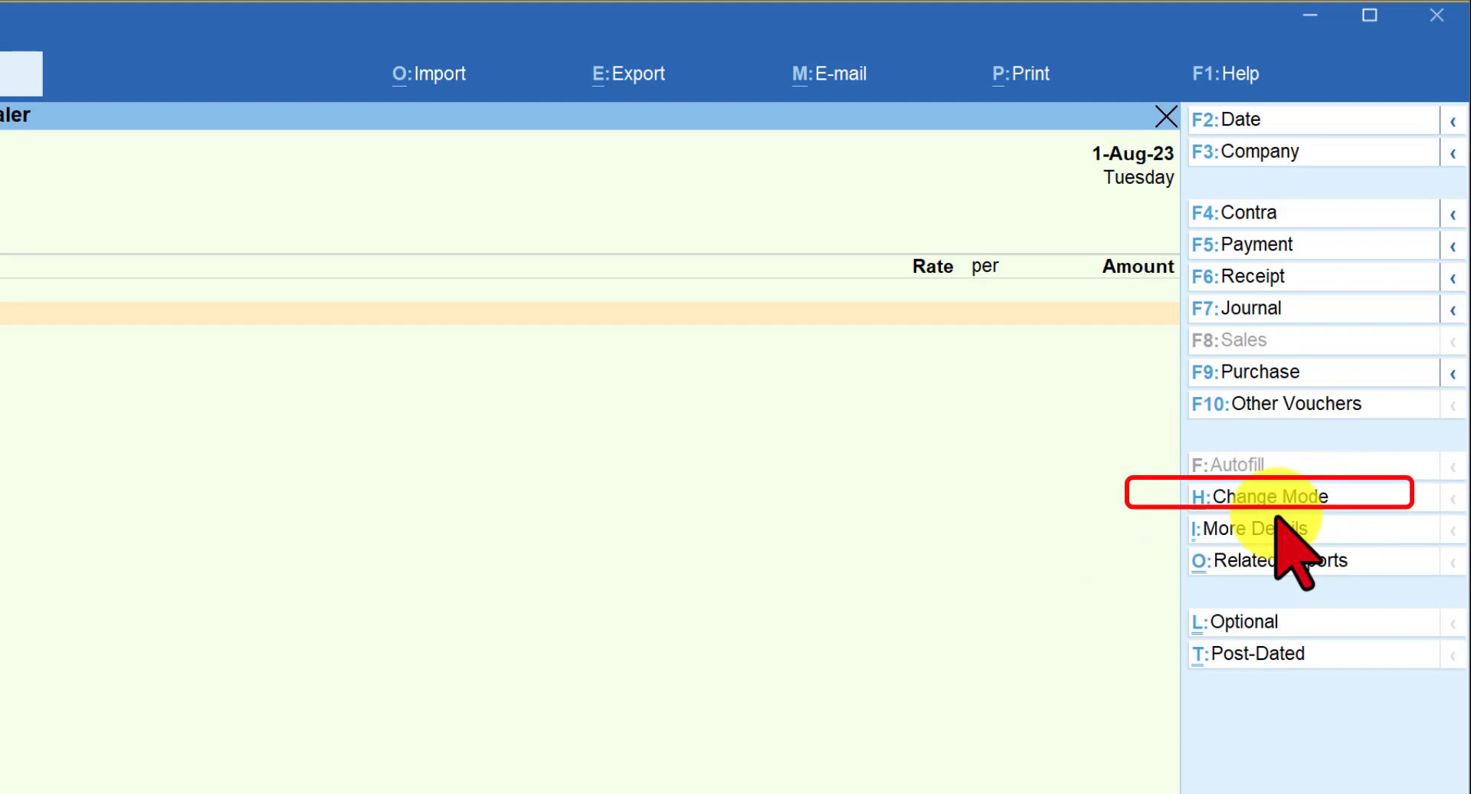
{"action": "left_click", "coordinate": [1269, 496]}
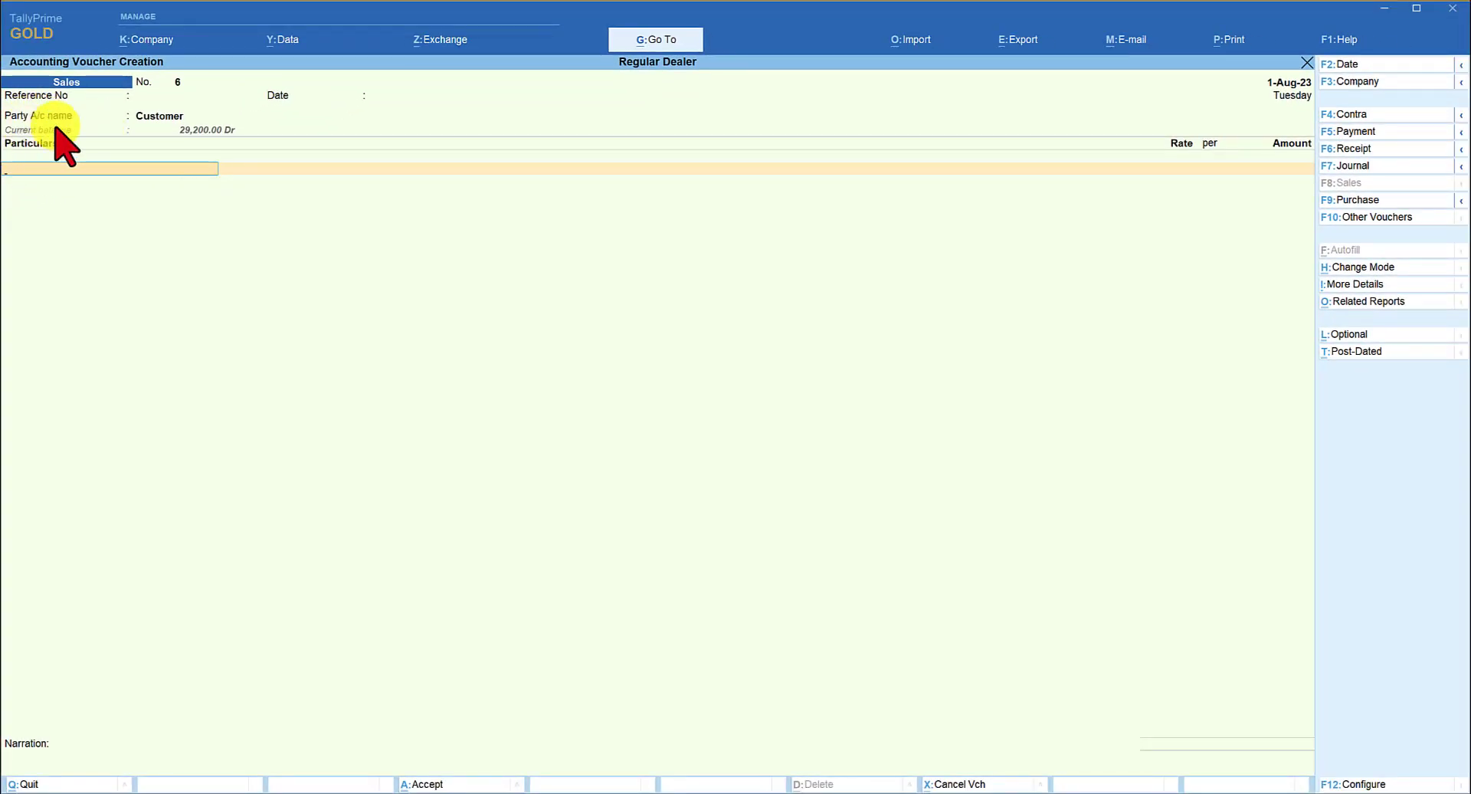
{"action": "left_click", "coordinate": [110, 168]}
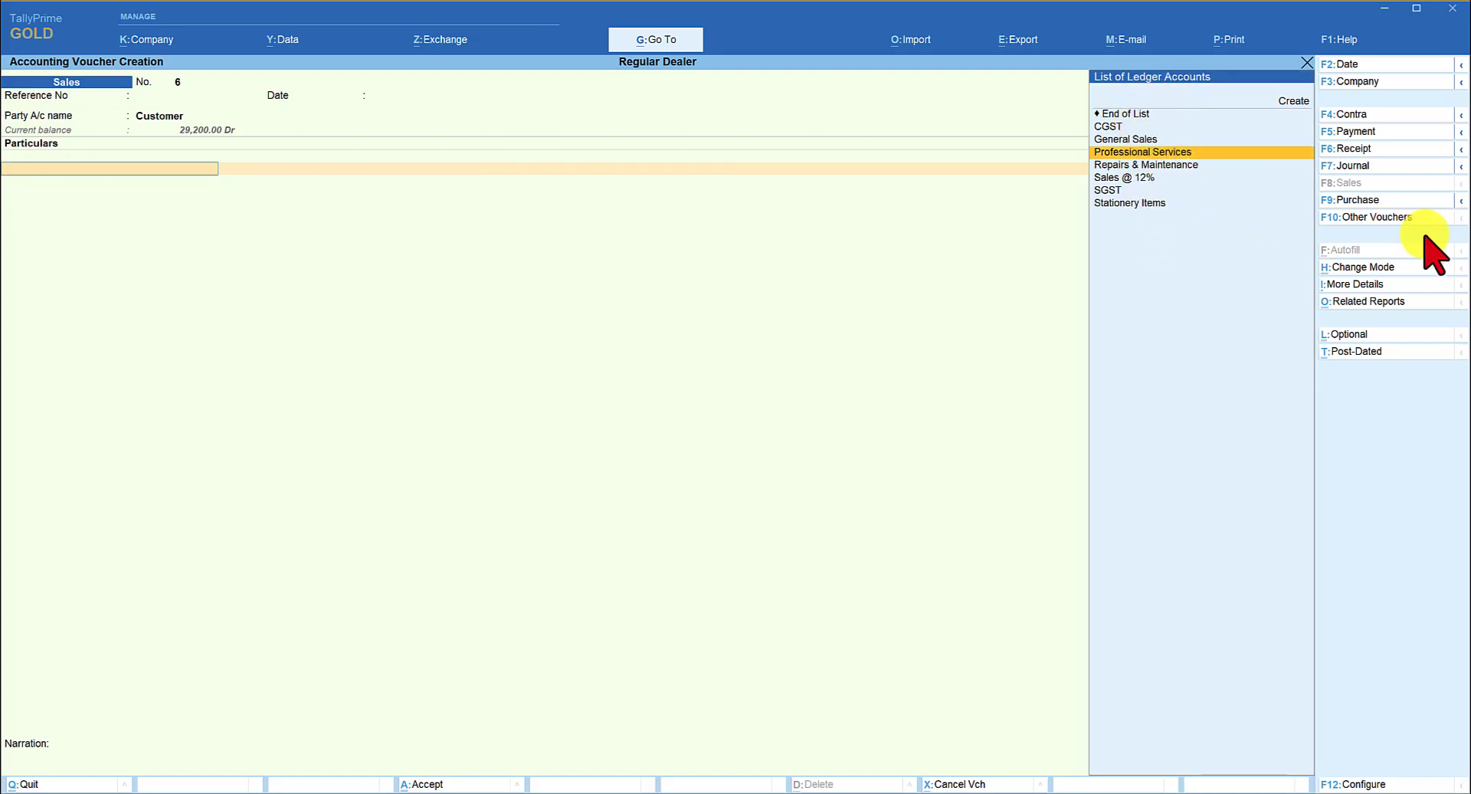
- Enter Professional Services at 2,00,000 and add CGST and SGST of 18,000 each
{"action": "left_click", "coordinate": [1142, 151]}
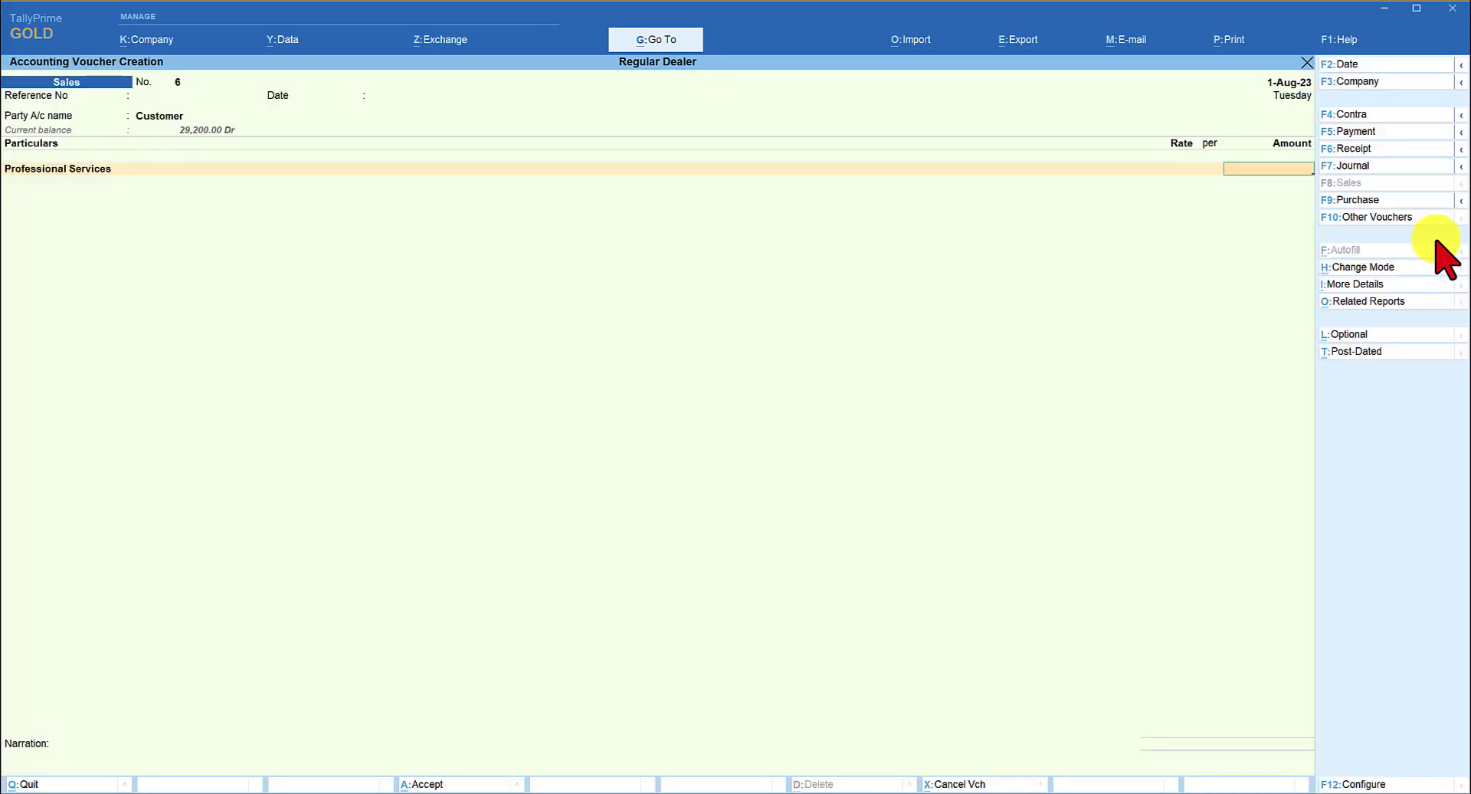
{"action": "type", "text": "200"}
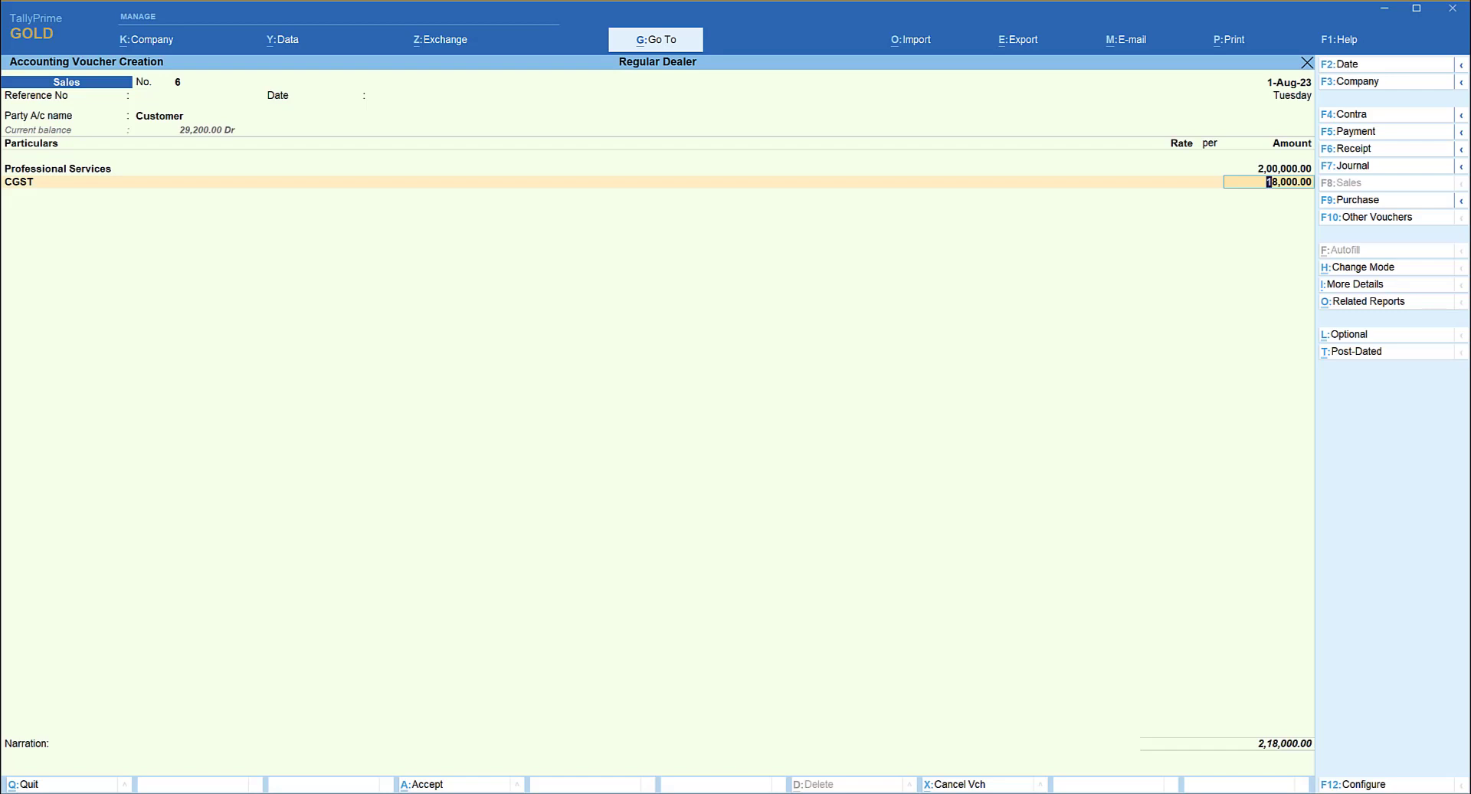
{"action": "type", "text": "Sgs"}
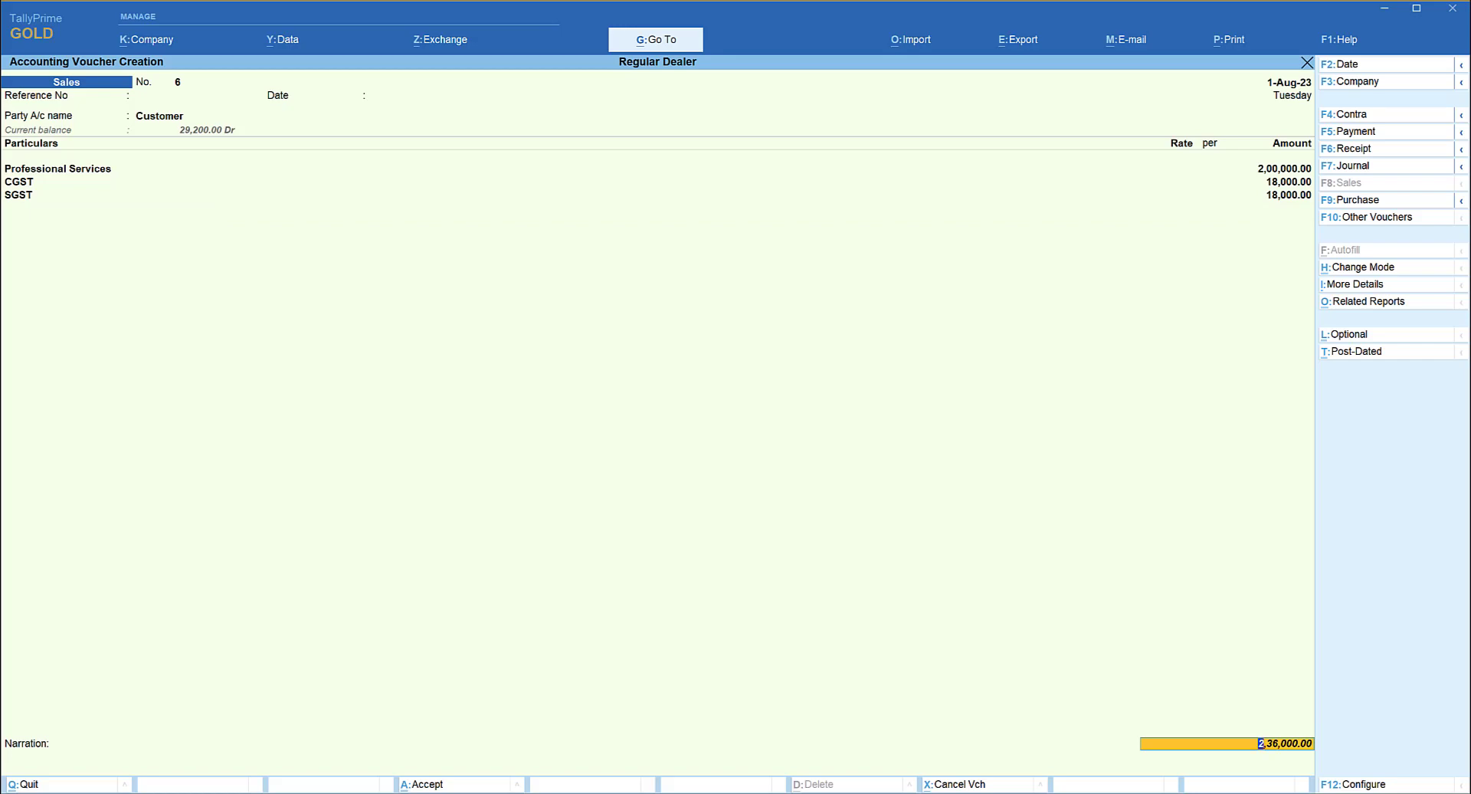
{"action": "mouse_move", "coordinate": [1397, 301]}
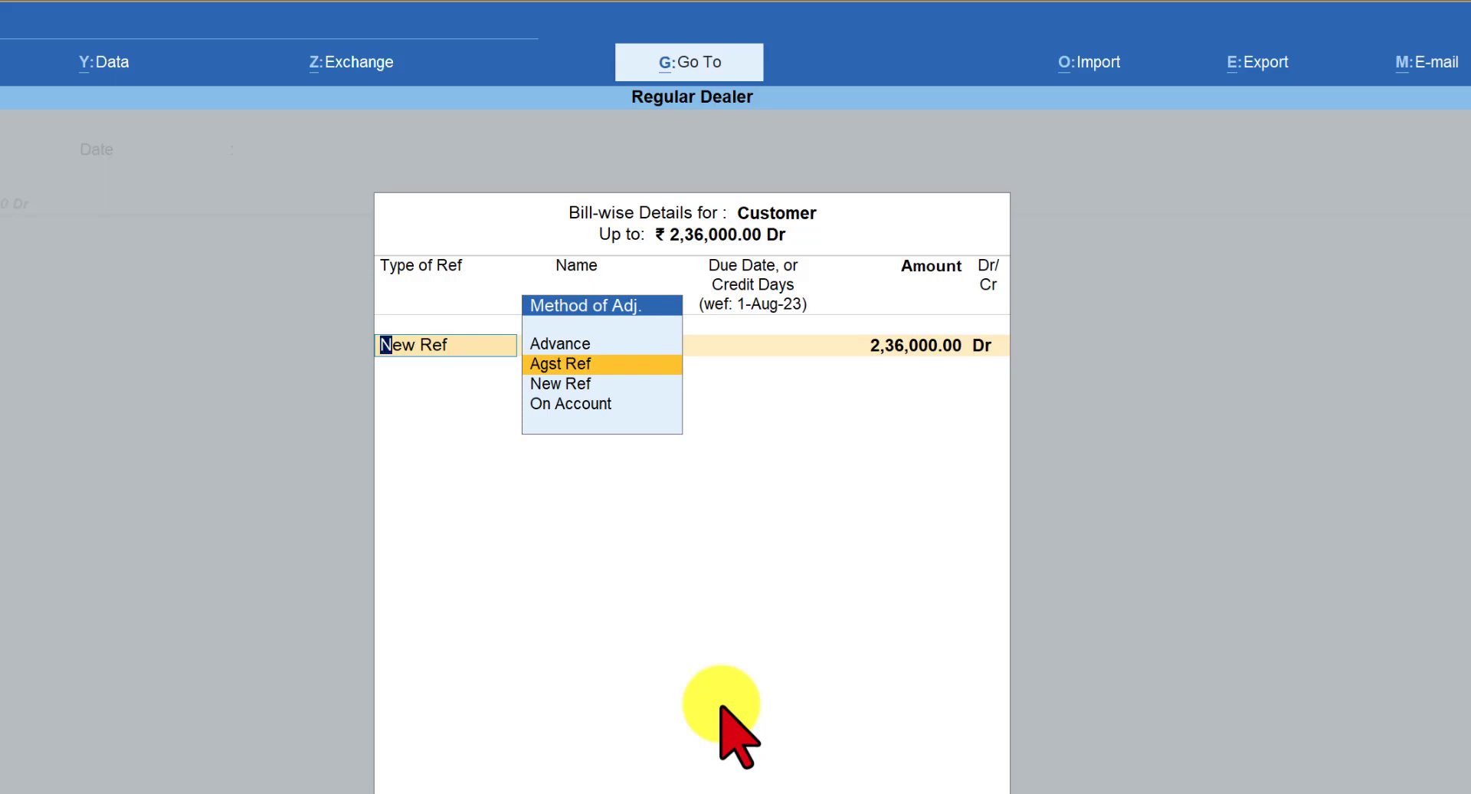
- Allocate invoice 6 against existing references including advance Adv-1
{"action": "left_click", "coordinate": [560, 364]}
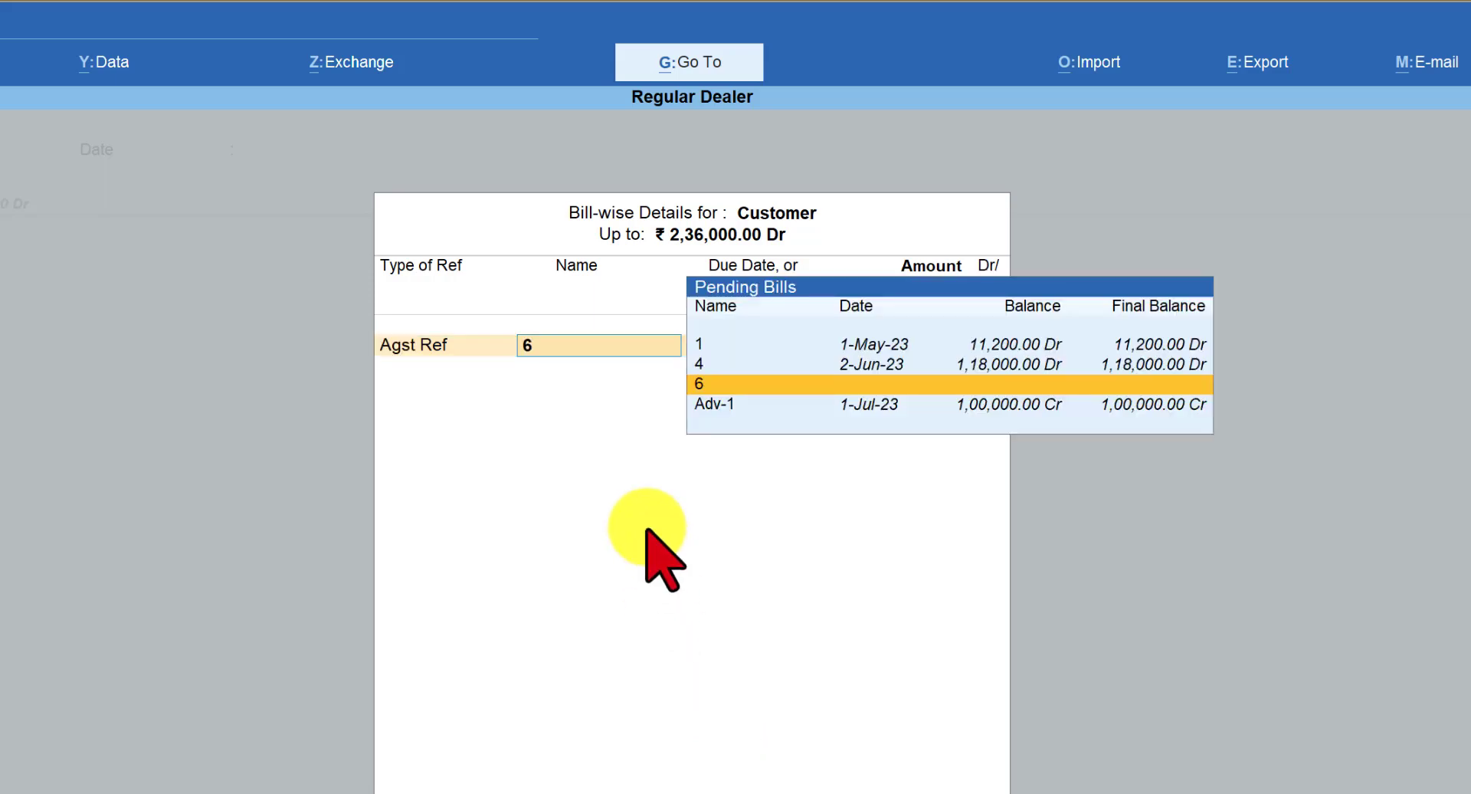
{"action": "mouse_move", "coordinate": [928, 347]}
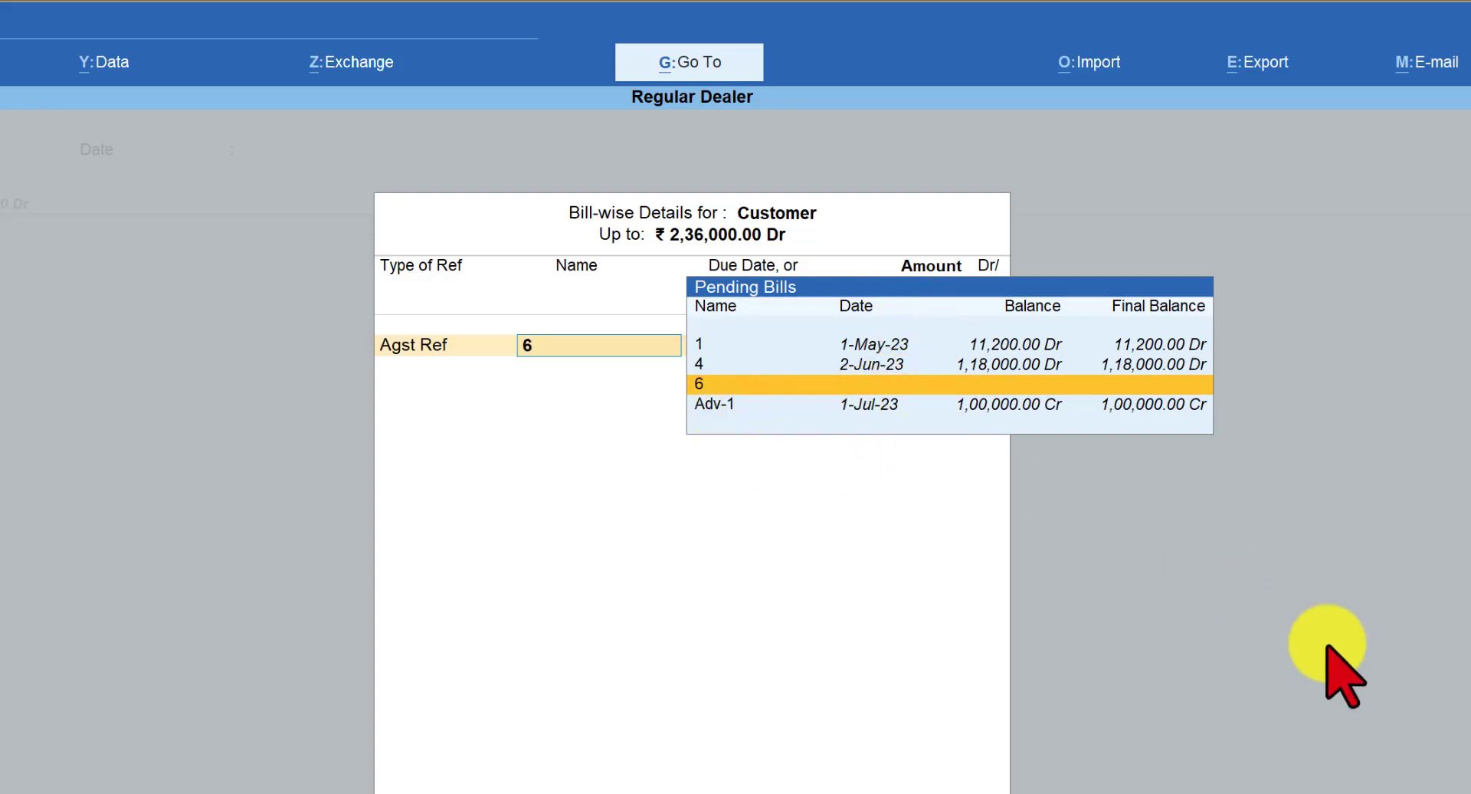
{"action": "left_click", "coordinate": [714, 404]}
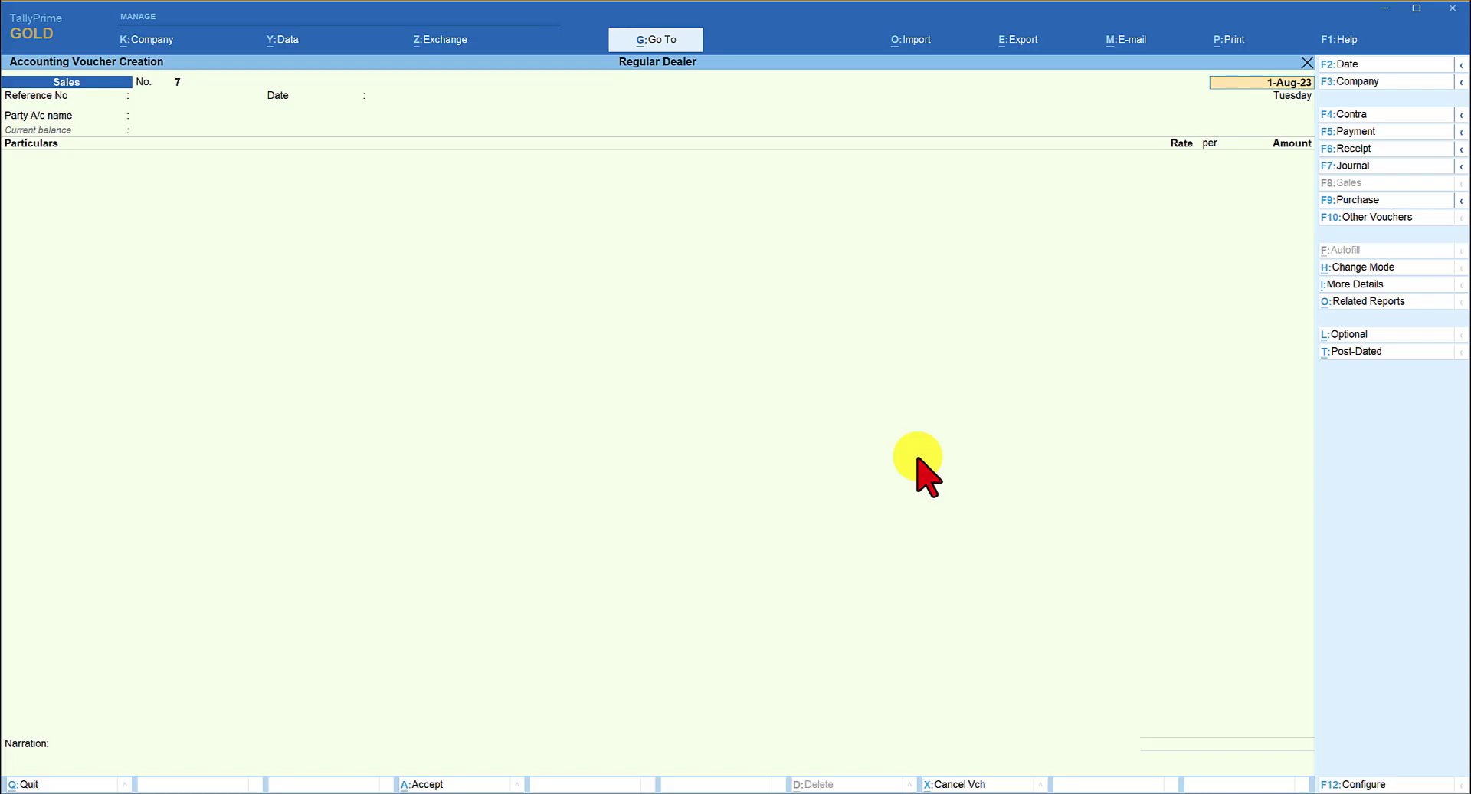
- Open GSTR-1 via Go To and switch the period to August 2023
{"action": "left_click", "coordinate": [655, 39]}
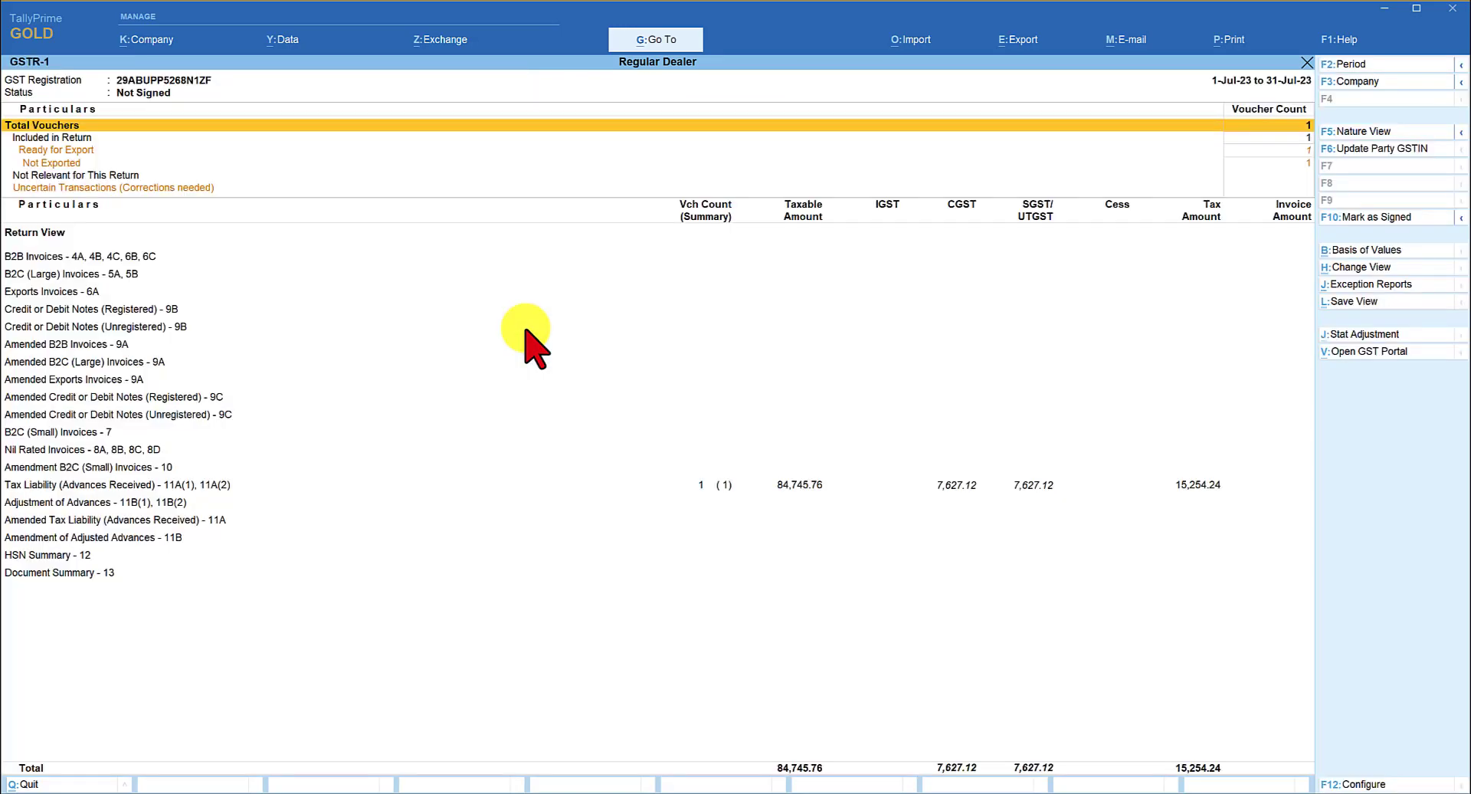
{"action": "mouse_move", "coordinate": [1238, 103]}
{"action": "type", "text": "au"}
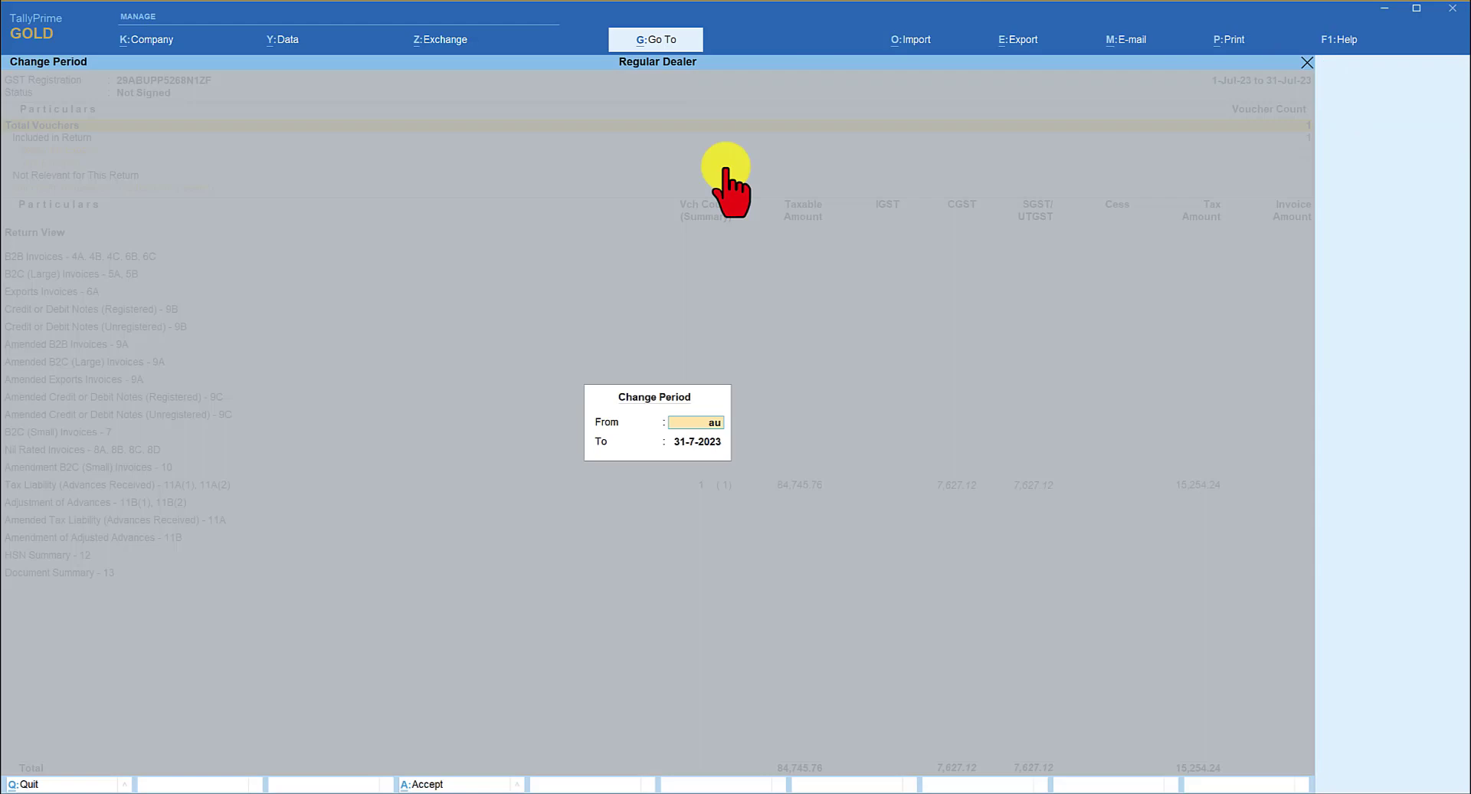
{"action": "key", "text": "enter"}
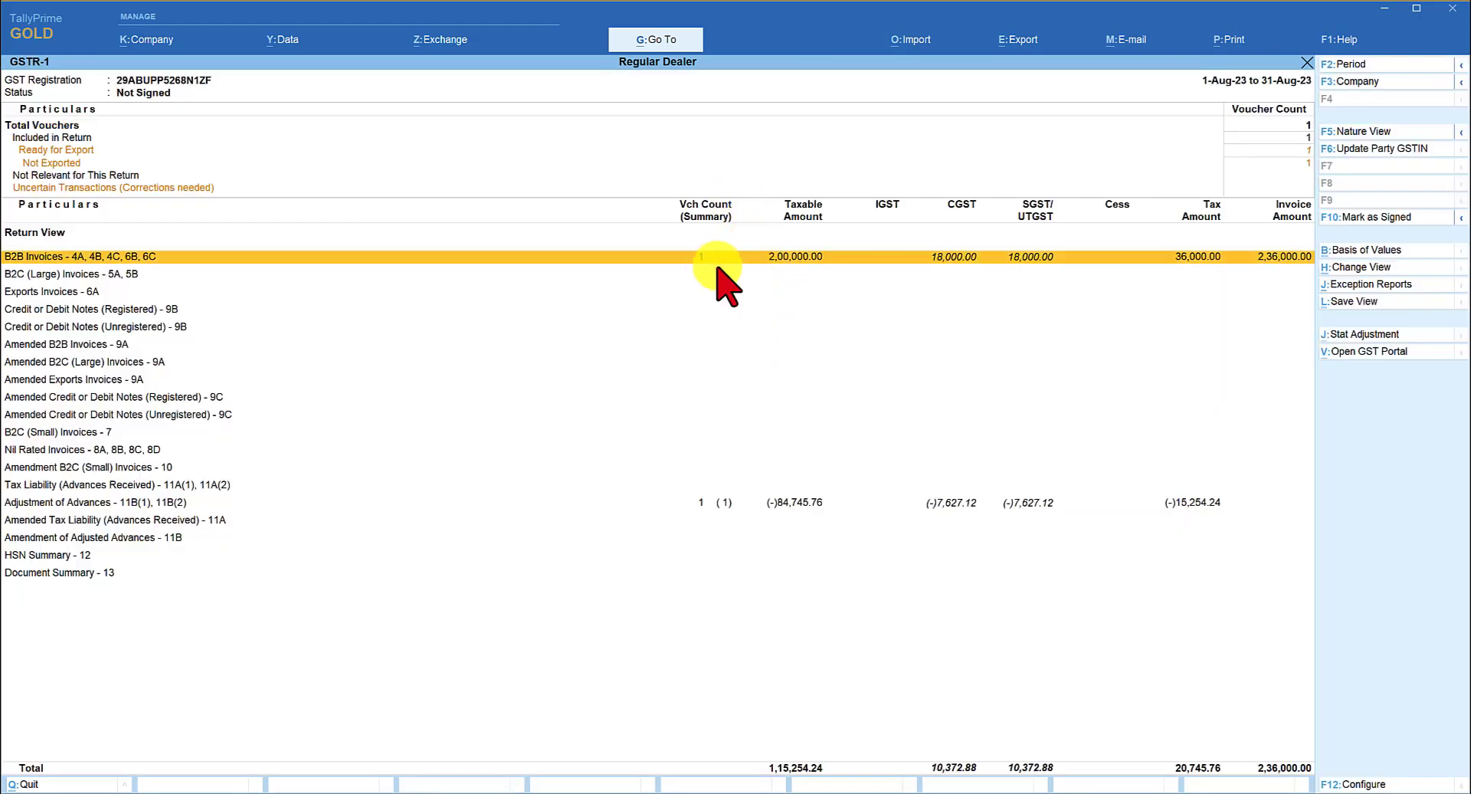
{"action": "mouse_move", "coordinate": [793, 272]}
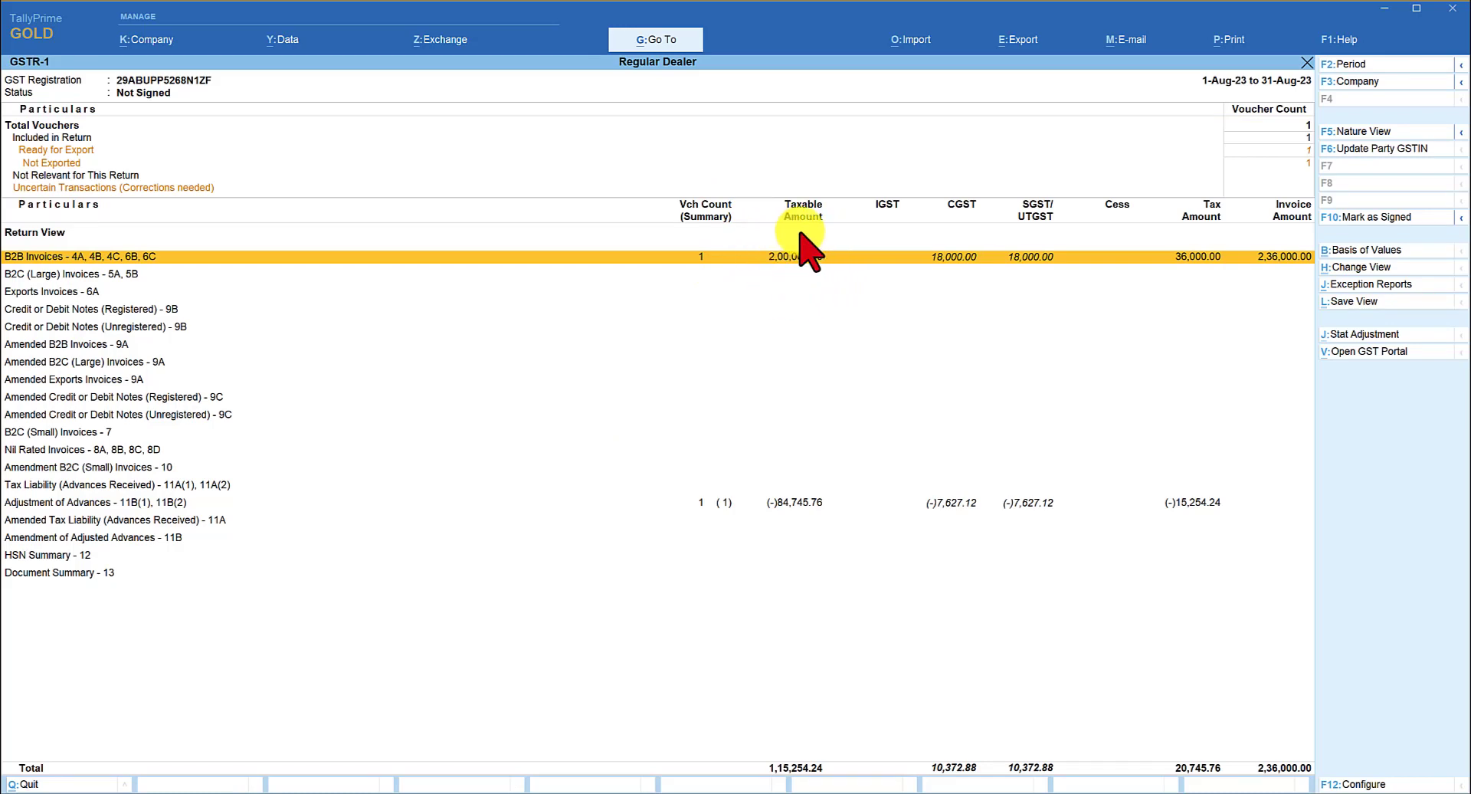
{"action": "mouse_move", "coordinate": [999, 272]}
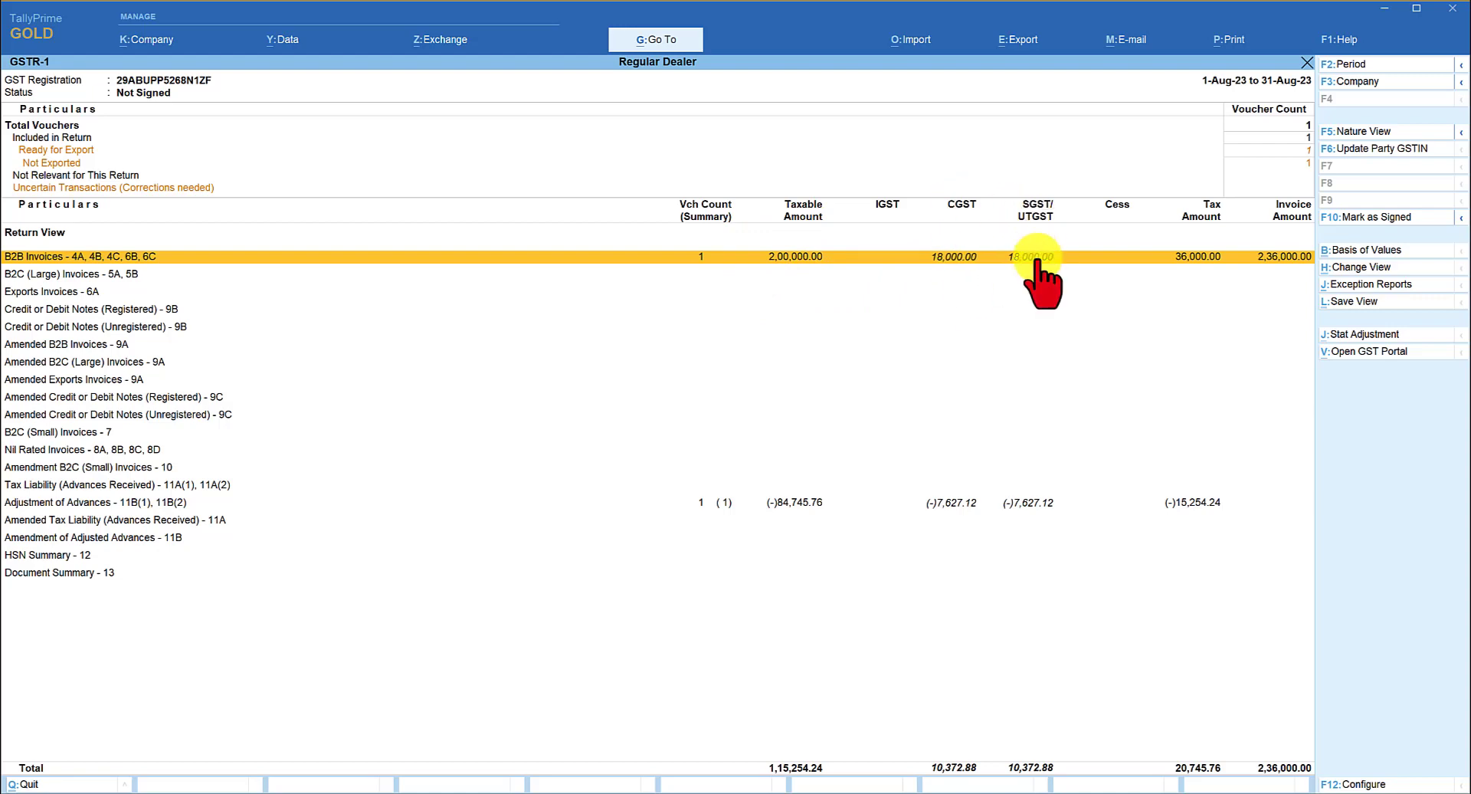
{"action": "mouse_move", "coordinate": [1065, 272]}
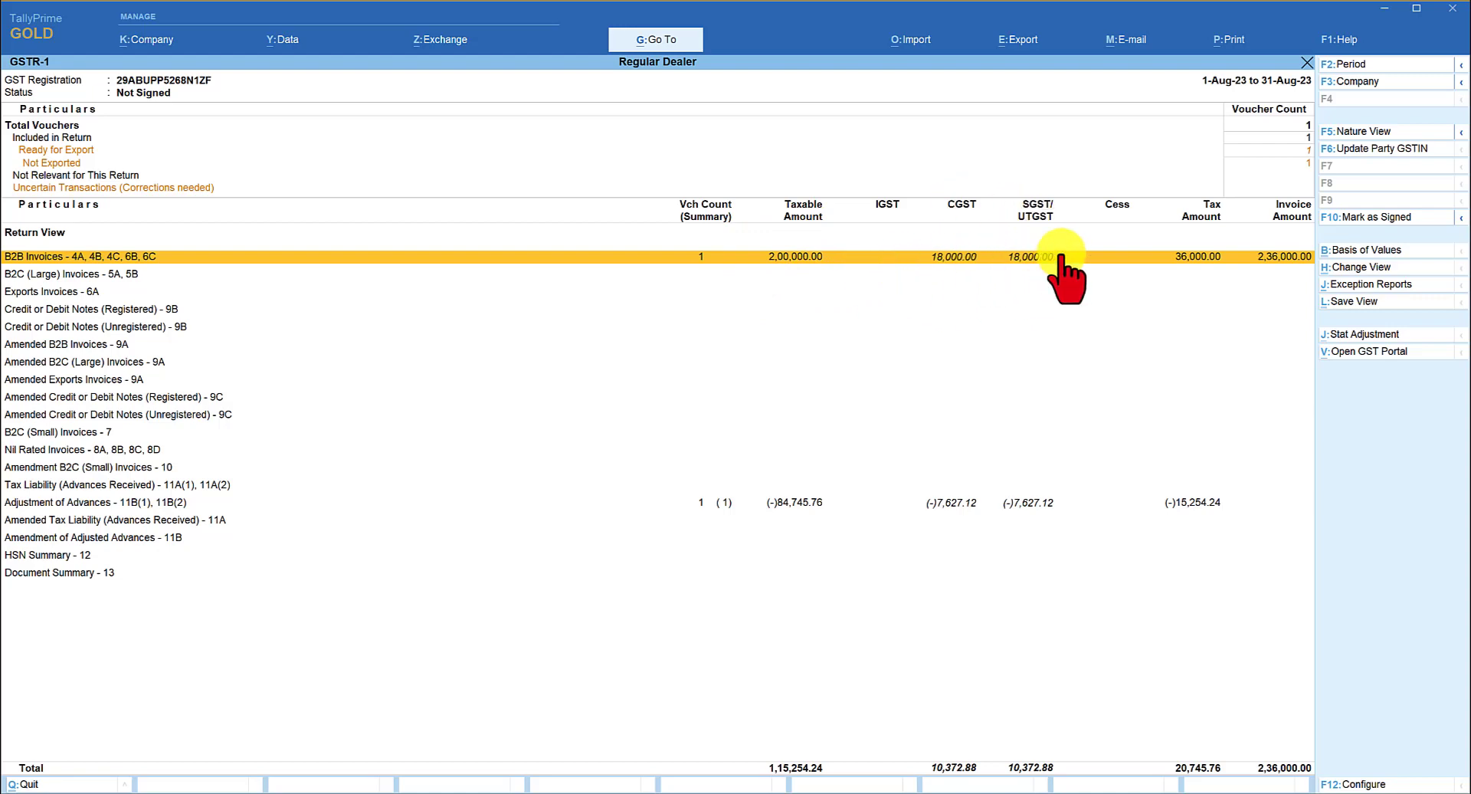
{"action": "mouse_move", "coordinate": [150, 526]}
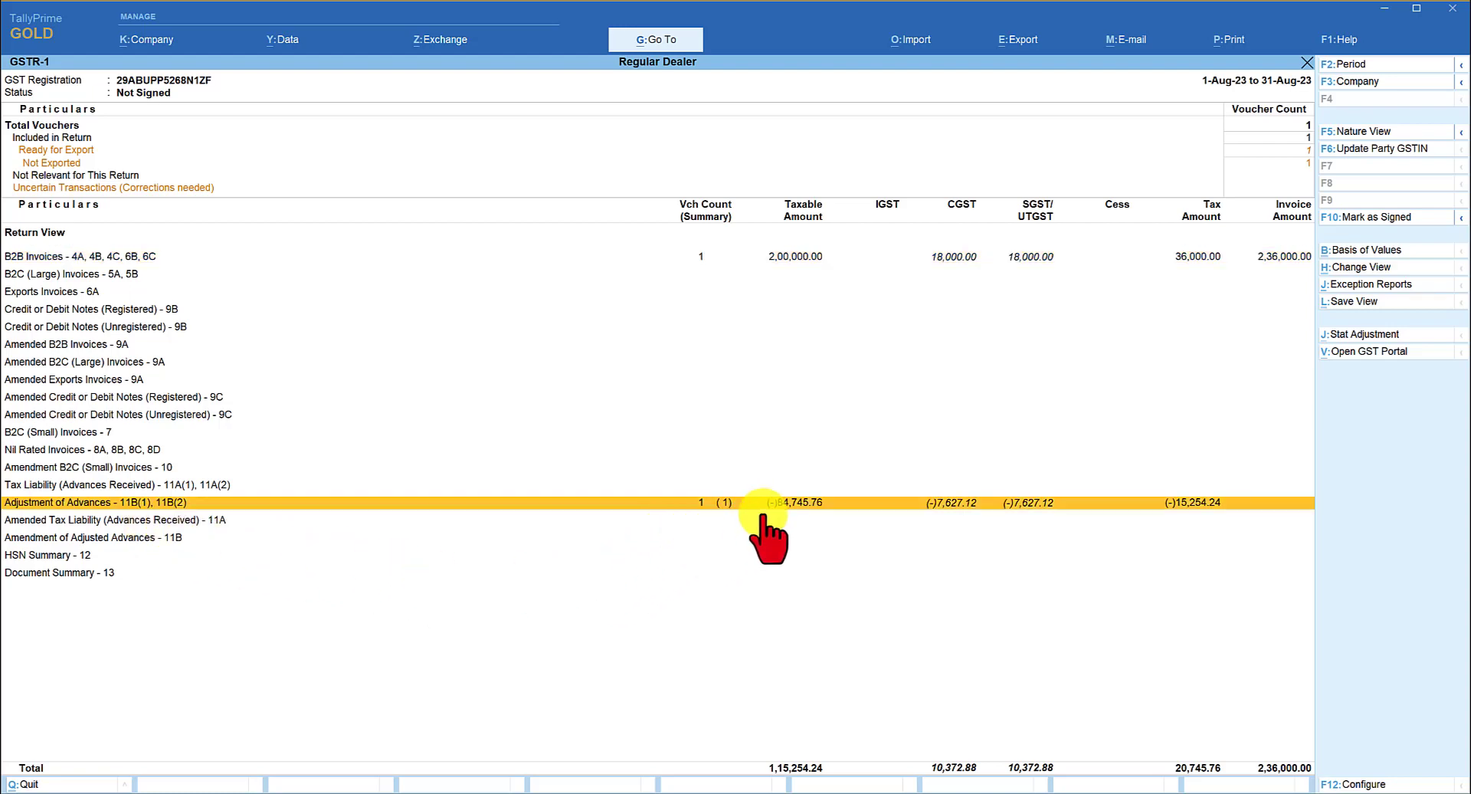
{"action": "mouse_move", "coordinate": [919, 521]}
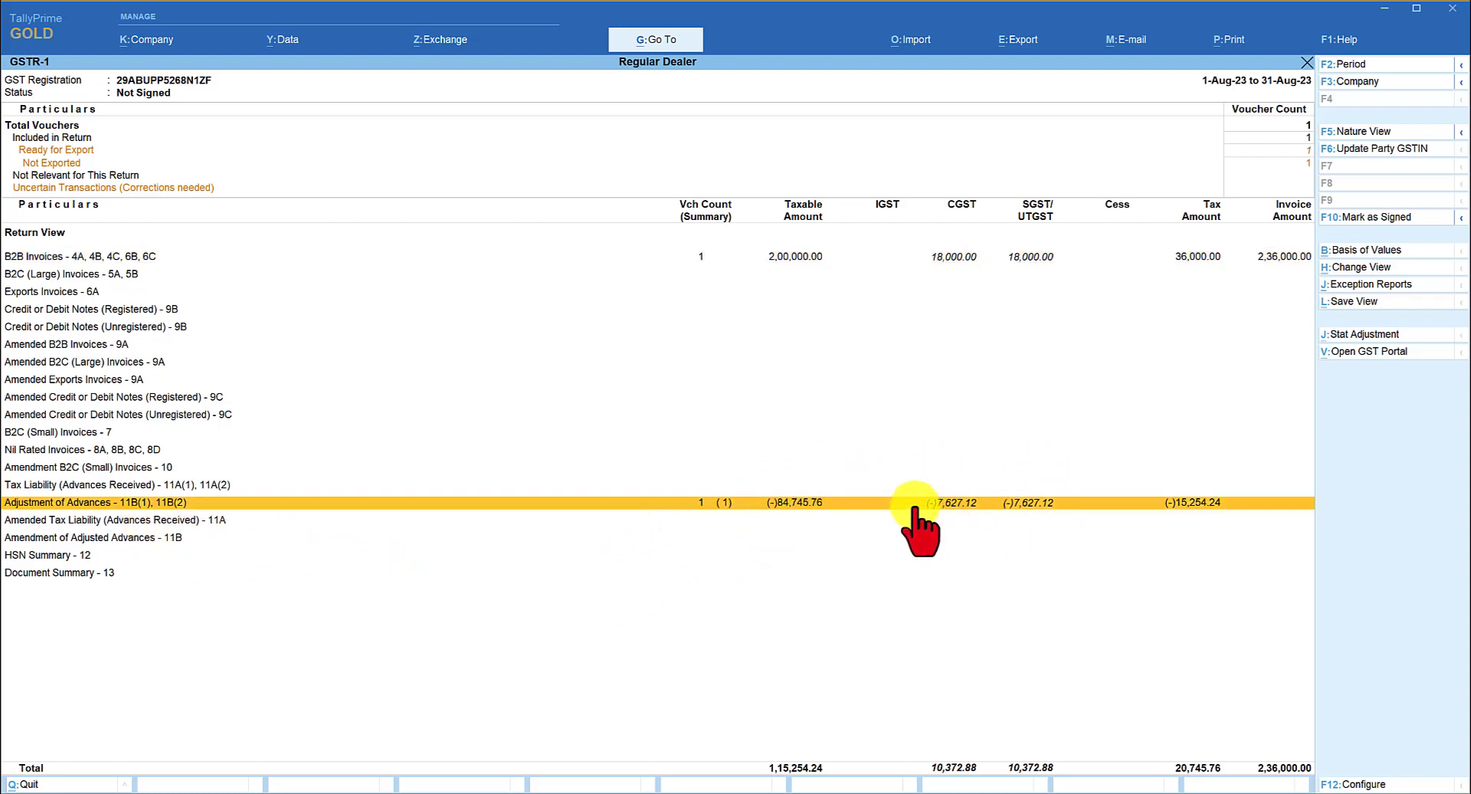
{"action": "mouse_move", "coordinate": [811, 356]}
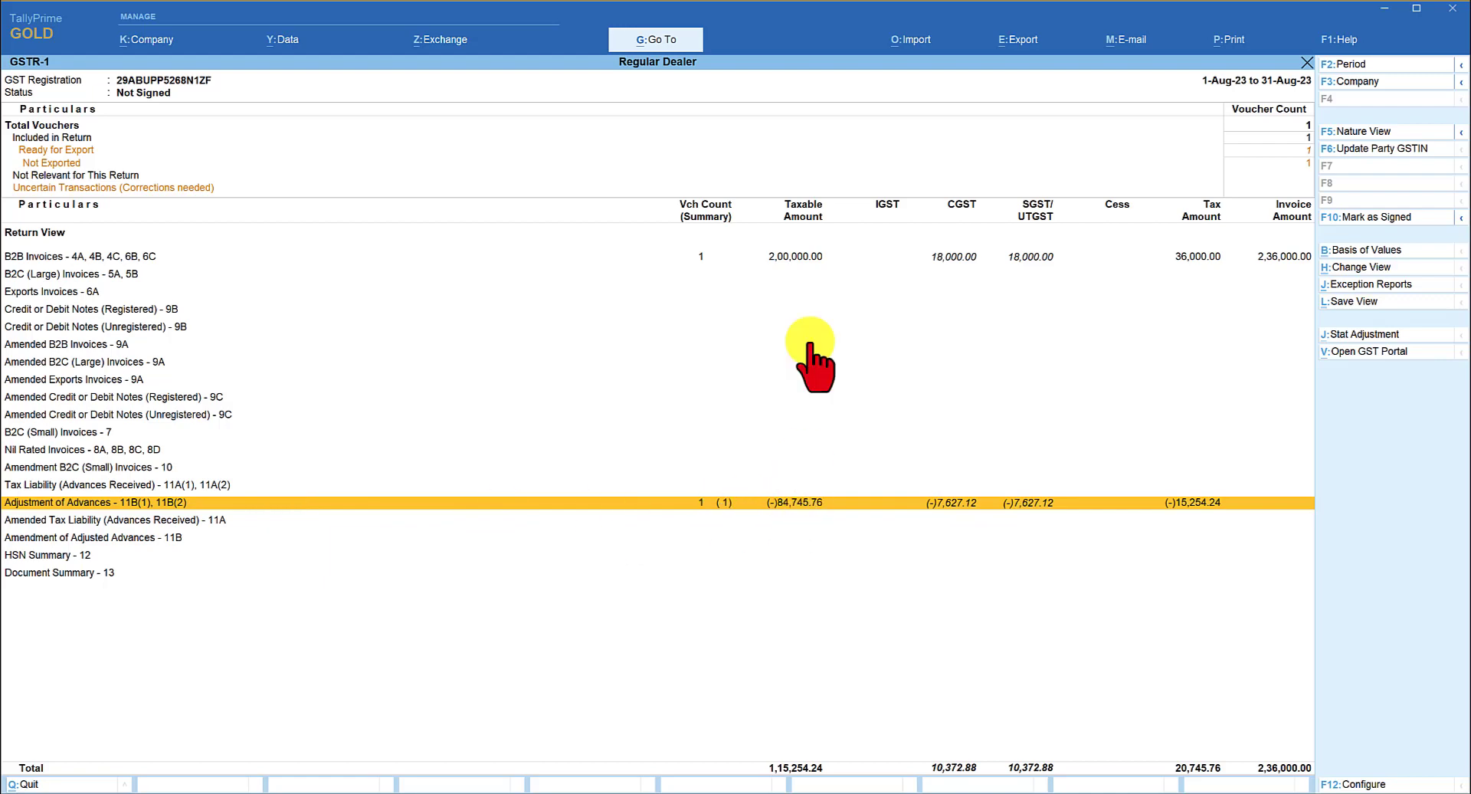
{"action": "mouse_move", "coordinate": [805, 511]}
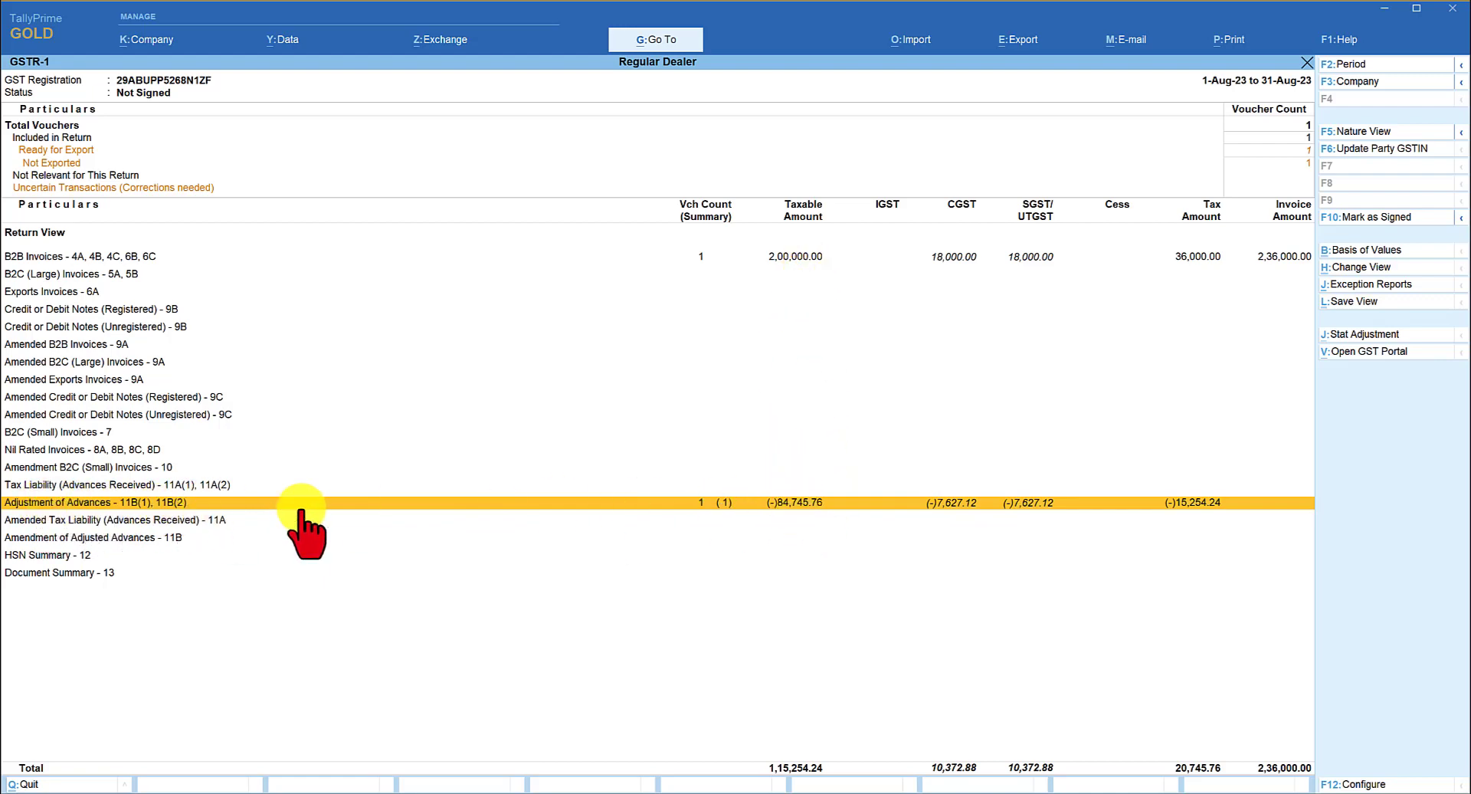
{"action": "mouse_move", "coordinate": [975, 506]}
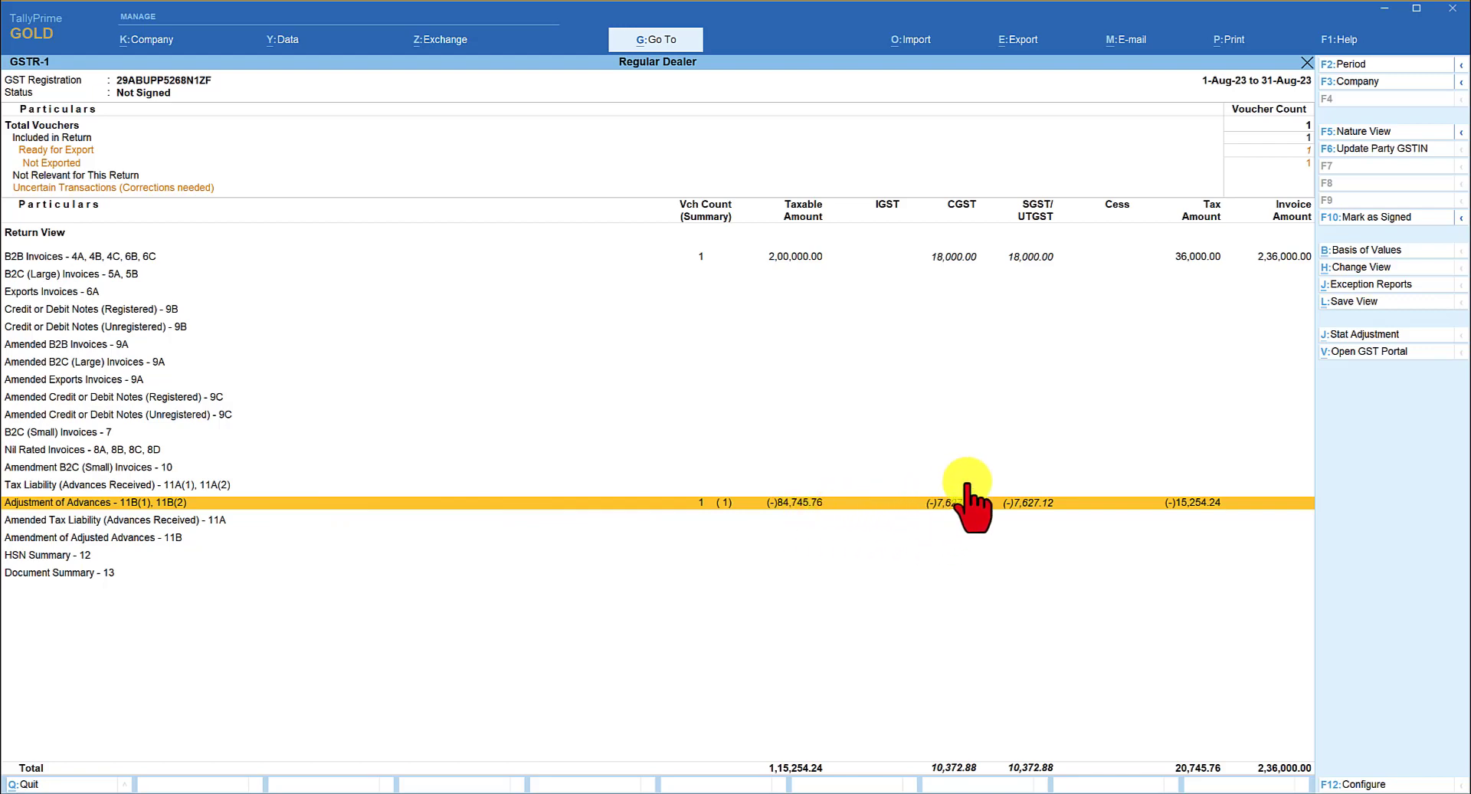
{"action": "mouse_move", "coordinate": [1013, 511]}
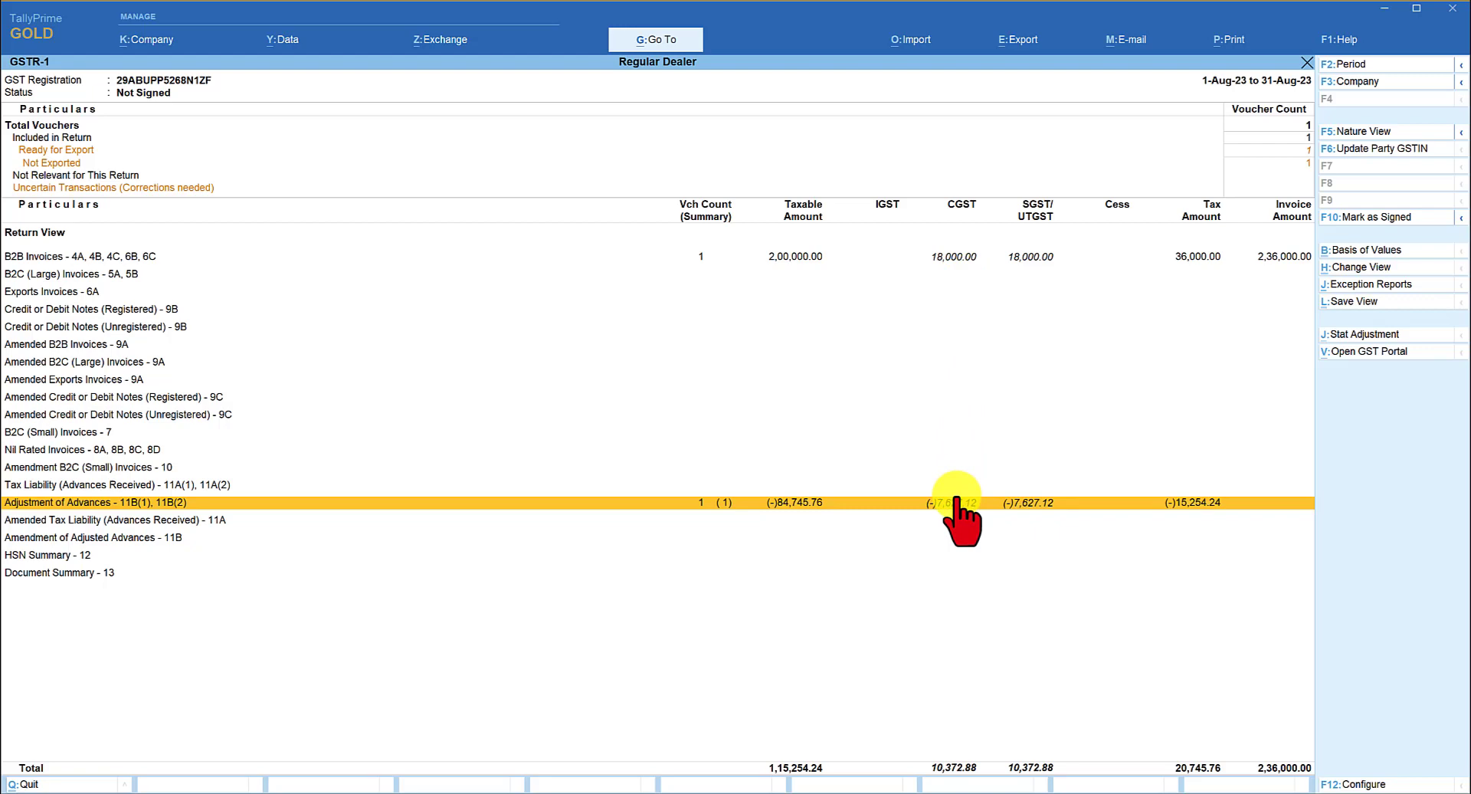
{"action": "mouse_move", "coordinate": [938, 774]}
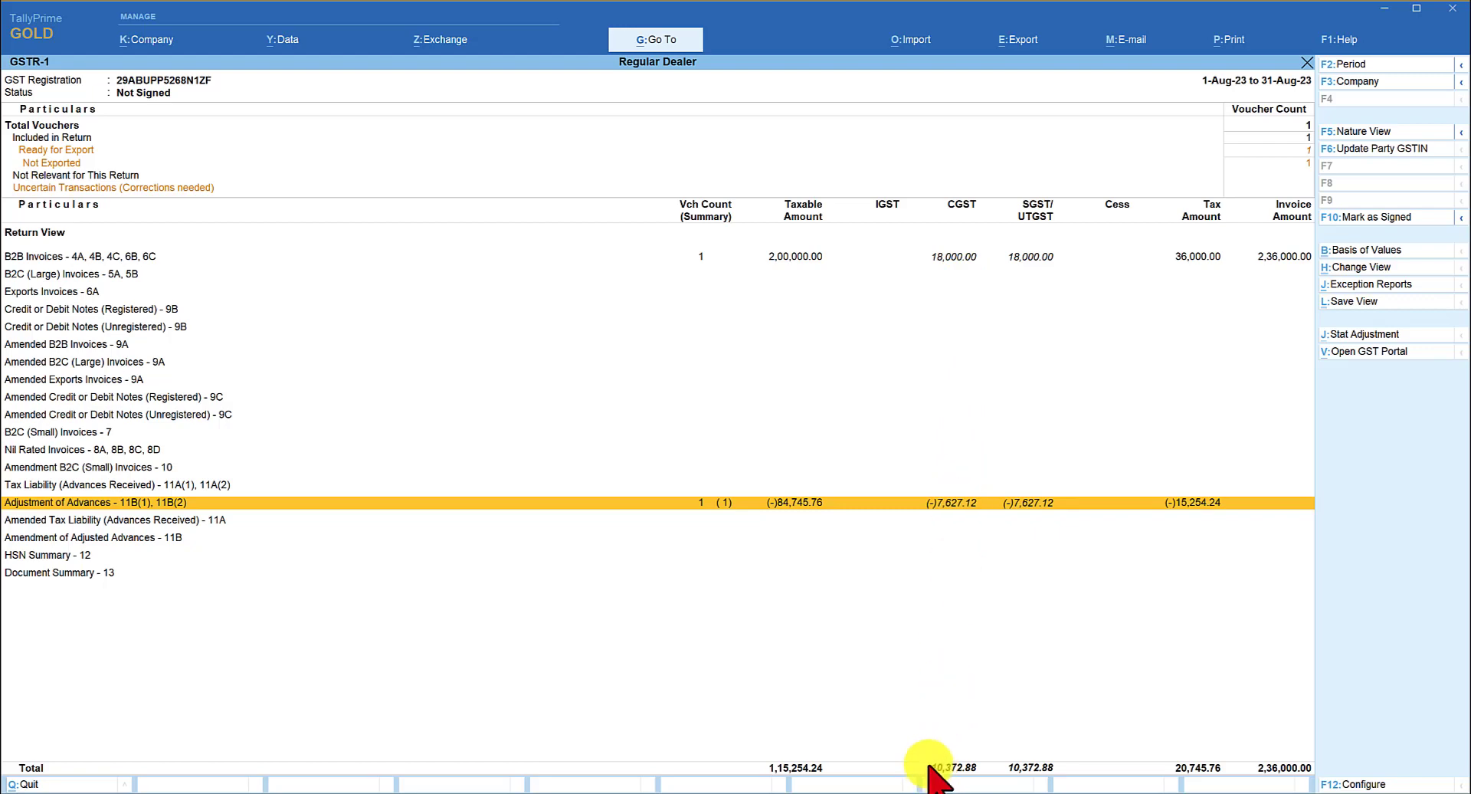
{"action": "mouse_move", "coordinate": [966, 759]}
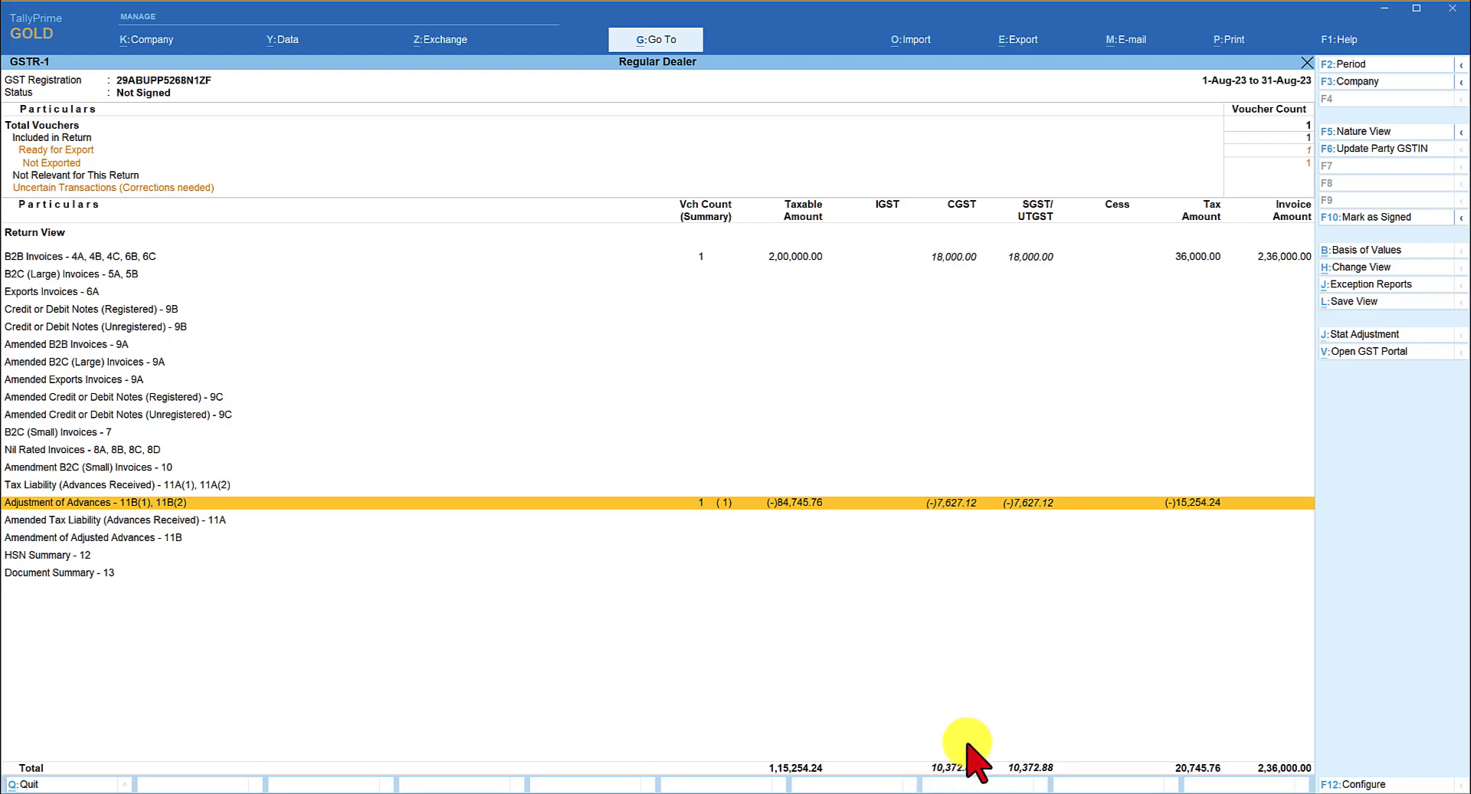
{"action": "mouse_move", "coordinate": [1023, 741]}
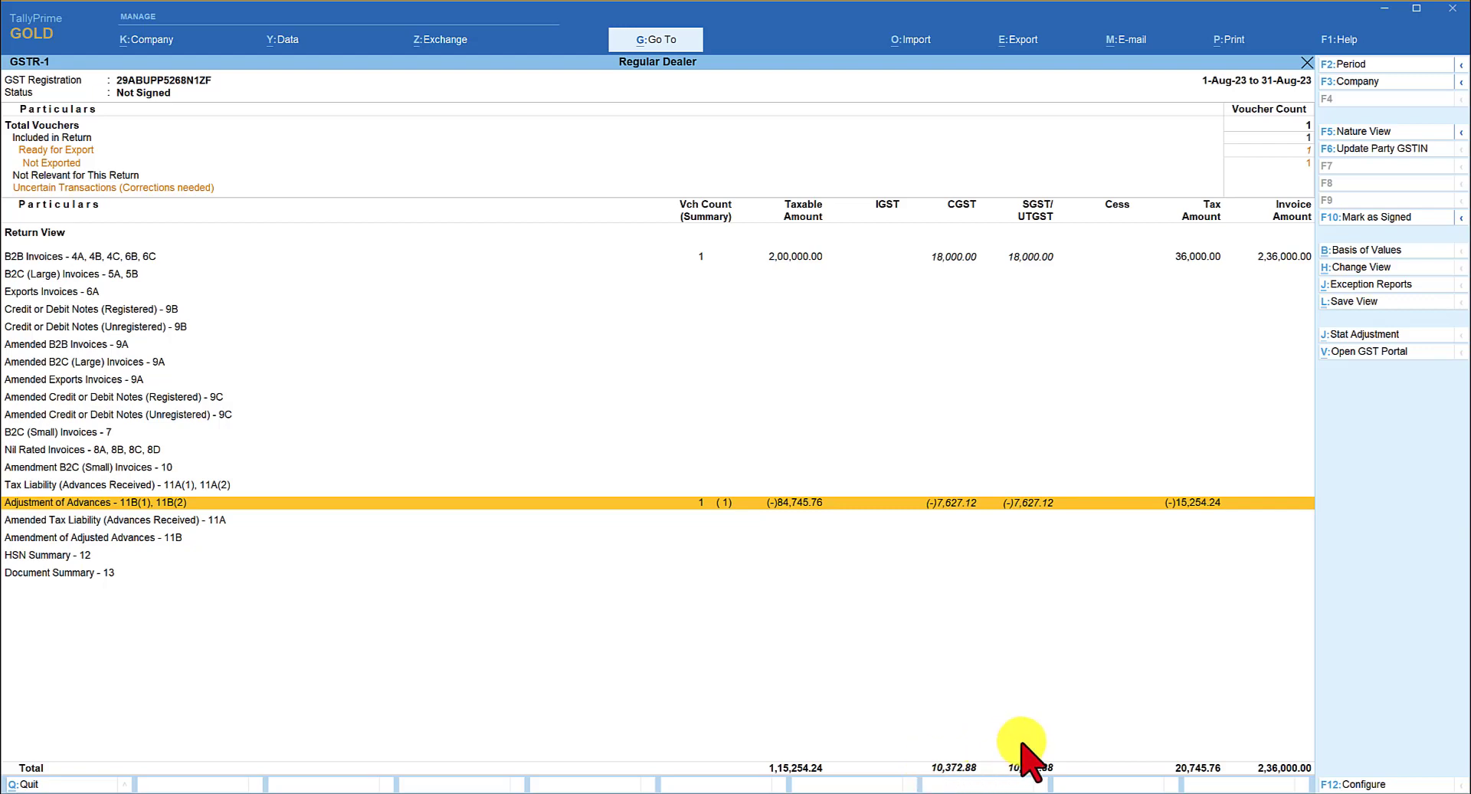
{"action": "mouse_move", "coordinate": [1217, 635]}
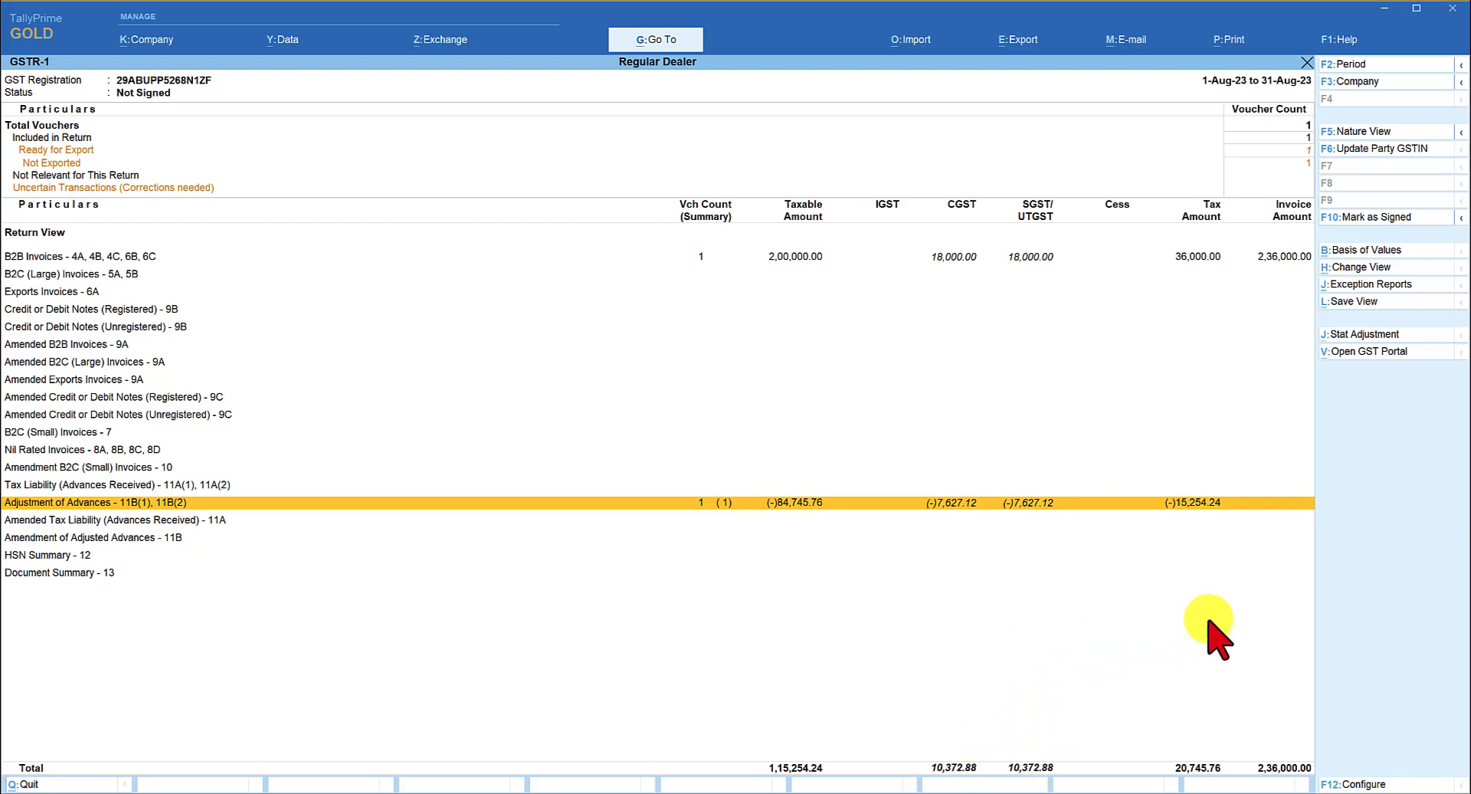
{"action": "mouse_move", "coordinate": [1425, 610]}
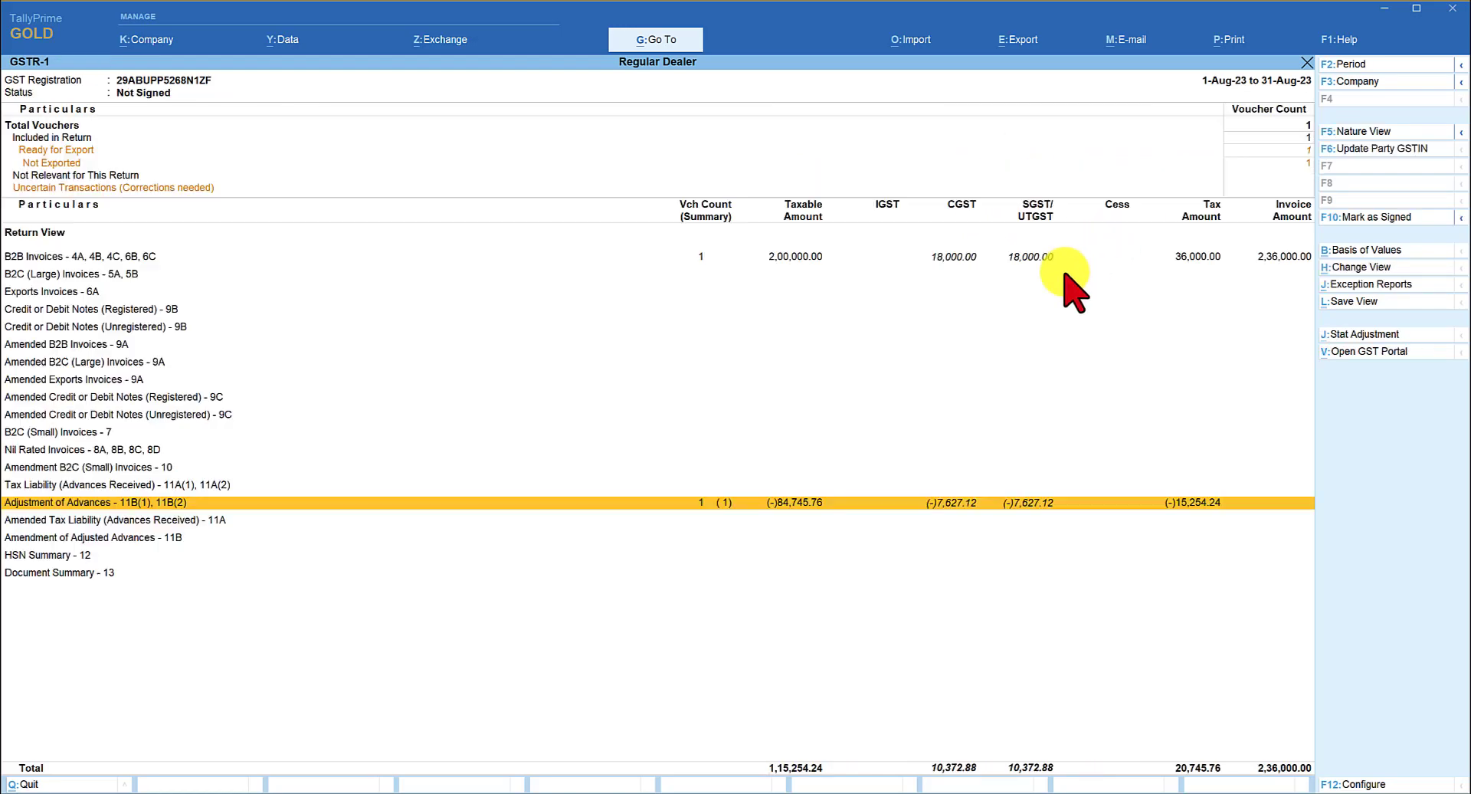
{"action": "mouse_move", "coordinate": [957, 741]}
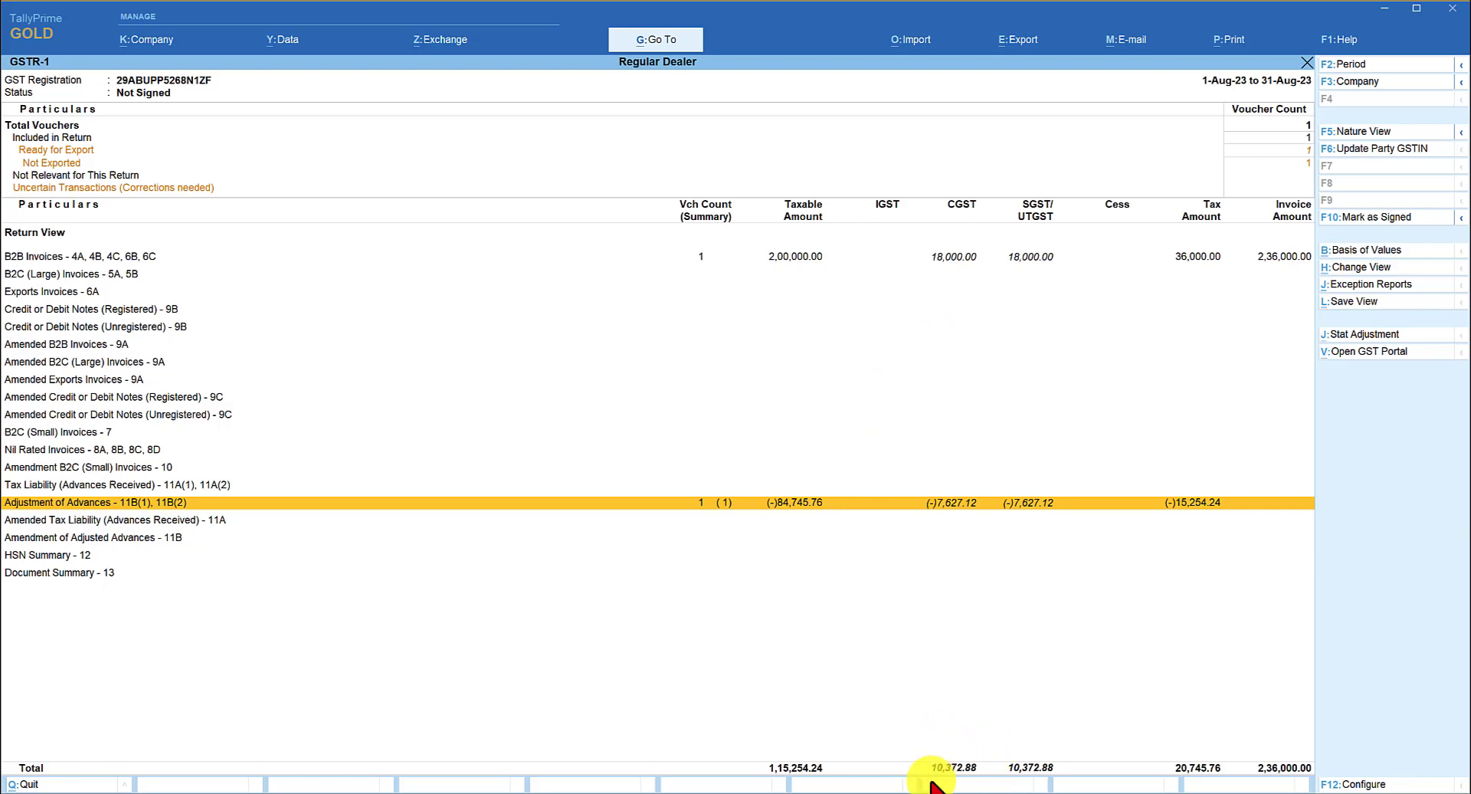
{"action": "mouse_move", "coordinate": [987, 760]}
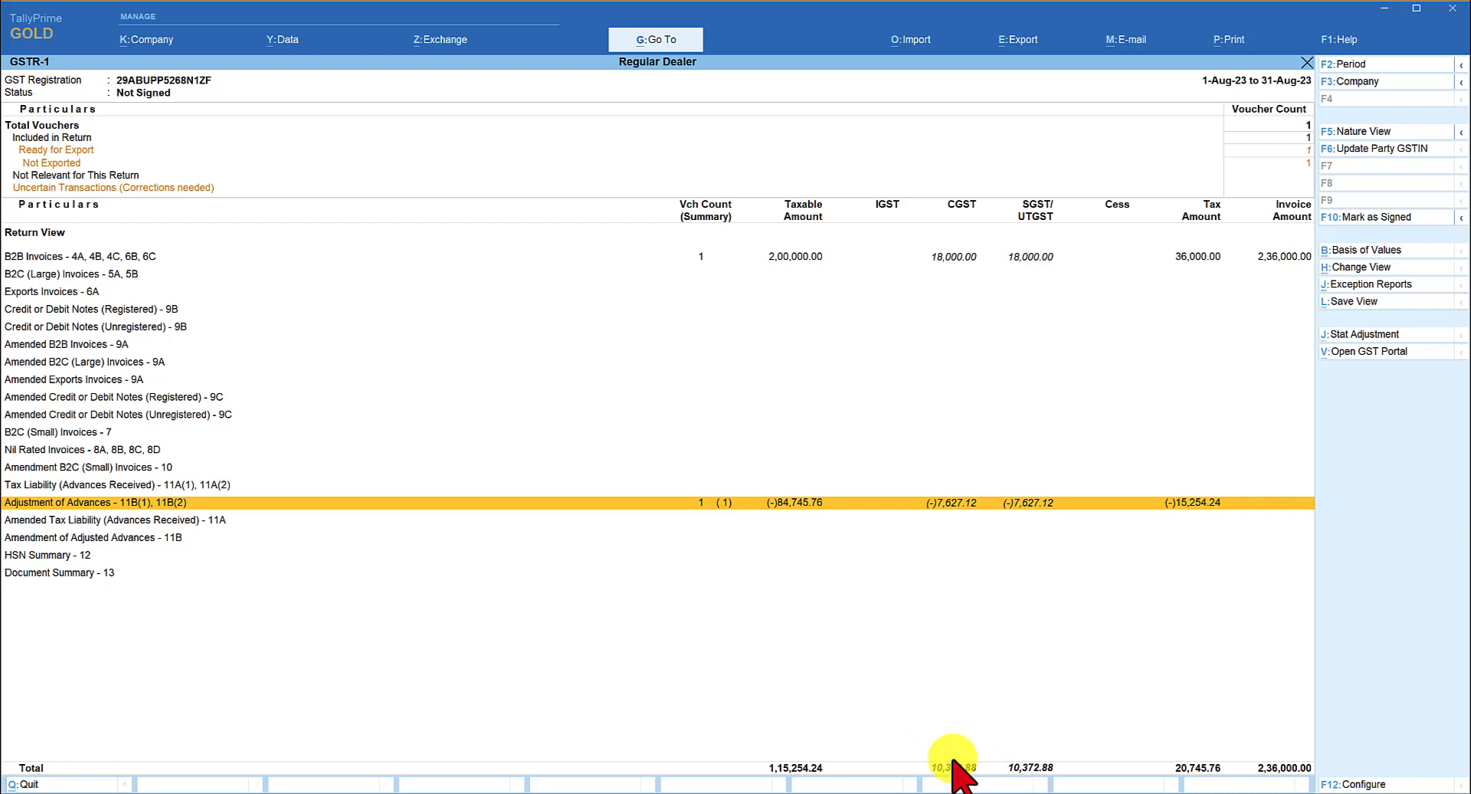
{"action": "mouse_move", "coordinate": [891, 628]}
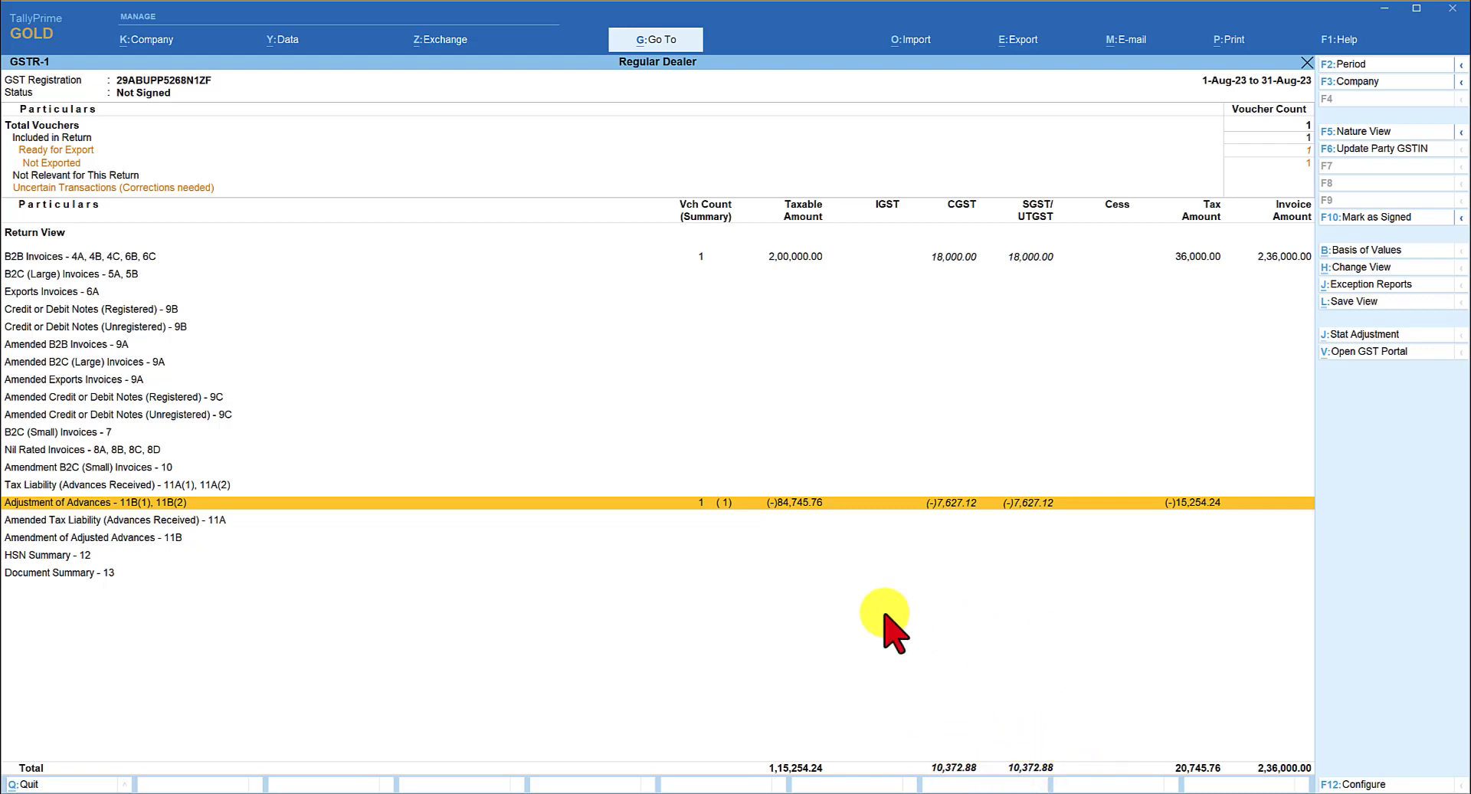